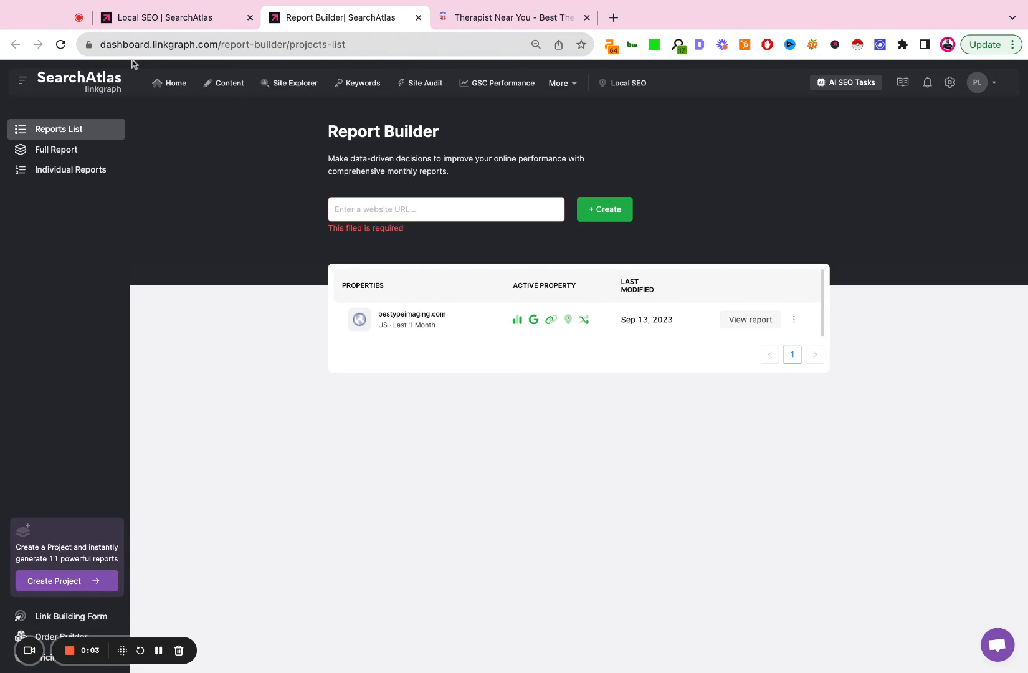
pyautogui.moveTo(700, 235)
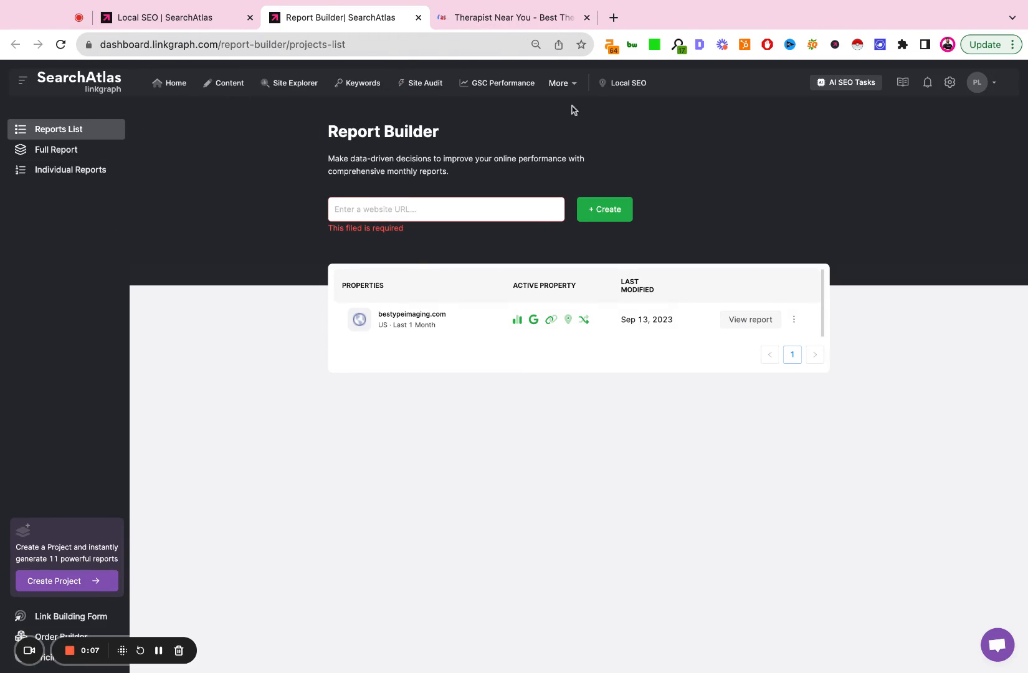
# Step: Select the Report Builder URL field and switch to the therapygroupdc.com site tab to grab its address
pyautogui.click(558, 84)
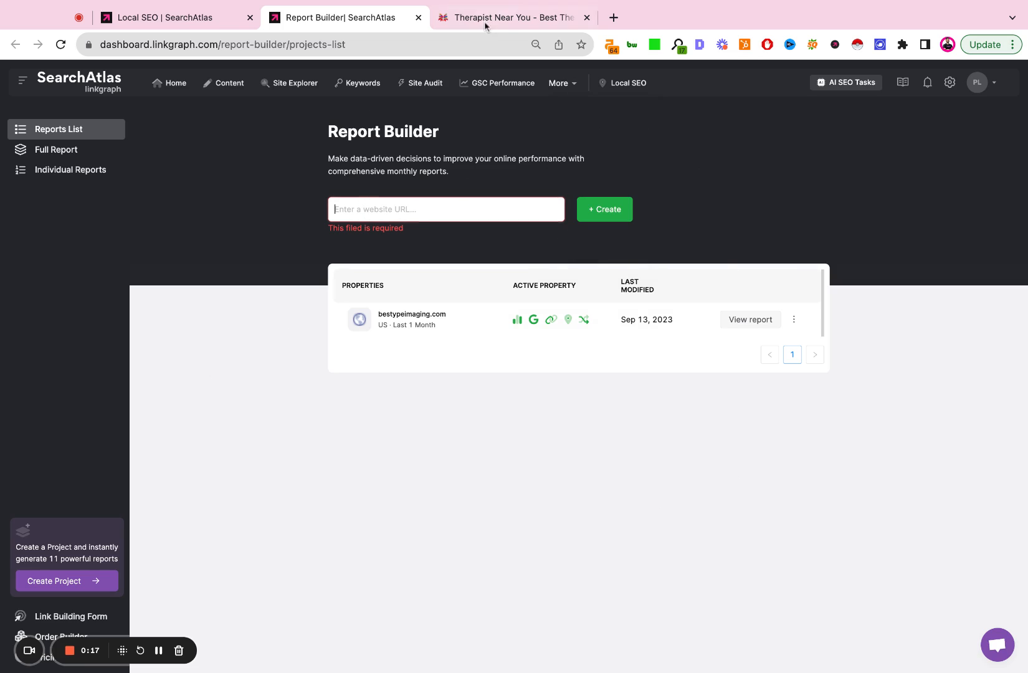
pyautogui.click(517, 18)
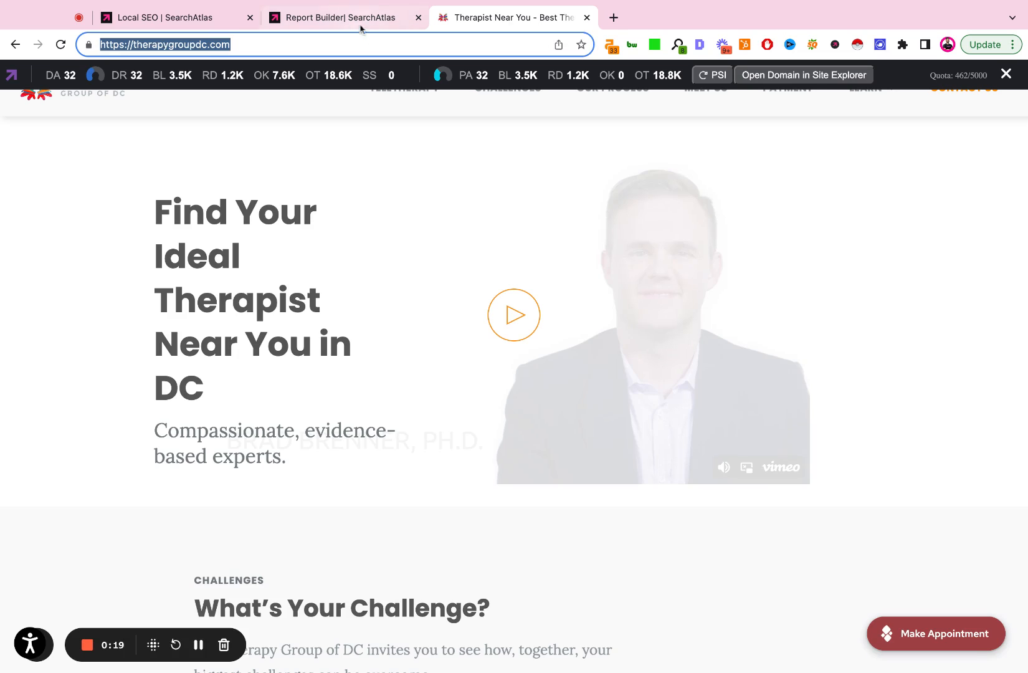
pyautogui.click(344, 18)
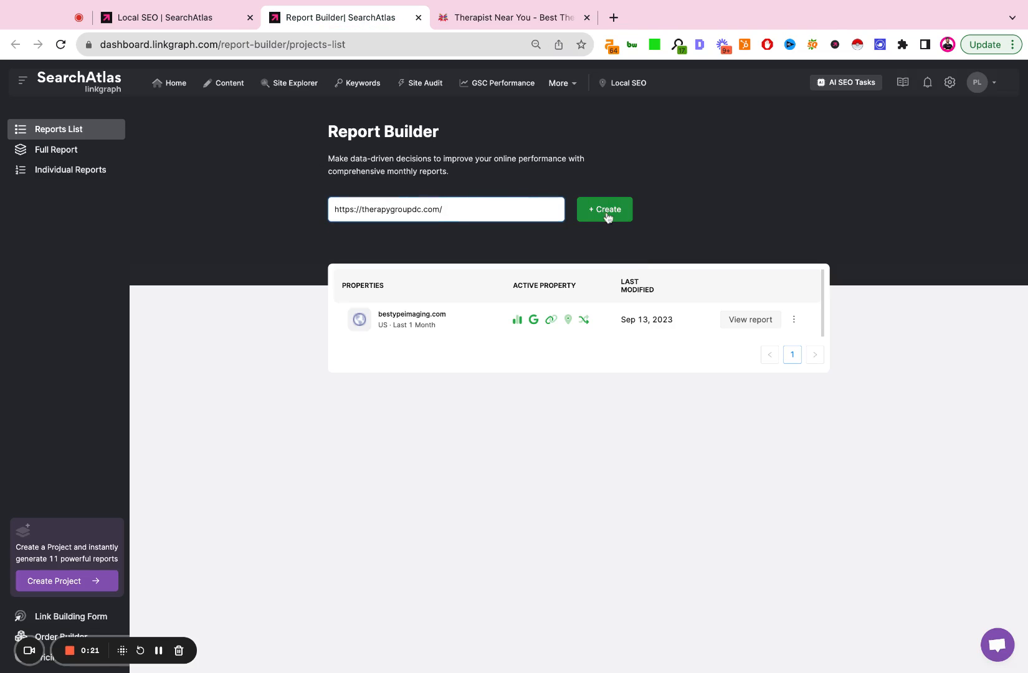
pyautogui.moveTo(707, 208)
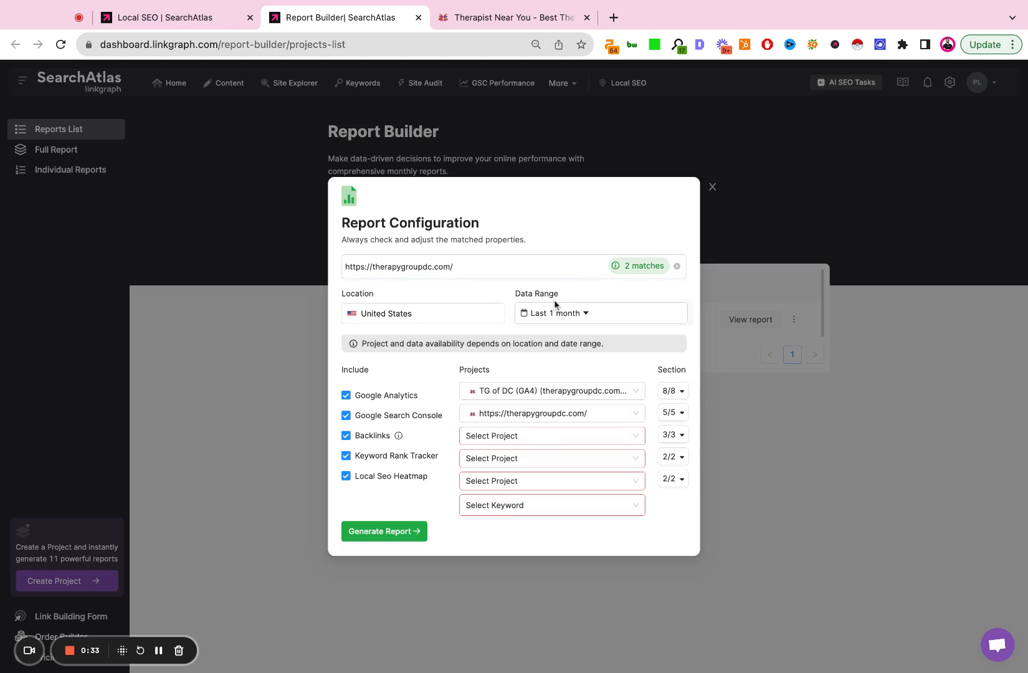
pyautogui.click(601, 313)
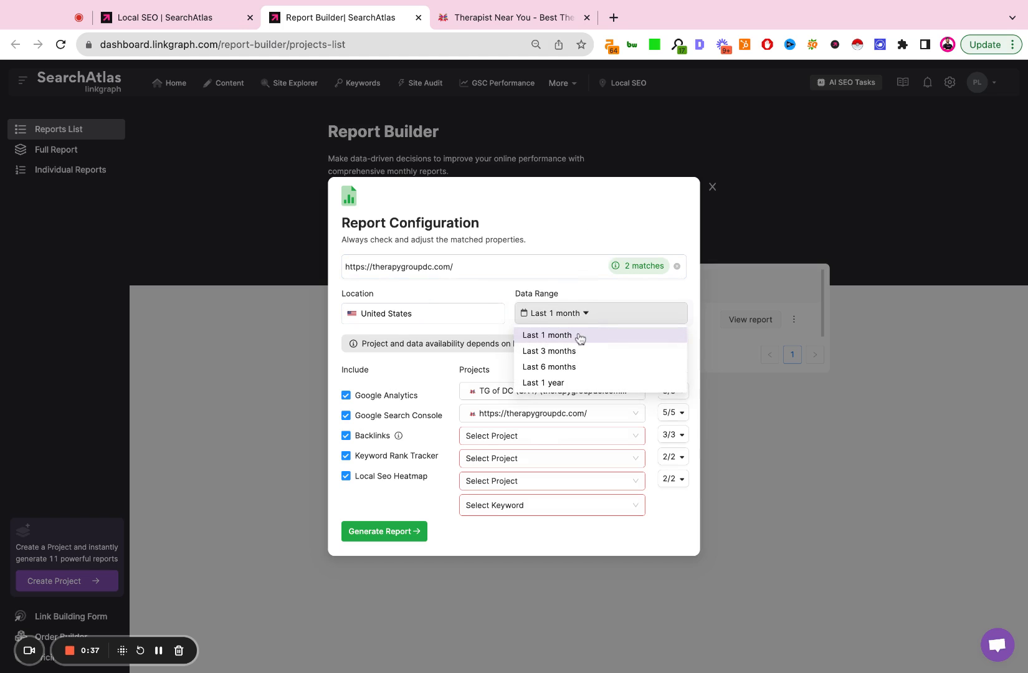
pyautogui.moveTo(589, 318)
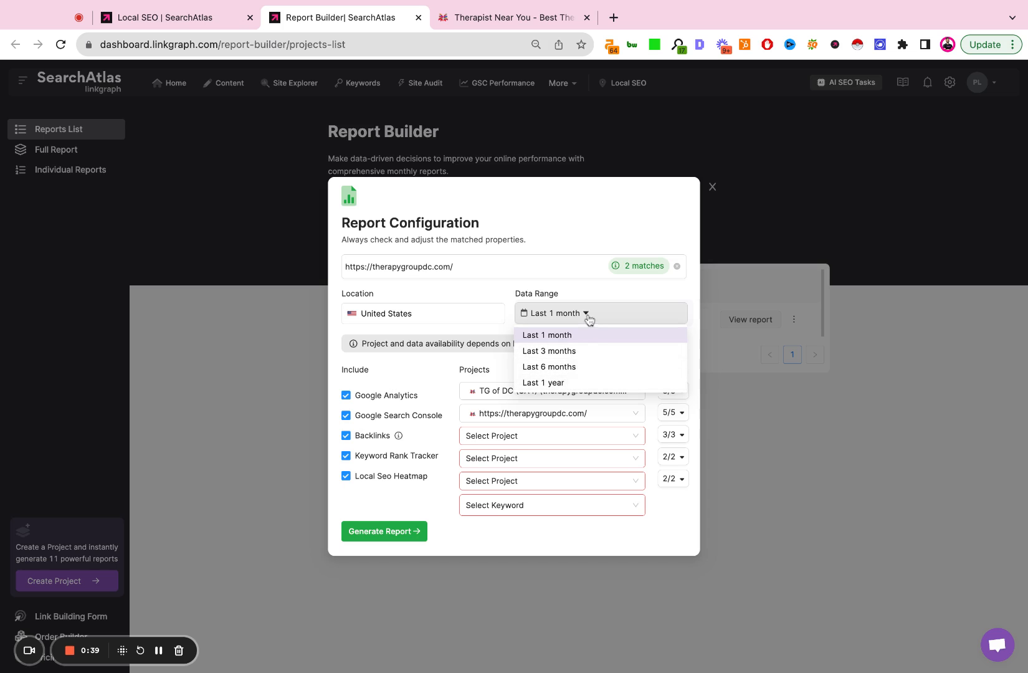
pyautogui.click(547, 335)
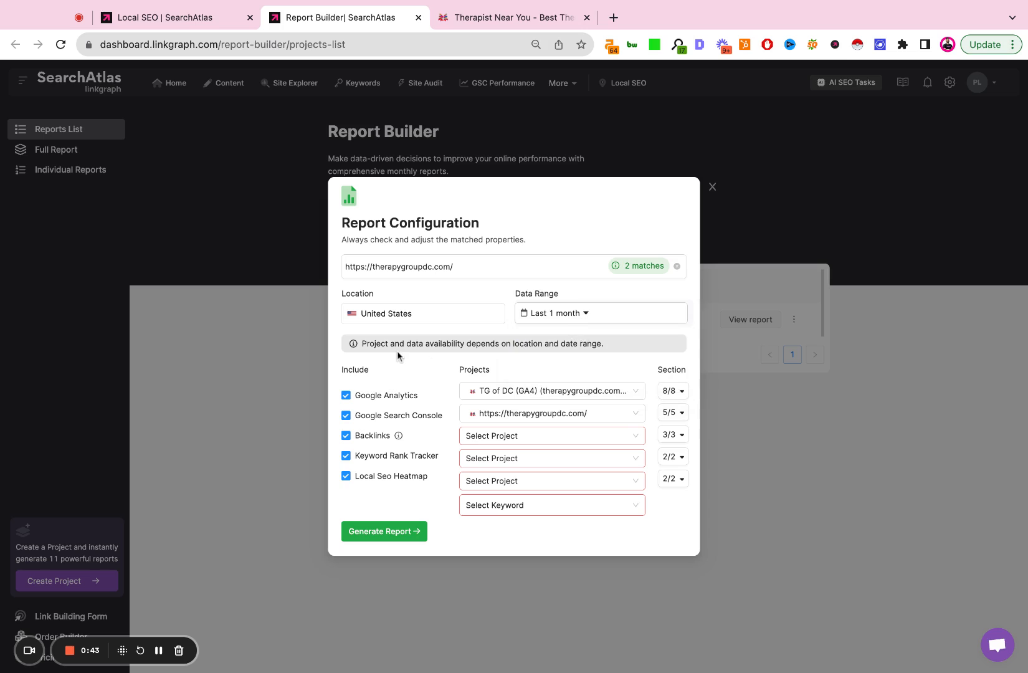
pyautogui.moveTo(382, 487)
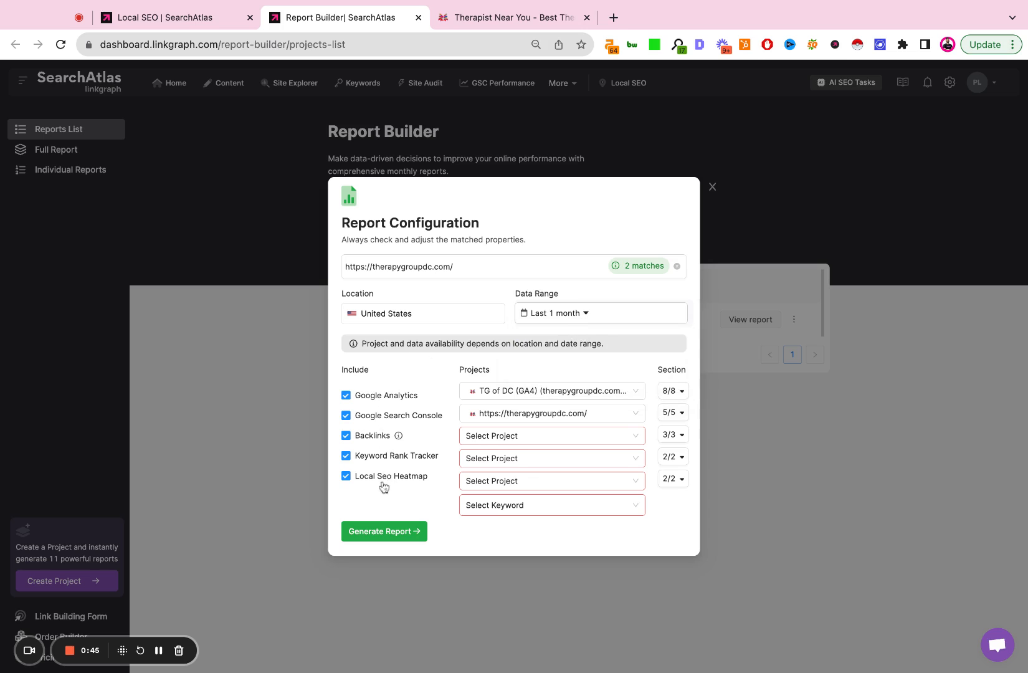
pyautogui.moveTo(552, 208)
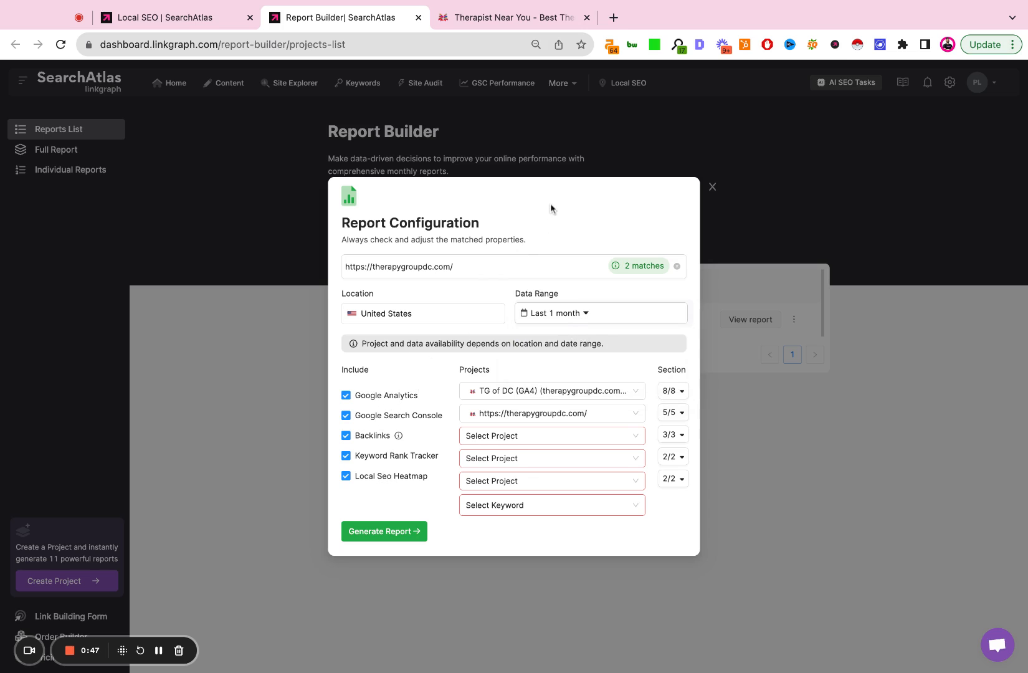
pyautogui.moveTo(481, 219)
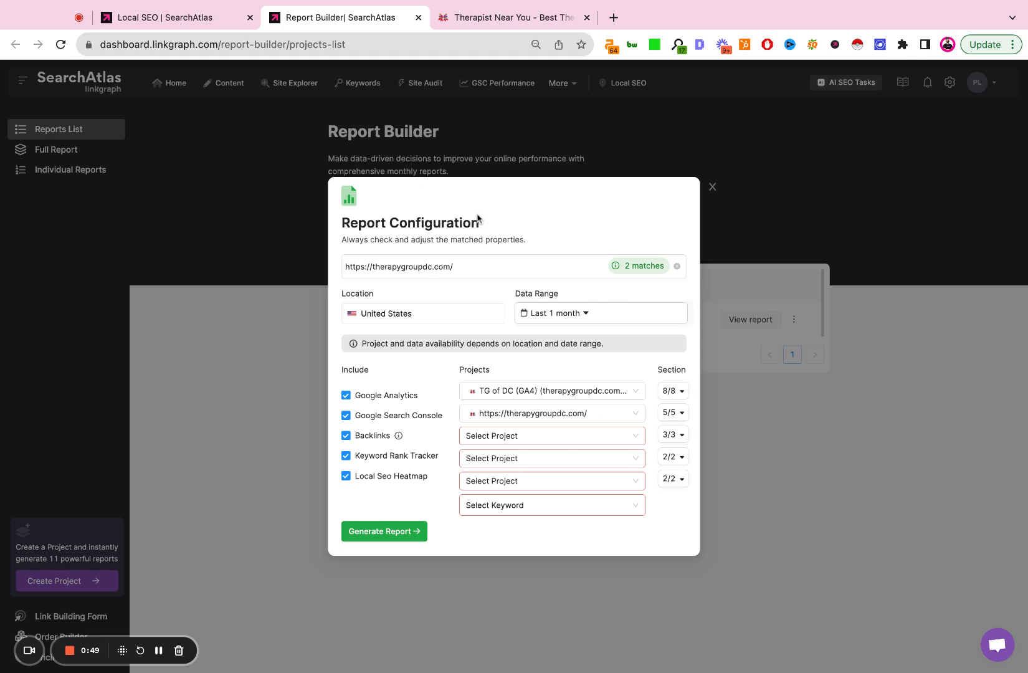
pyautogui.moveTo(610, 237)
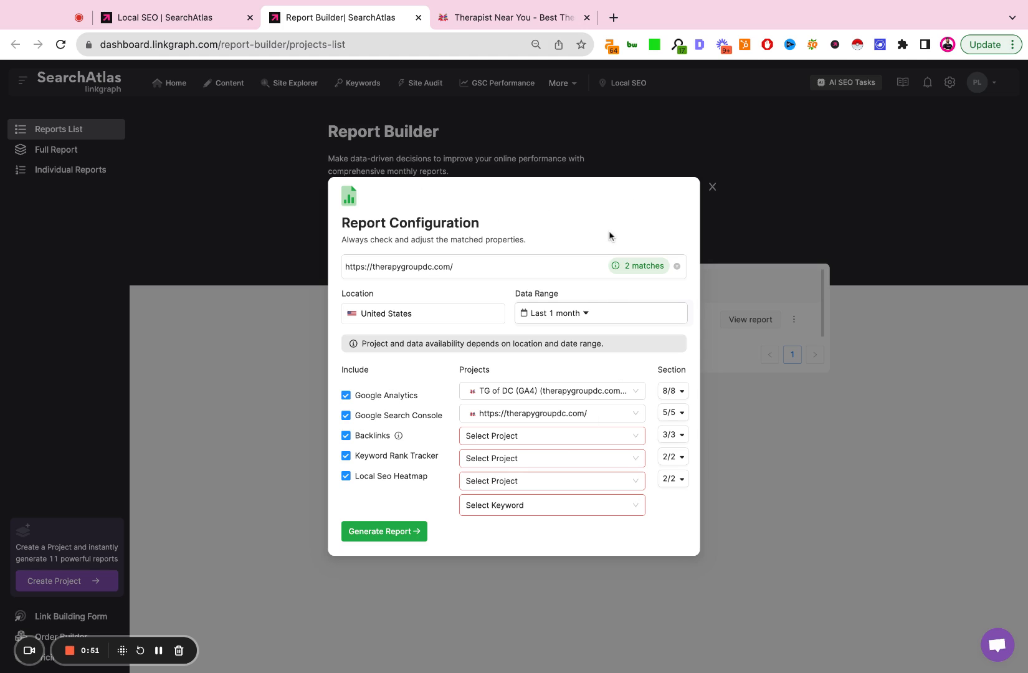
pyautogui.moveTo(375, 417)
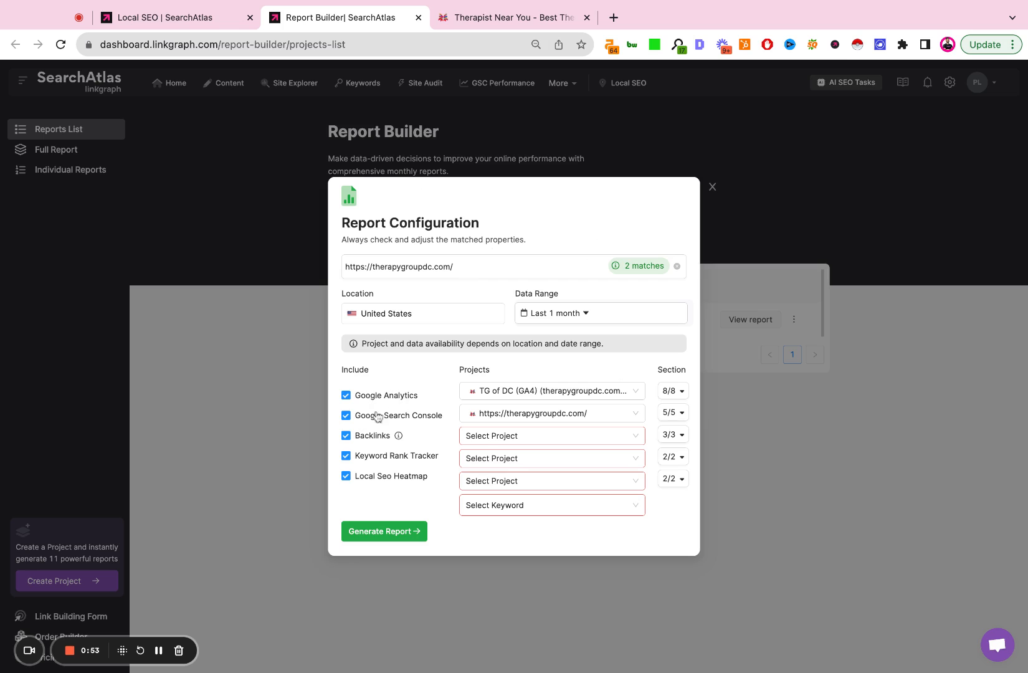
pyautogui.moveTo(439, 421)
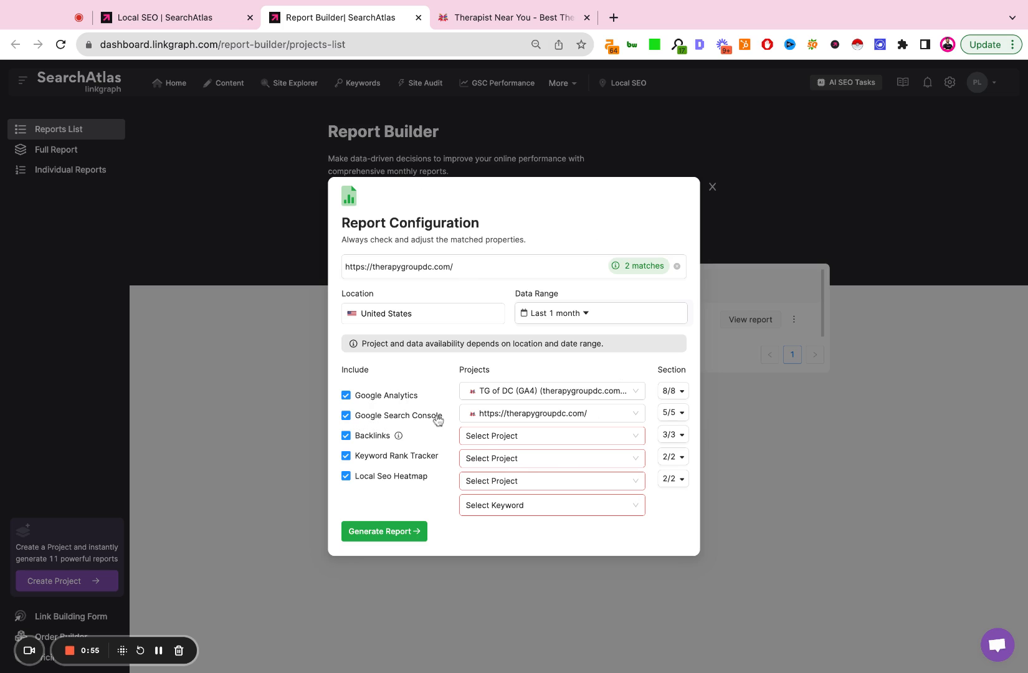
pyautogui.click(552, 391)
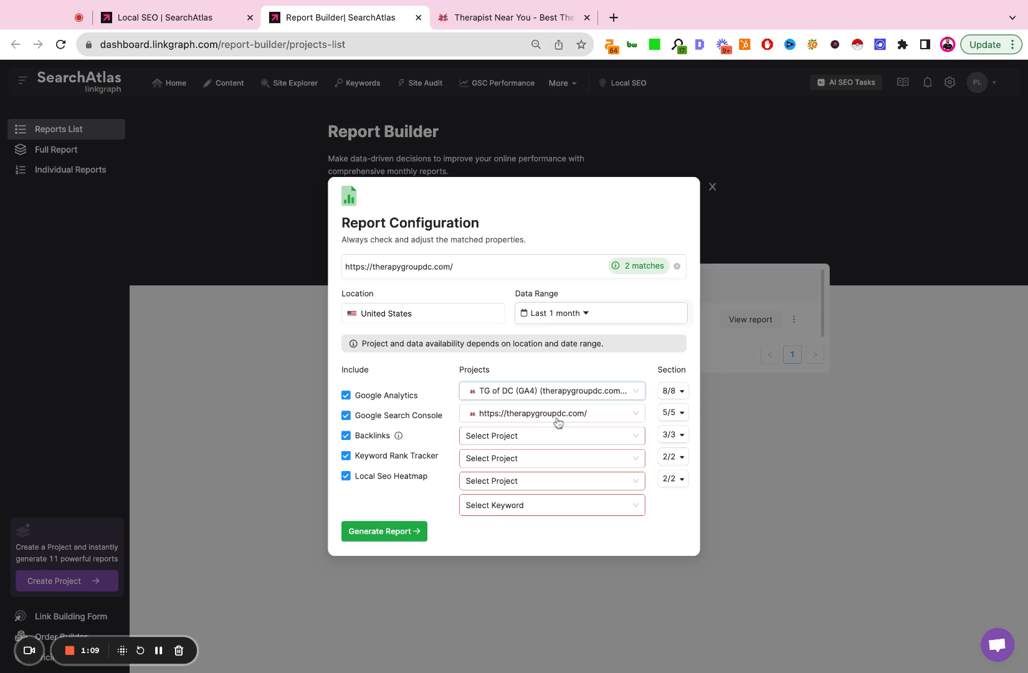
pyautogui.click(551, 413)
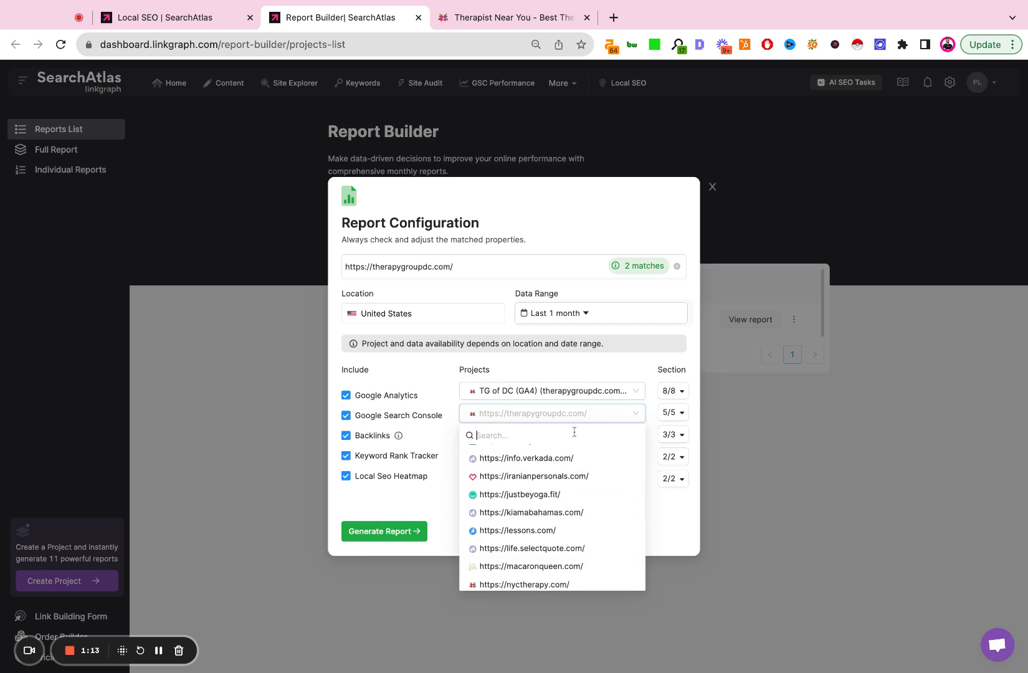
pyautogui.write('therapy')
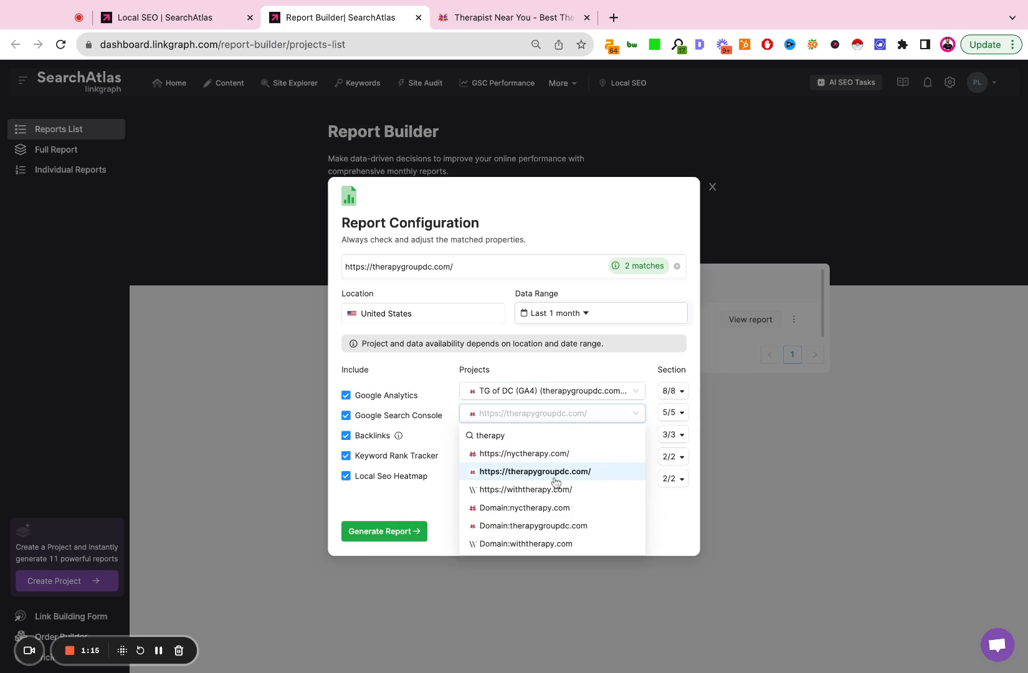
pyautogui.click(535, 471)
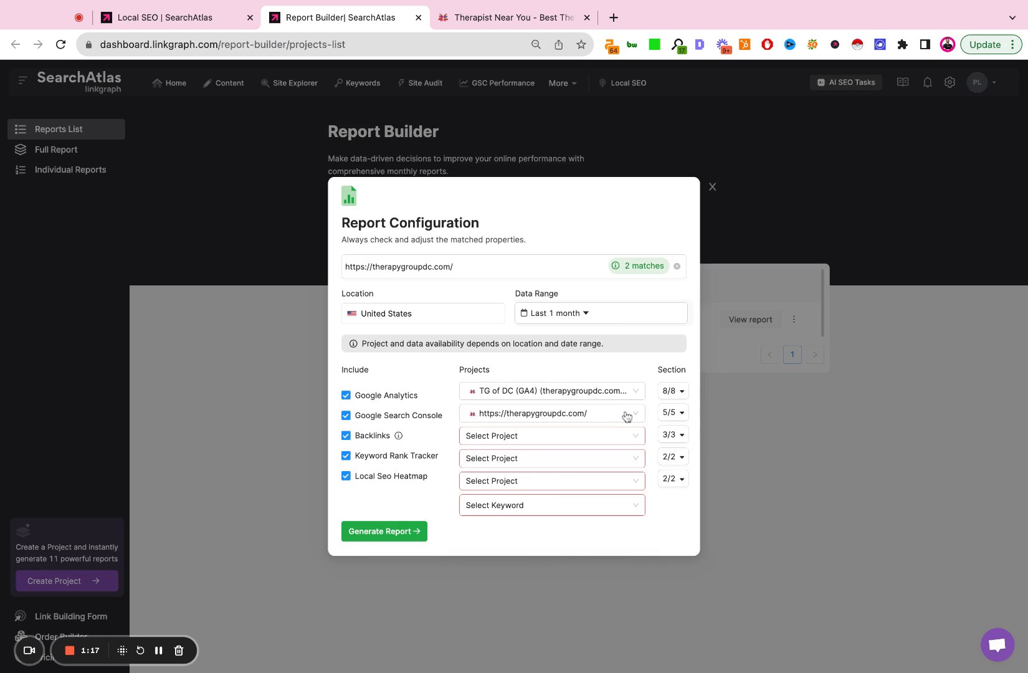
pyautogui.click(552, 436)
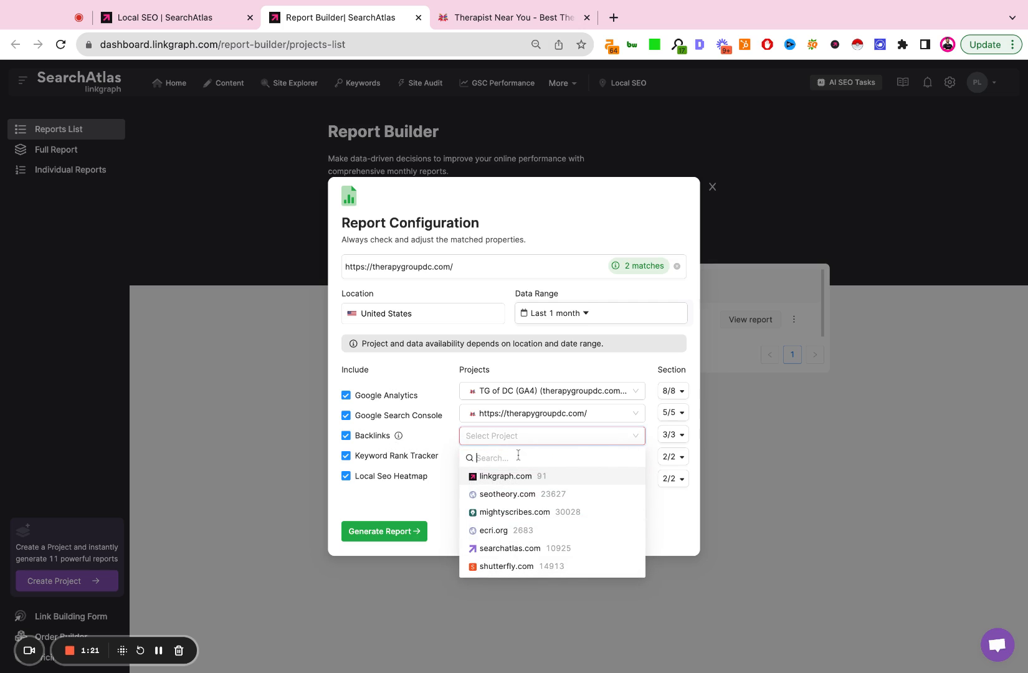
pyautogui.write('ther')
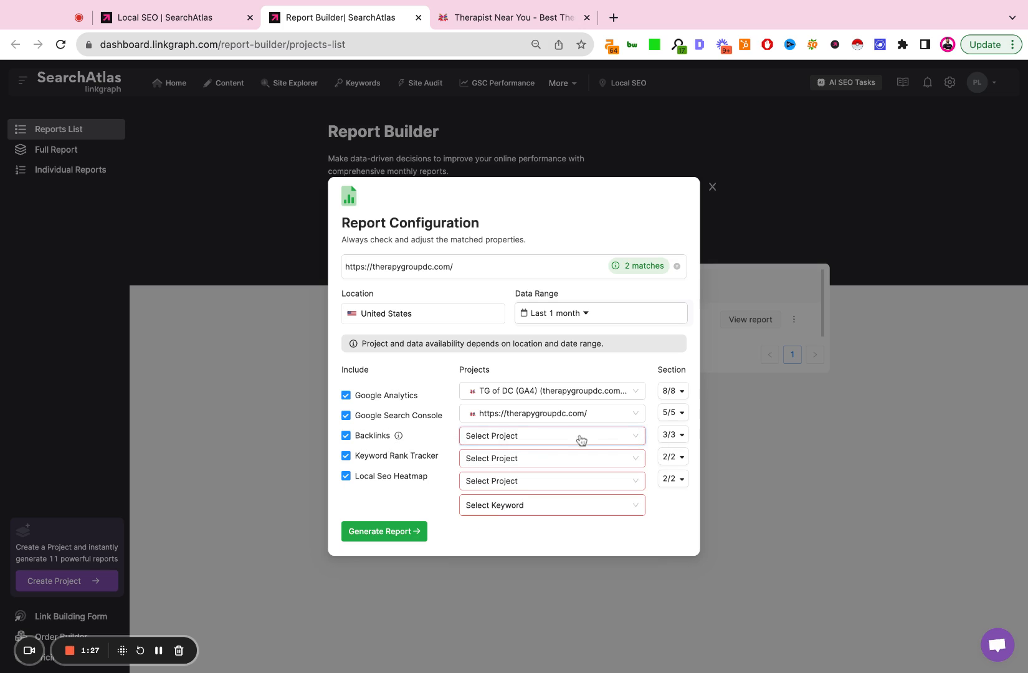
# Step: Exclude Backlinks and Keyword Rank Tracker, keeping Analytics, Search Console and Local Seo Heatmap
pyautogui.click(346, 436)
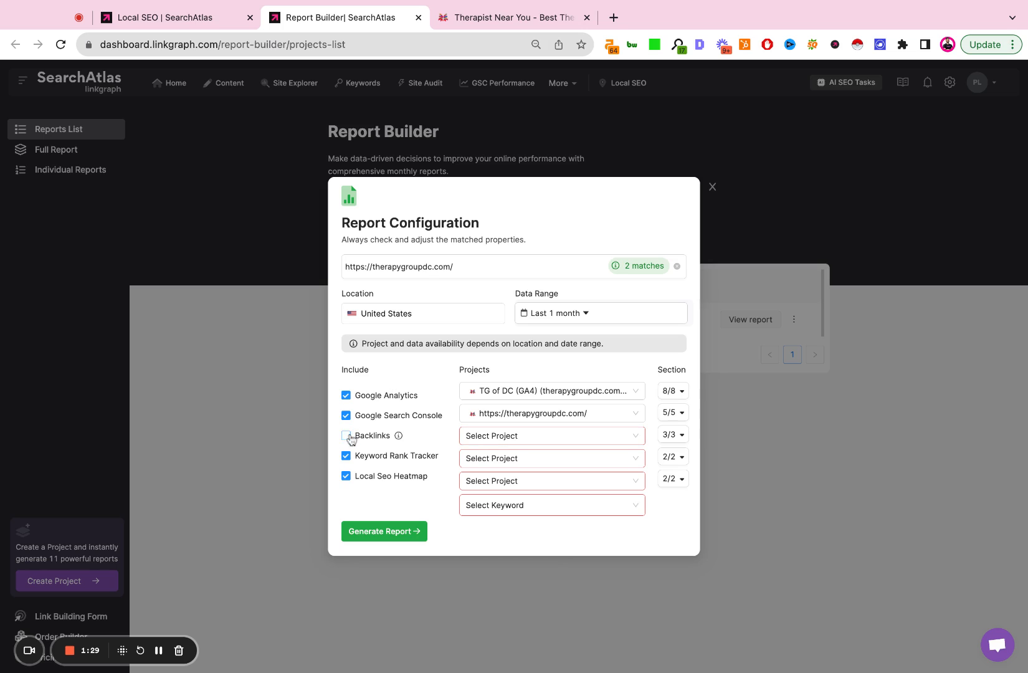
pyautogui.click(346, 436)
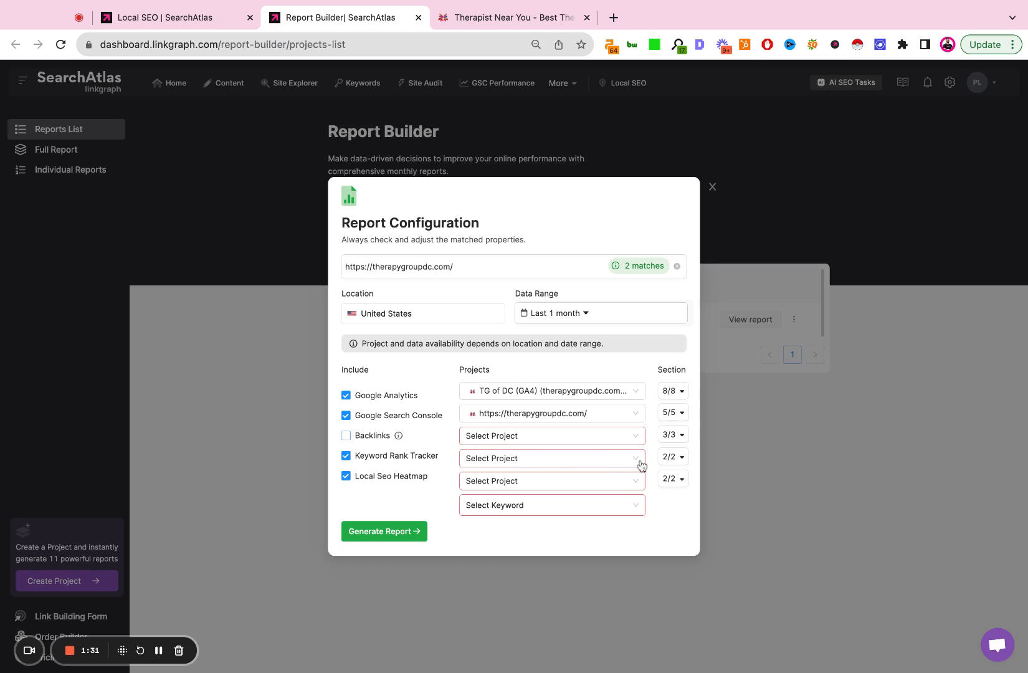
pyautogui.moveTo(608, 455)
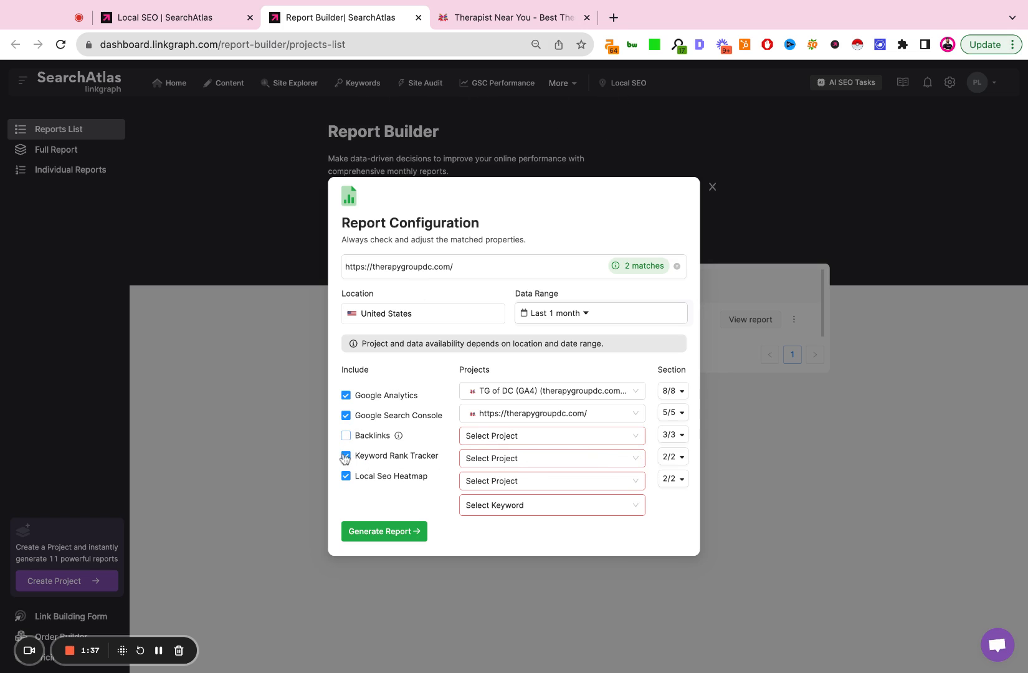
pyautogui.click(346, 456)
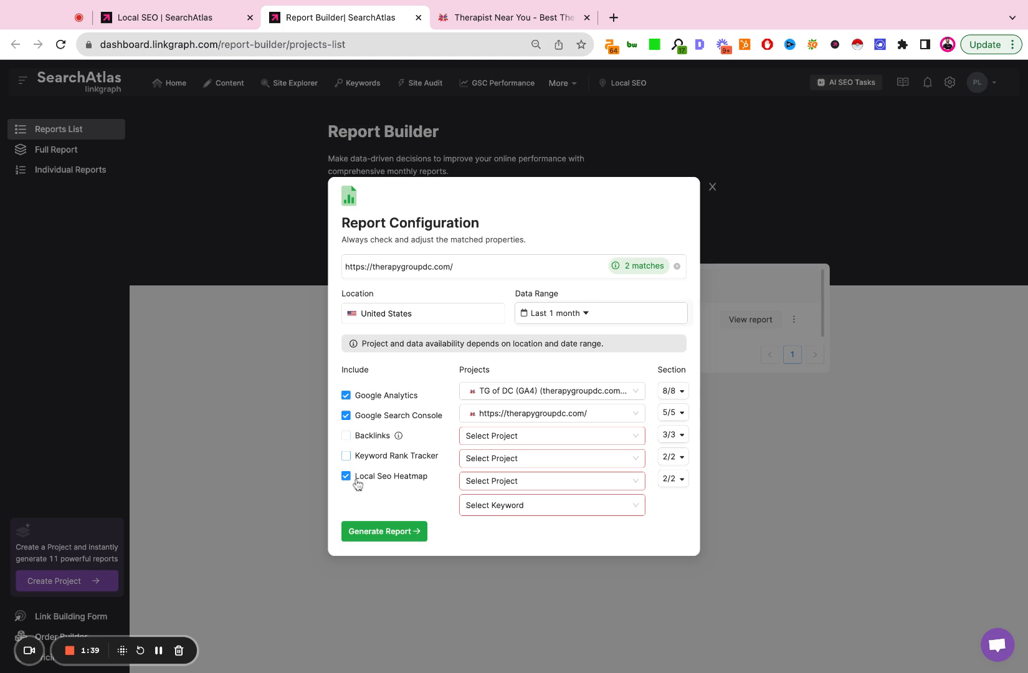
pyautogui.moveTo(408, 482)
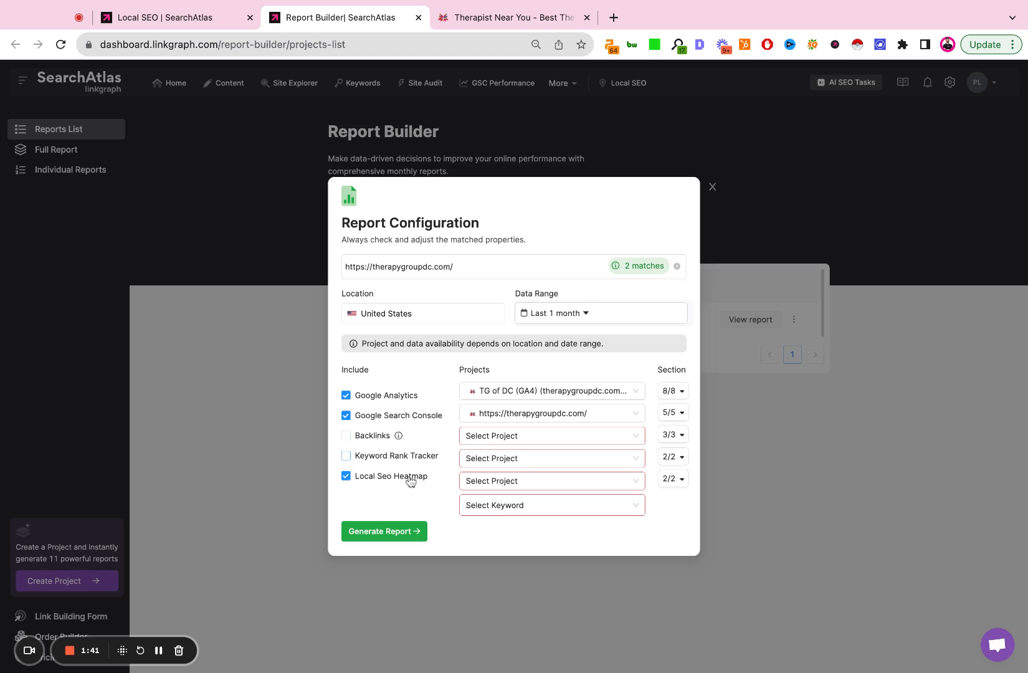
pyautogui.moveTo(404, 483)
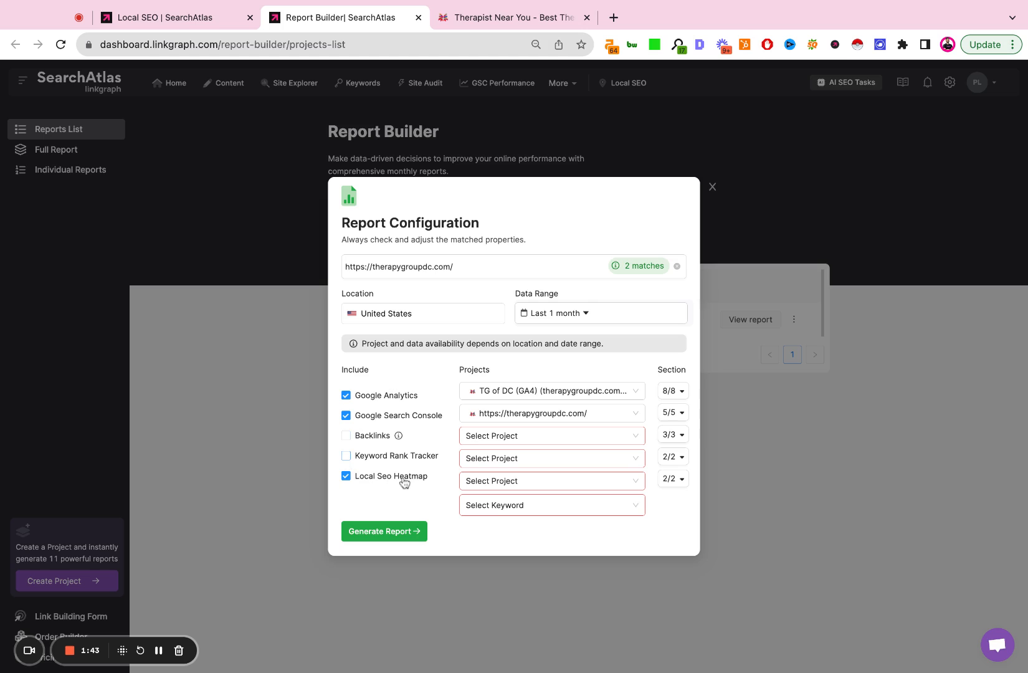
pyautogui.moveTo(631, 112)
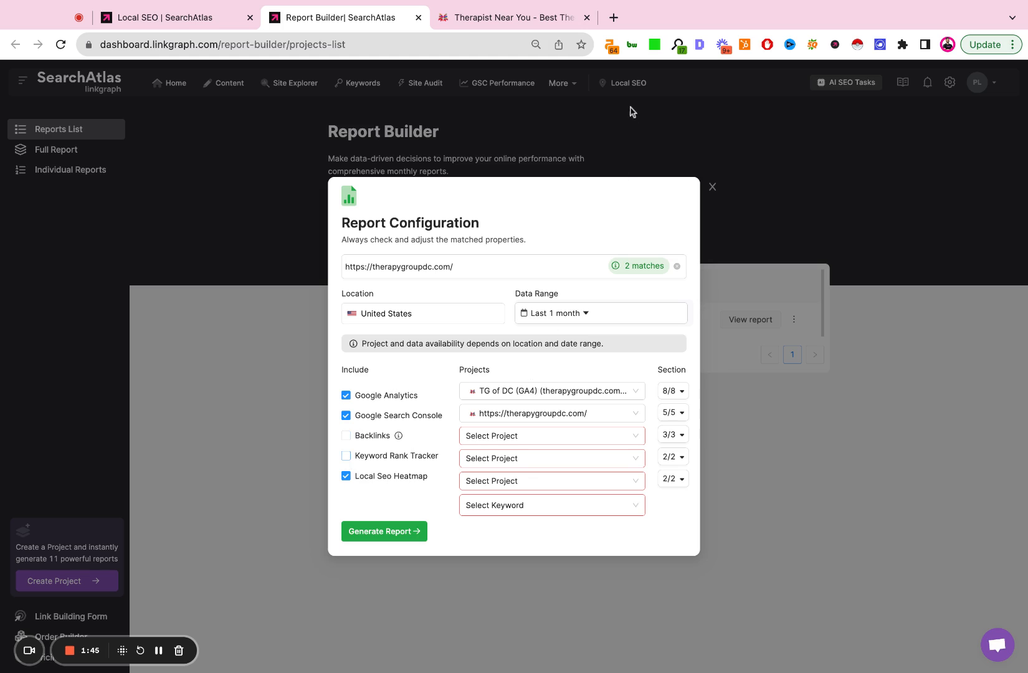
pyautogui.moveTo(638, 97)
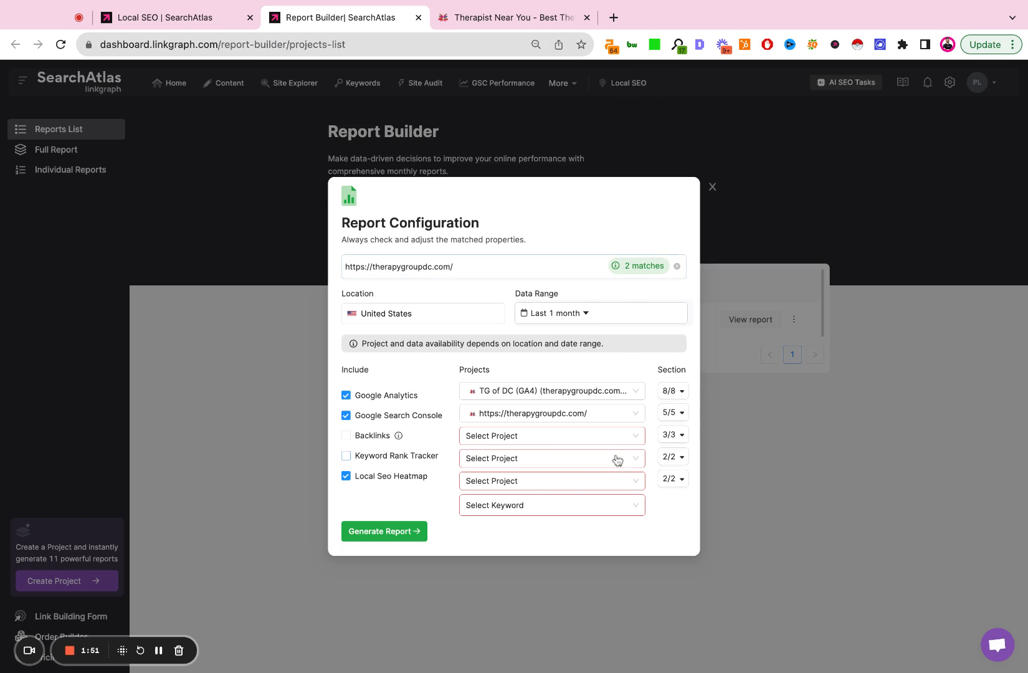
# Step: Set Local Seo Heatmap to the Therapy Group of DC project with keyword 'therapy in DC'
pyautogui.click(550, 480)
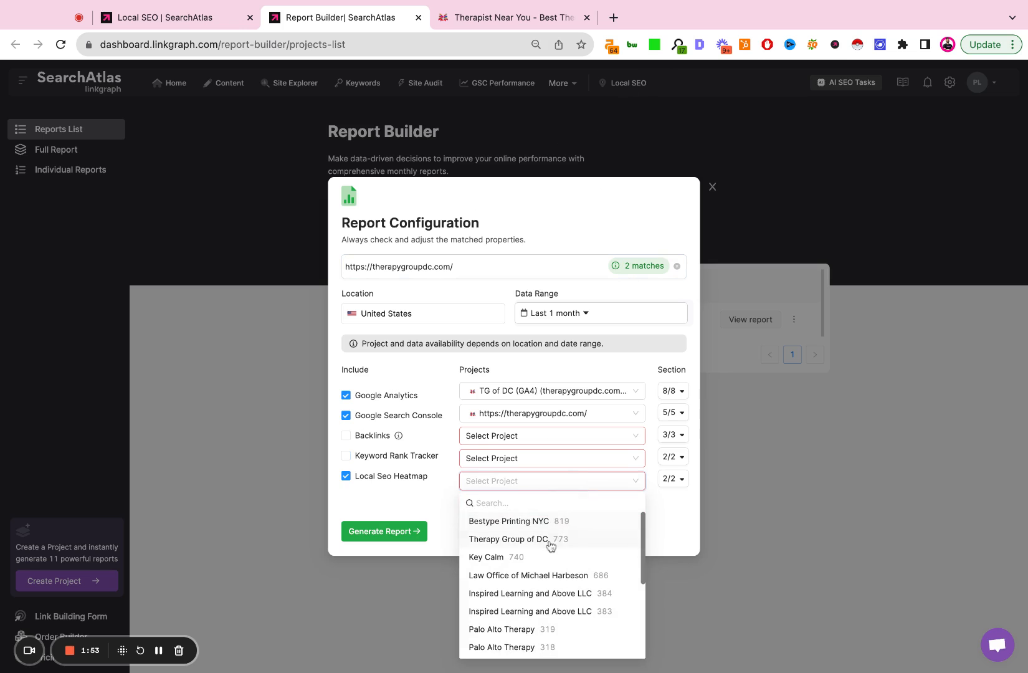
pyautogui.click(509, 539)
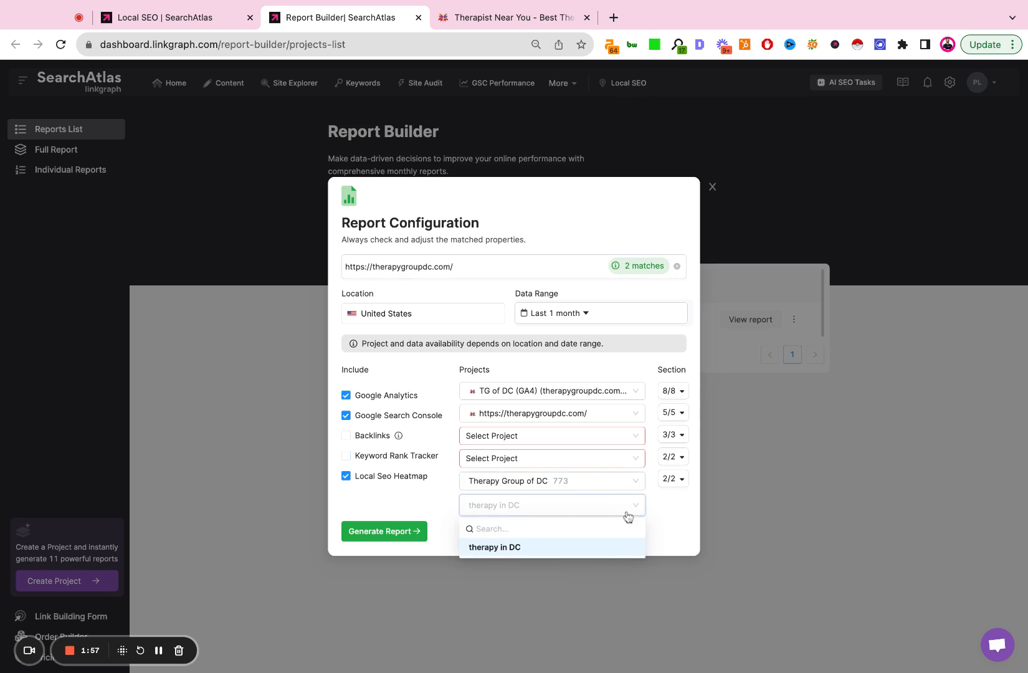
pyautogui.moveTo(538, 576)
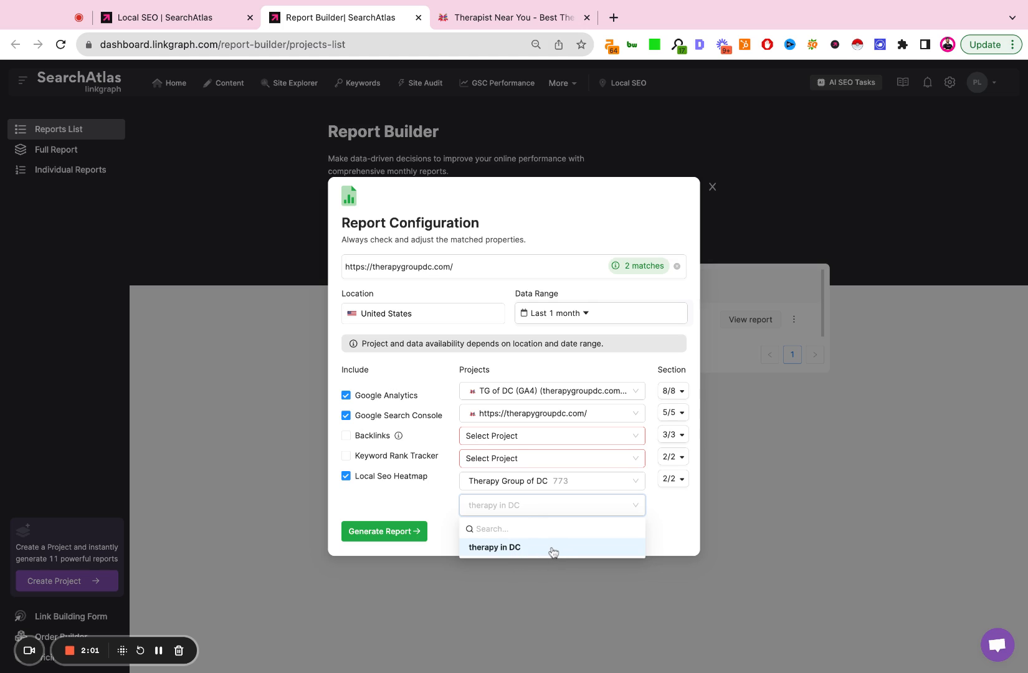
pyautogui.click(493, 546)
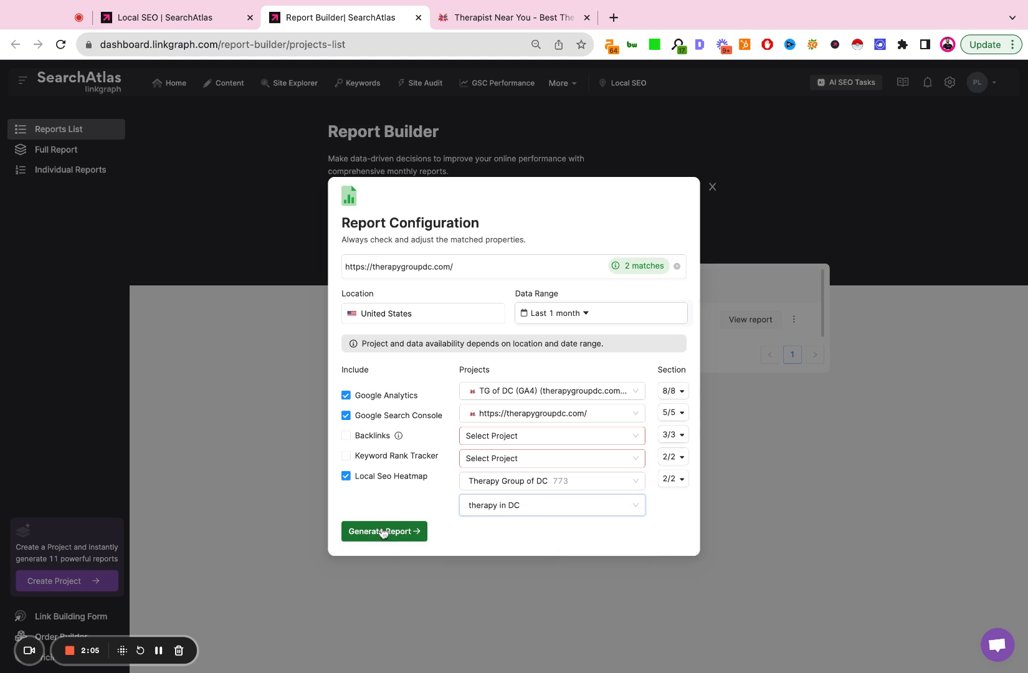
pyautogui.moveTo(469, 107)
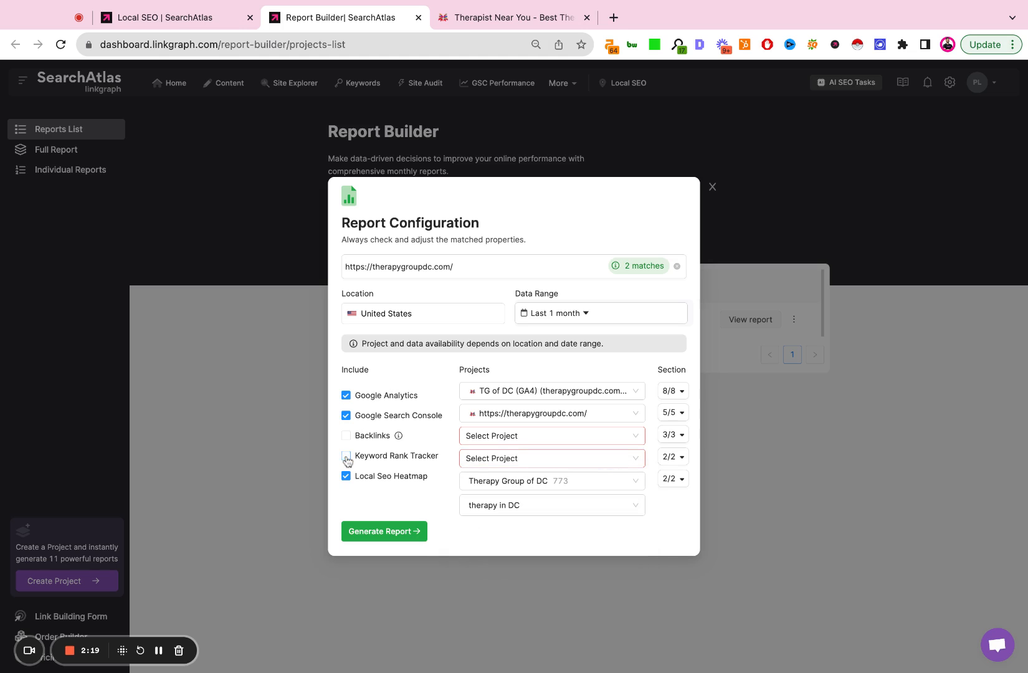
pyautogui.click(346, 456)
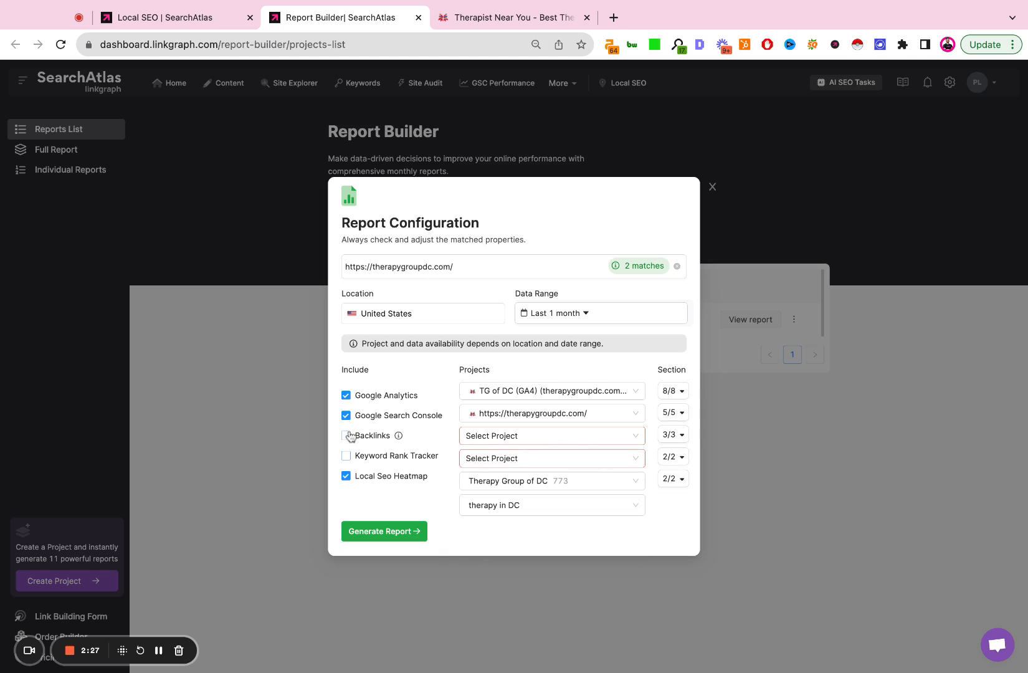
pyautogui.click(347, 436)
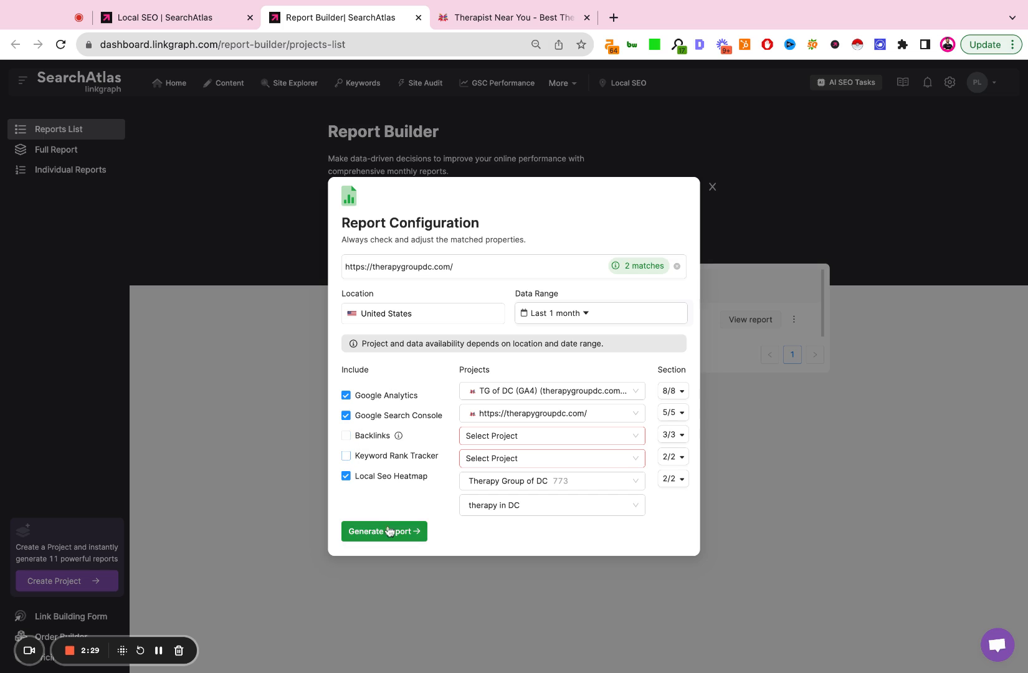
# Step: Generate the therapygroupdc.com report and view it from the reports list
pyautogui.click(384, 531)
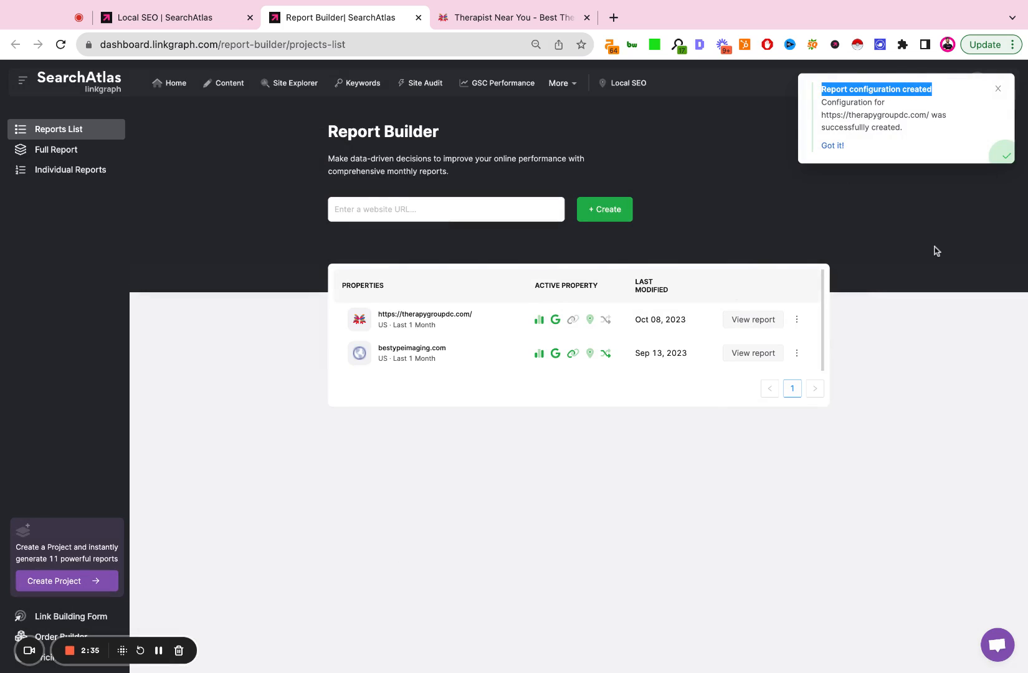
pyautogui.moveTo(540, 331)
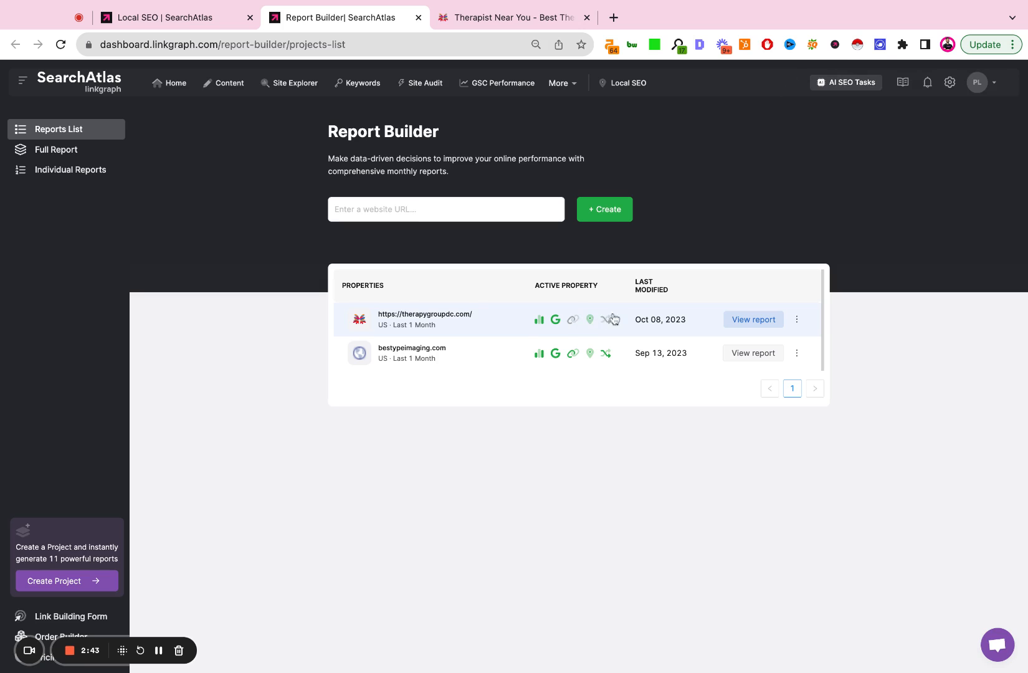
pyautogui.moveTo(677, 327)
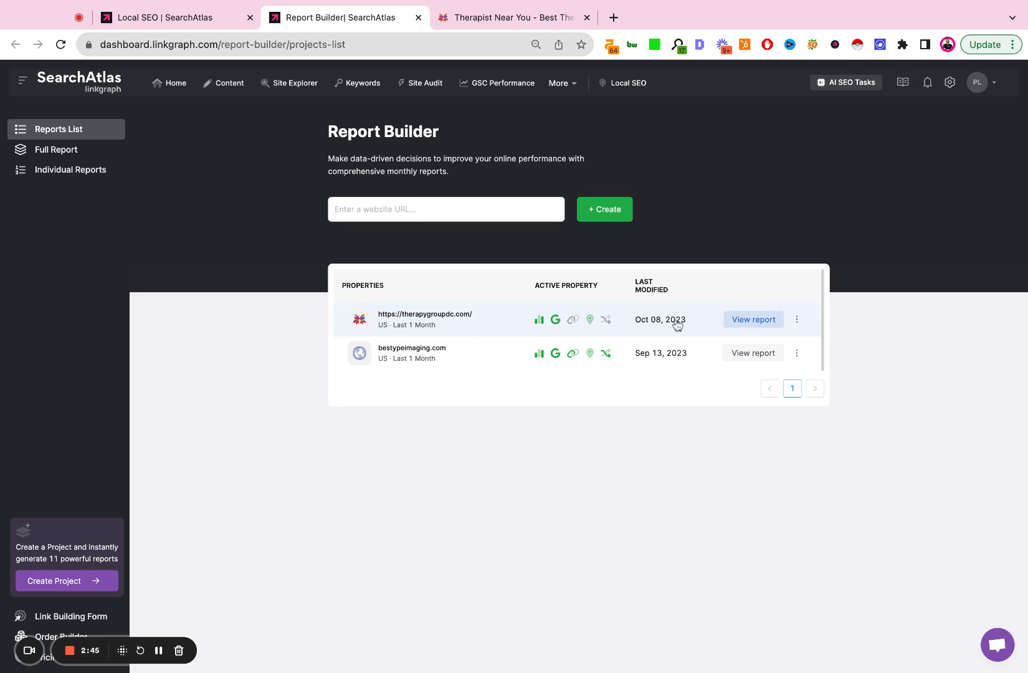
pyautogui.click(753, 319)
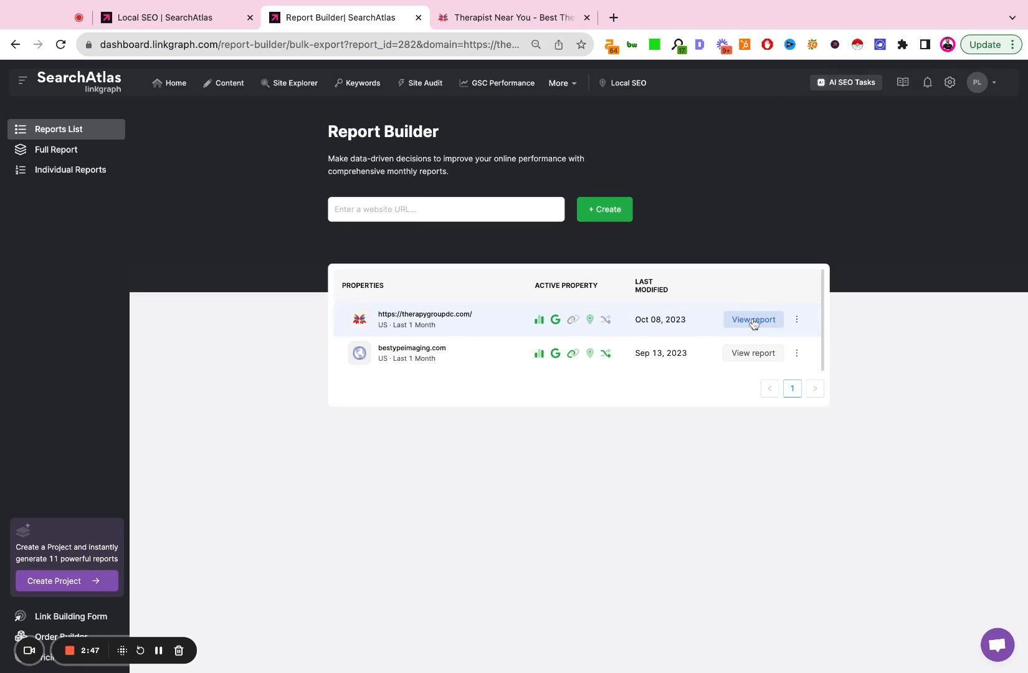
# Step: Scroll the report preview past the Analytics charts and Top Pages table to the Search Console section
pyautogui.click(752, 319)
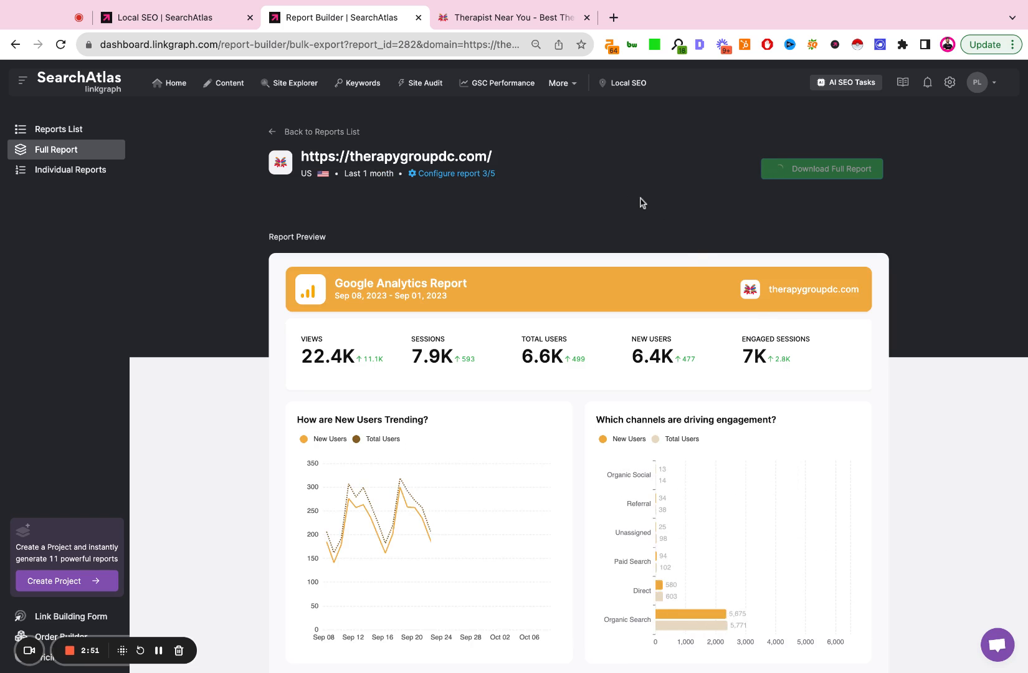
pyautogui.scroll(-3)
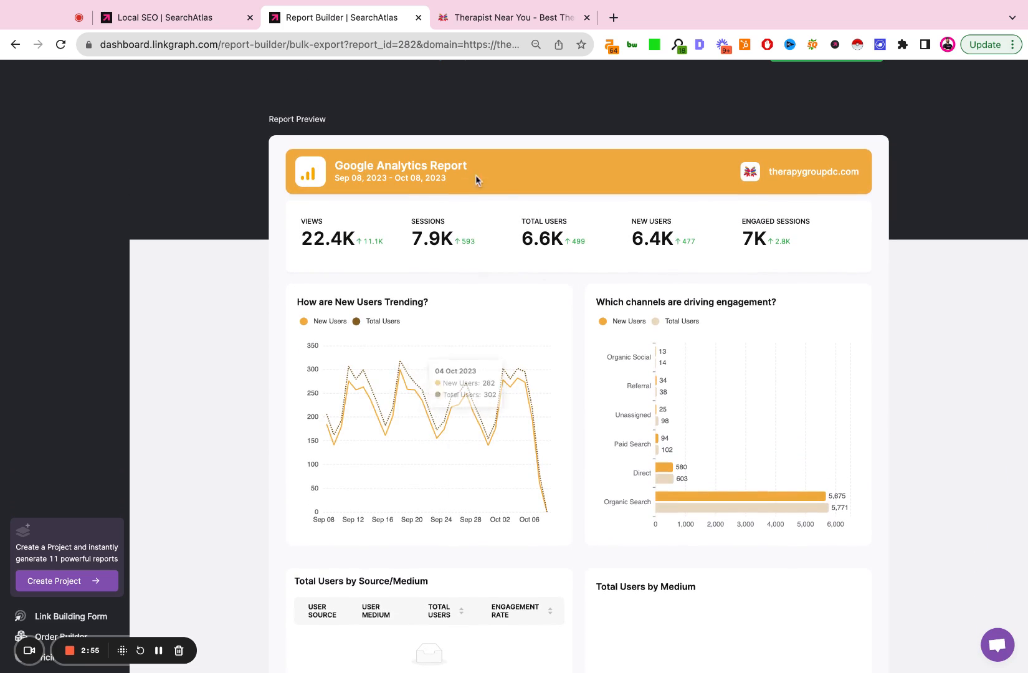
pyautogui.scroll(-3)
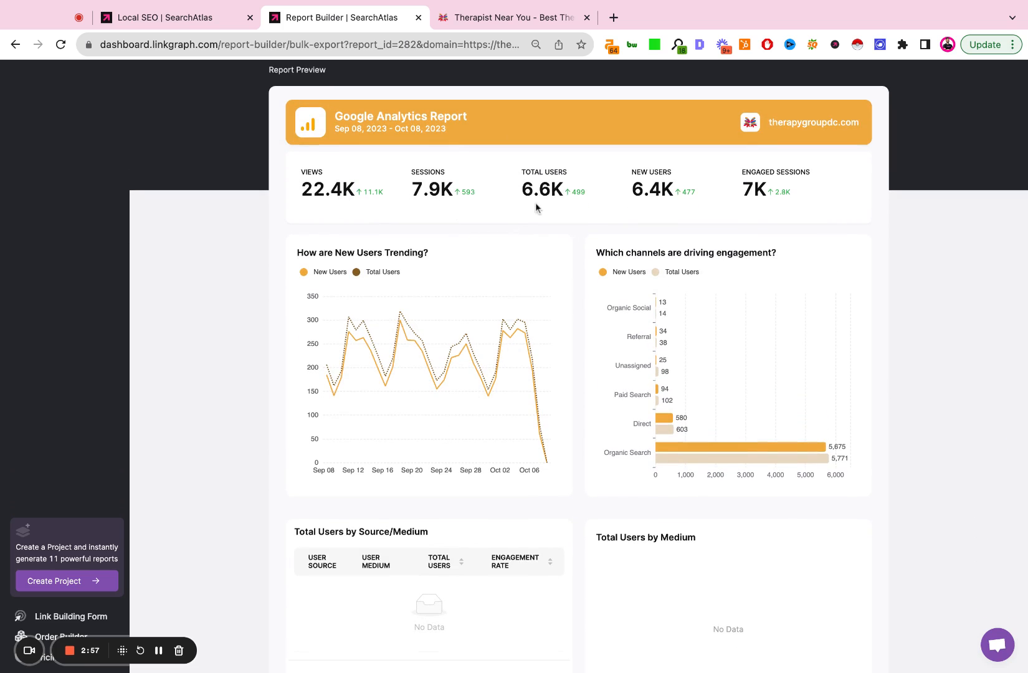
pyautogui.moveTo(783, 195)
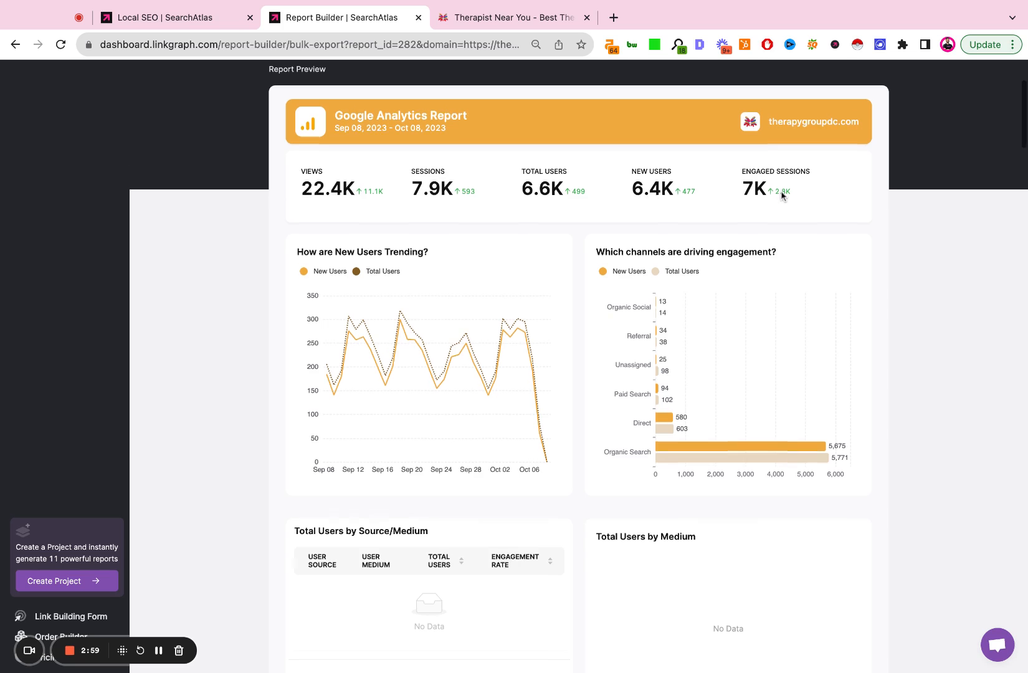
pyautogui.scroll(-3)
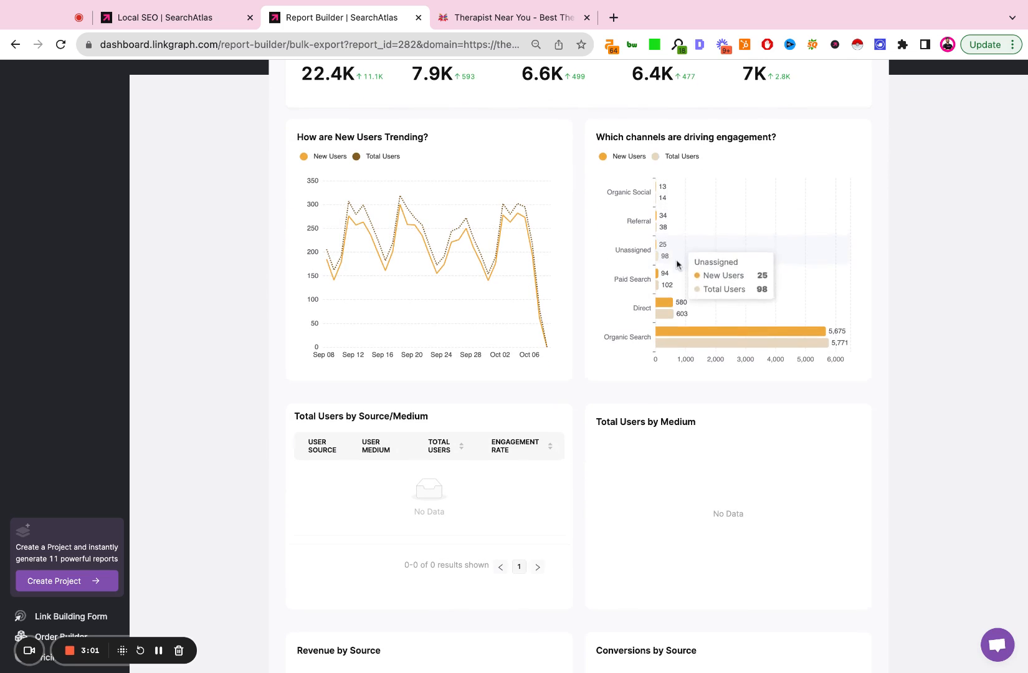
pyautogui.scroll(-3)
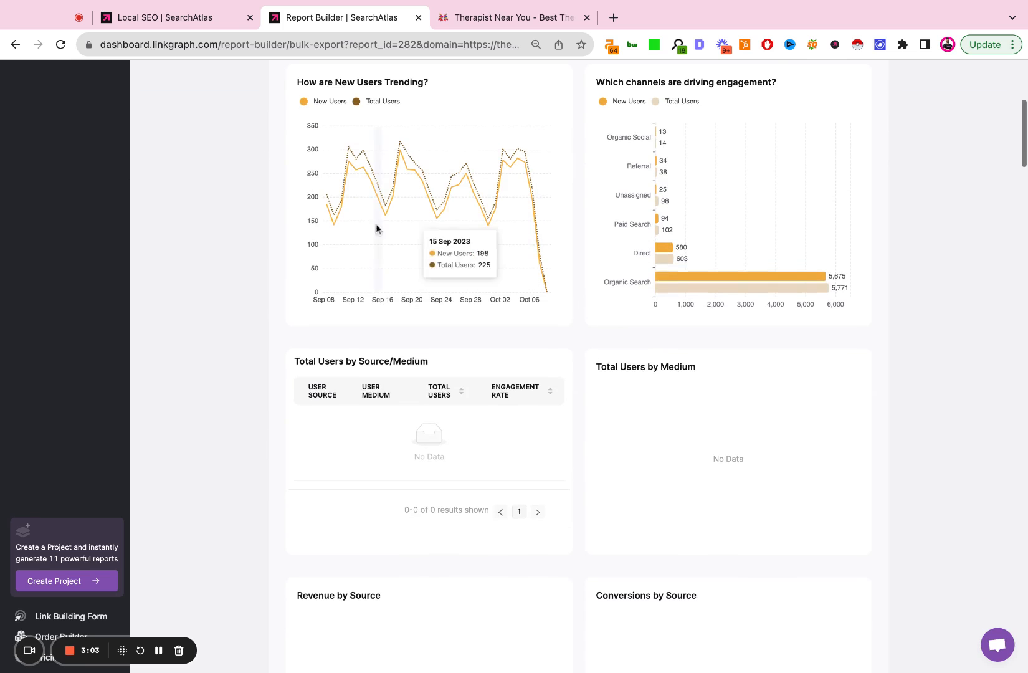
pyautogui.moveTo(355, 226)
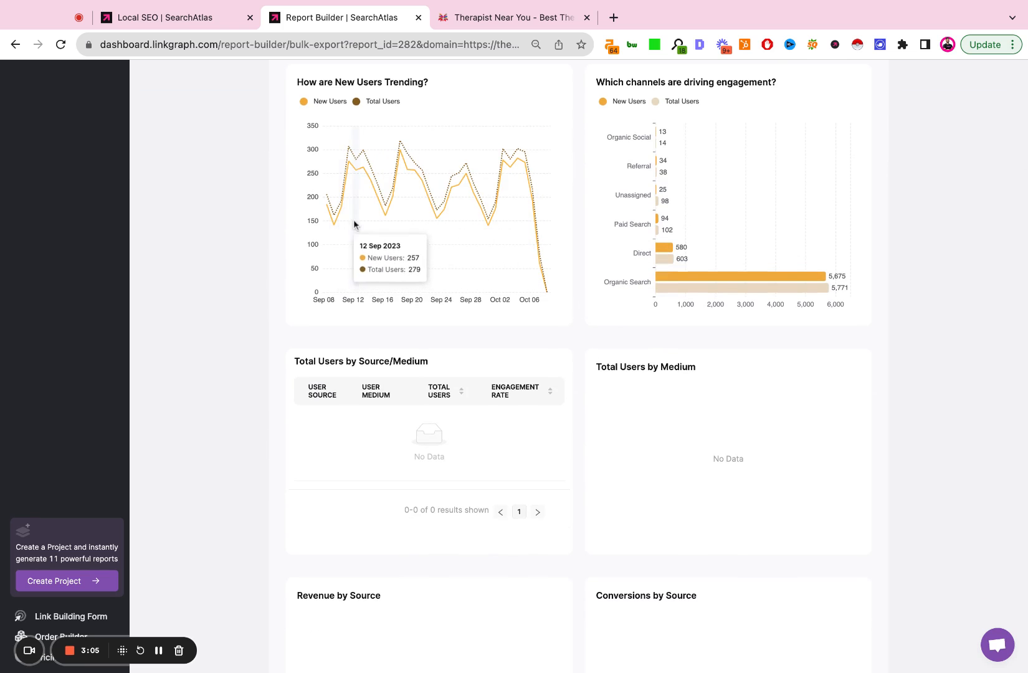
pyautogui.scroll(-3)
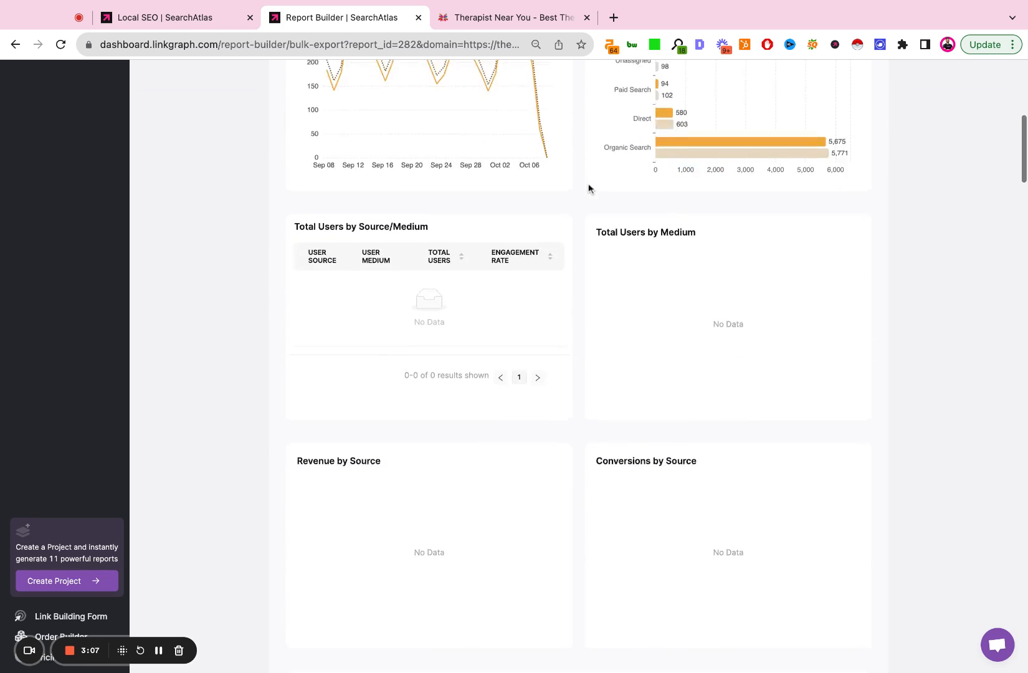
pyautogui.scroll(-3)
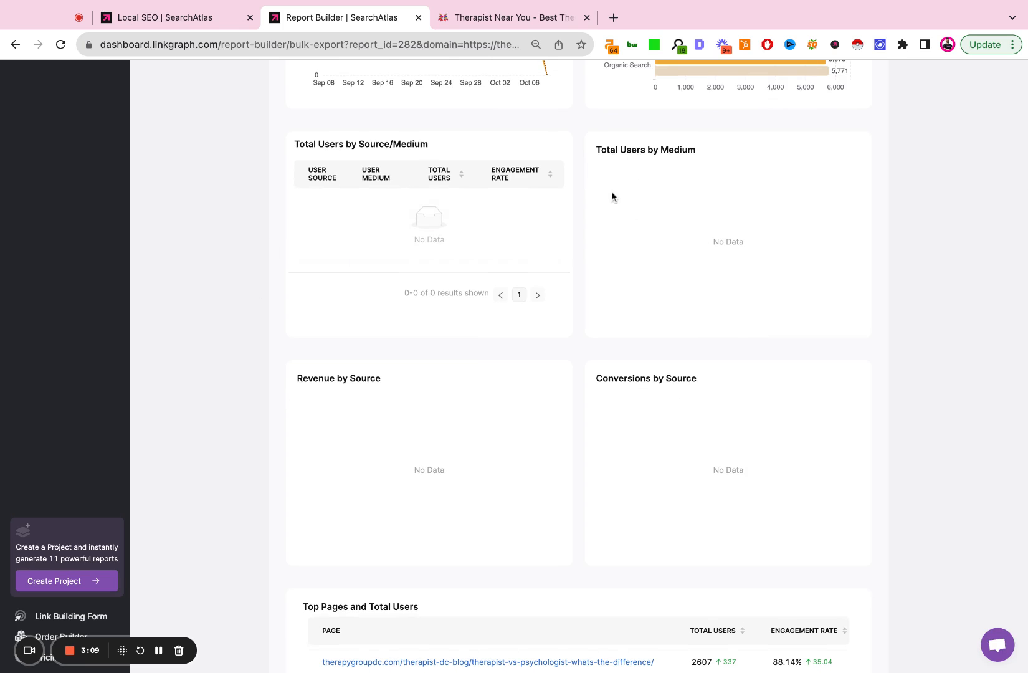
pyautogui.moveTo(406, 346)
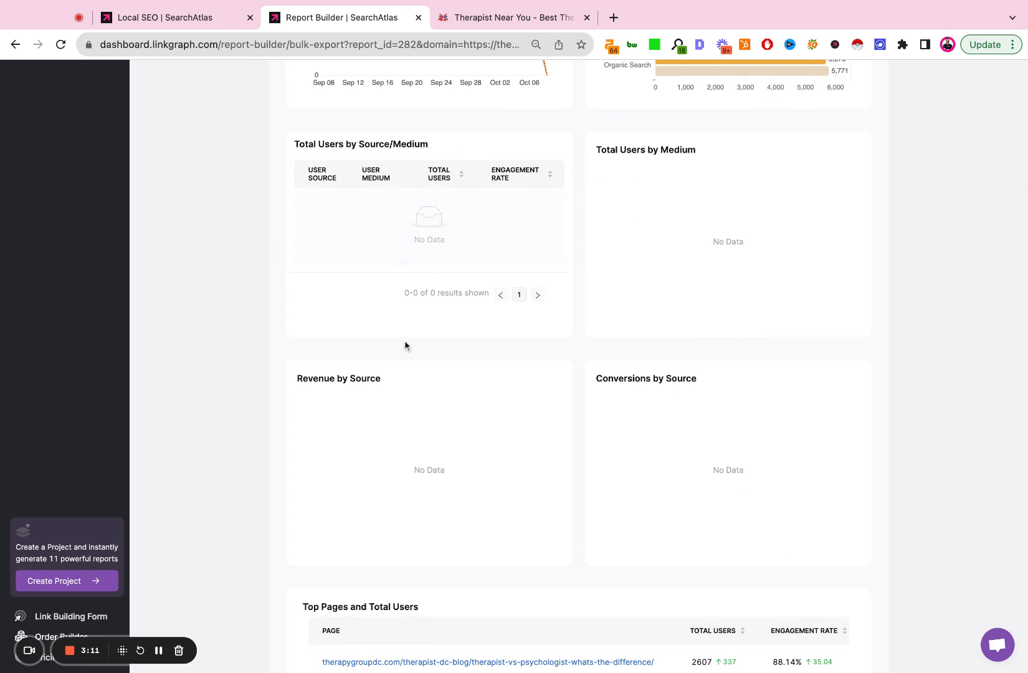
pyautogui.scroll(-3)
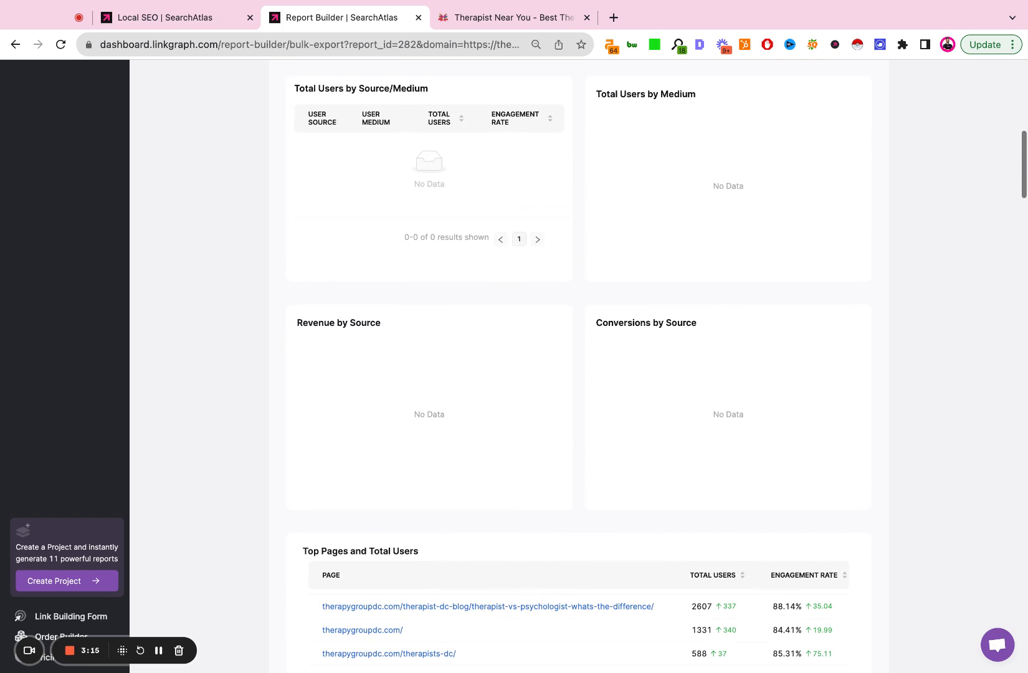
pyautogui.scroll(-3)
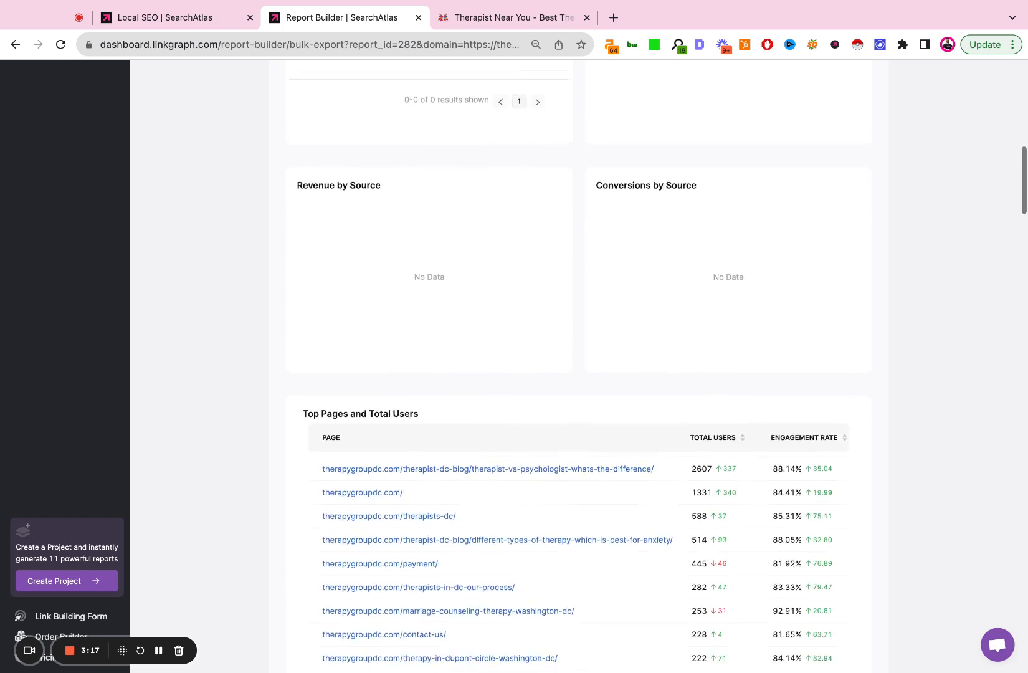
pyautogui.scroll(-3)
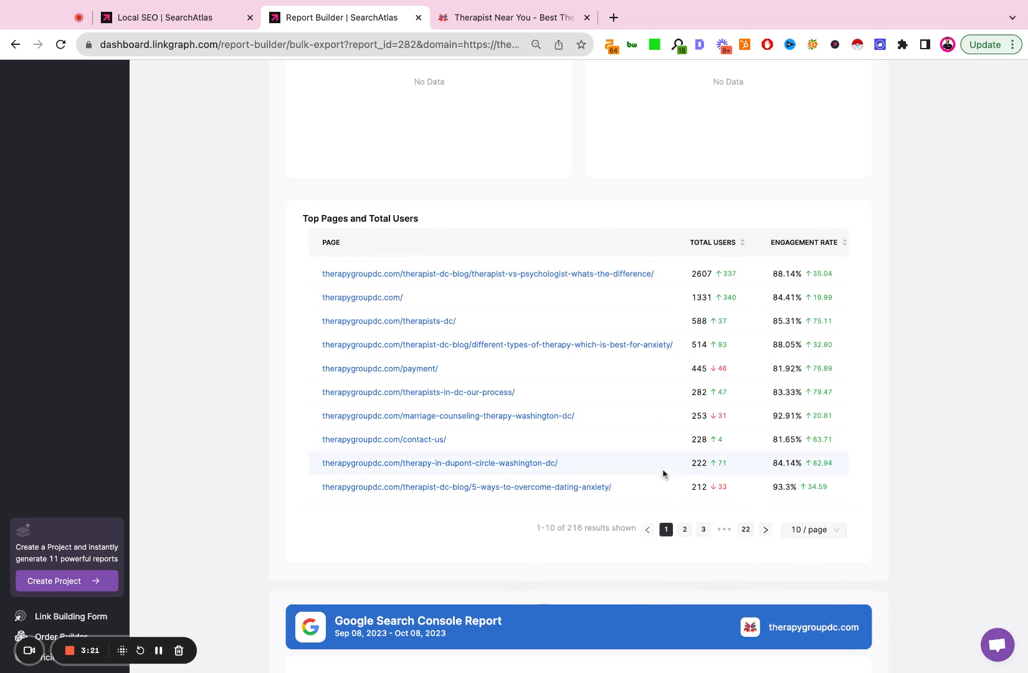
pyautogui.scroll(-3)
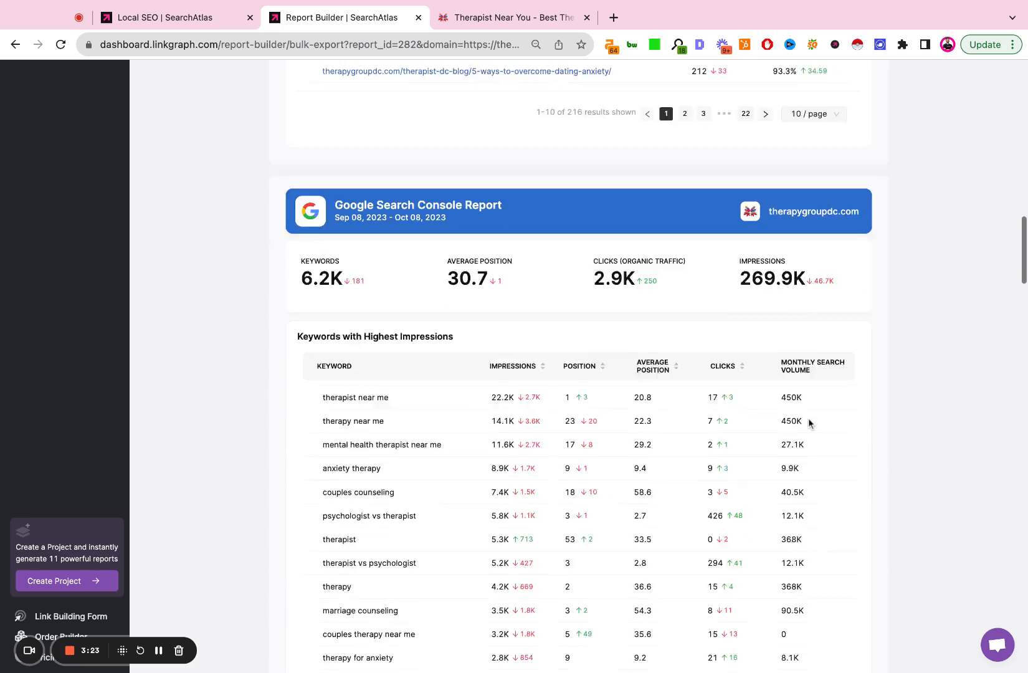
pyautogui.scroll(-3)
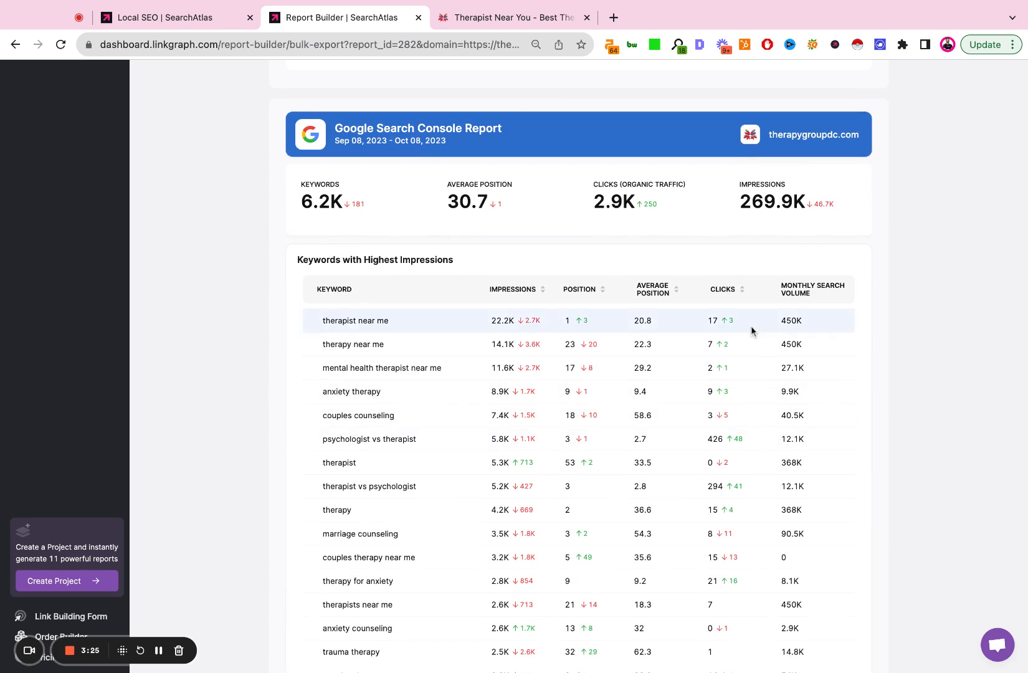
pyautogui.scroll(-3)
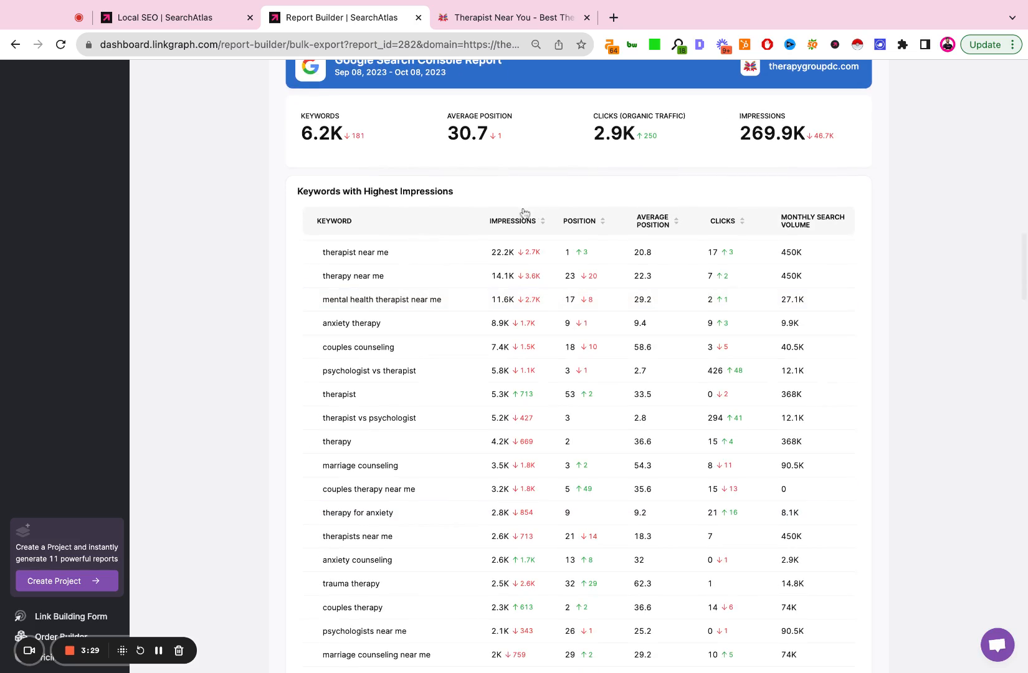
pyautogui.scroll(-3)
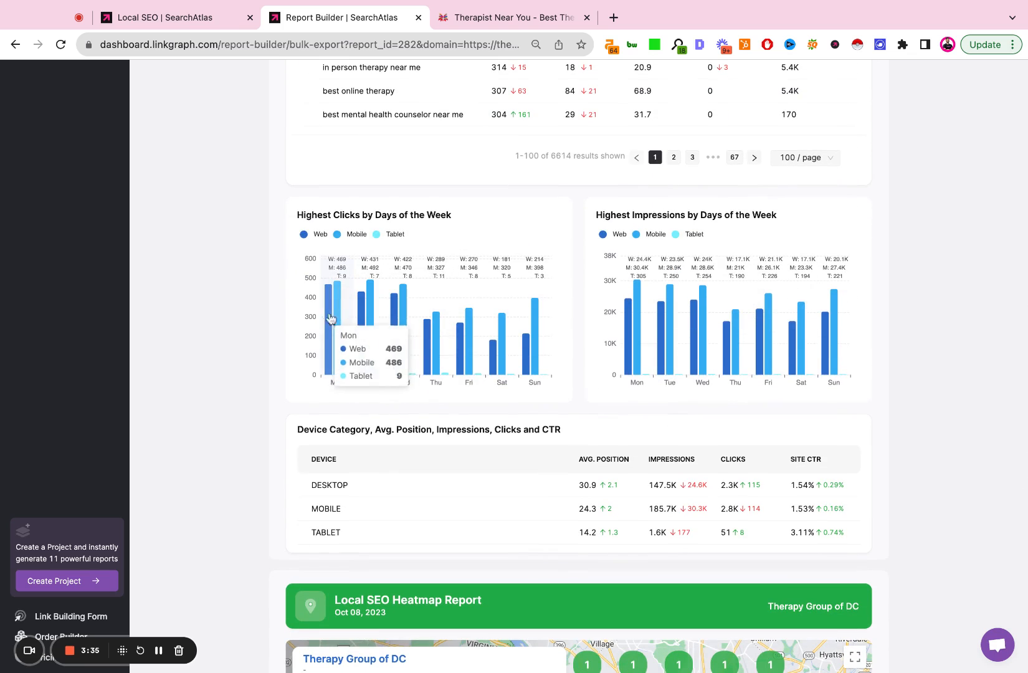
pyautogui.moveTo(298, 217)
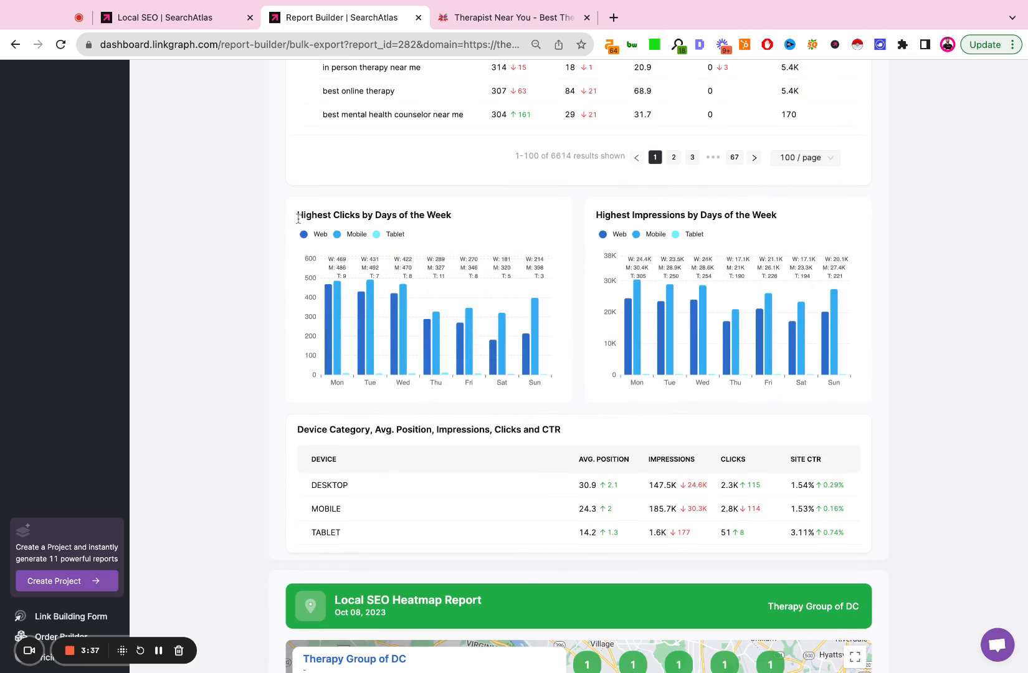
pyautogui.moveTo(413, 236)
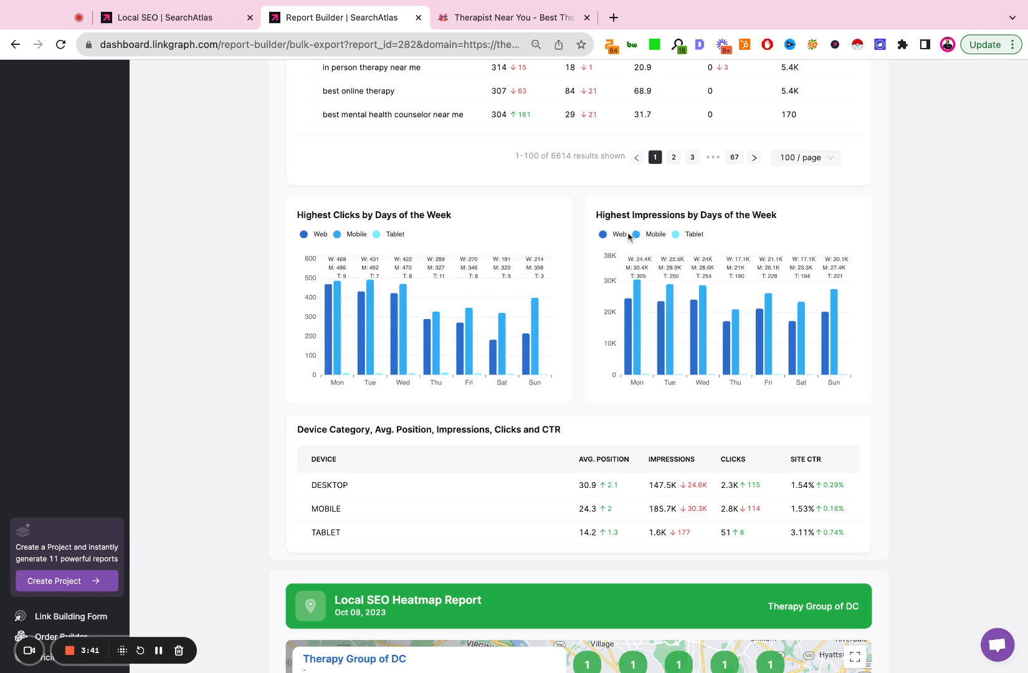
pyautogui.scroll(-3)
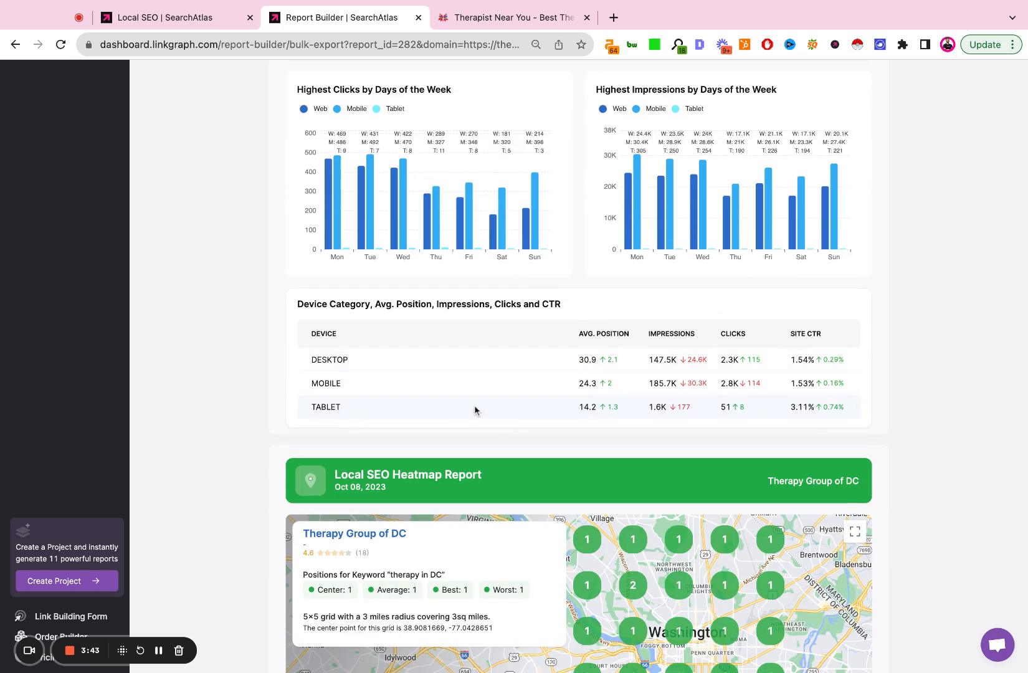
pyautogui.scroll(-3)
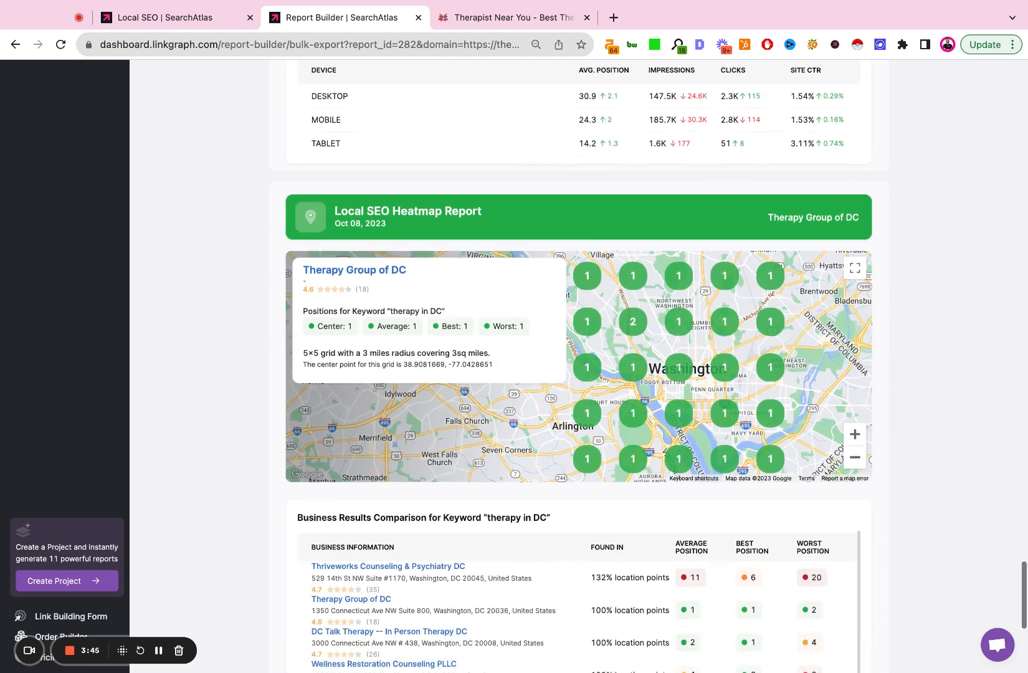
pyautogui.scroll(-3)
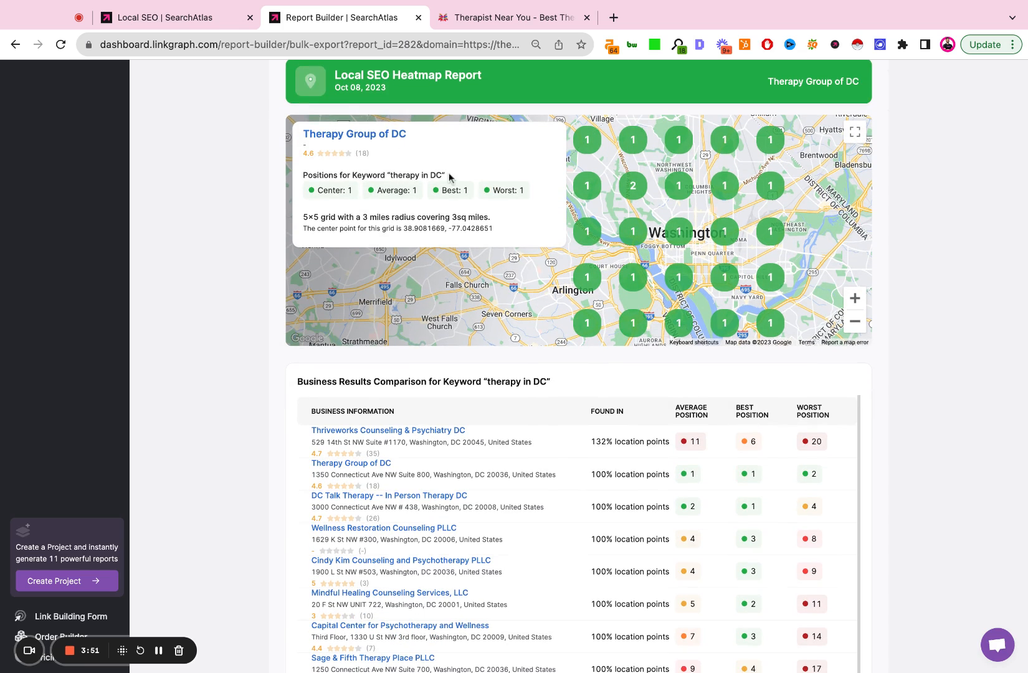
pyautogui.moveTo(724, 273)
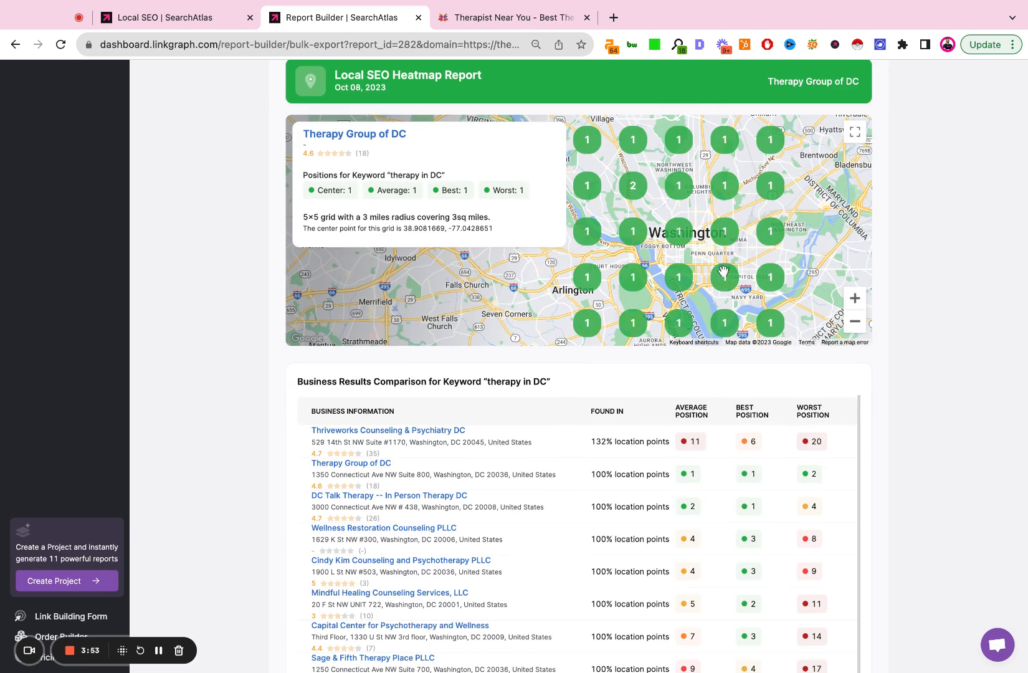
pyautogui.moveTo(678, 208)
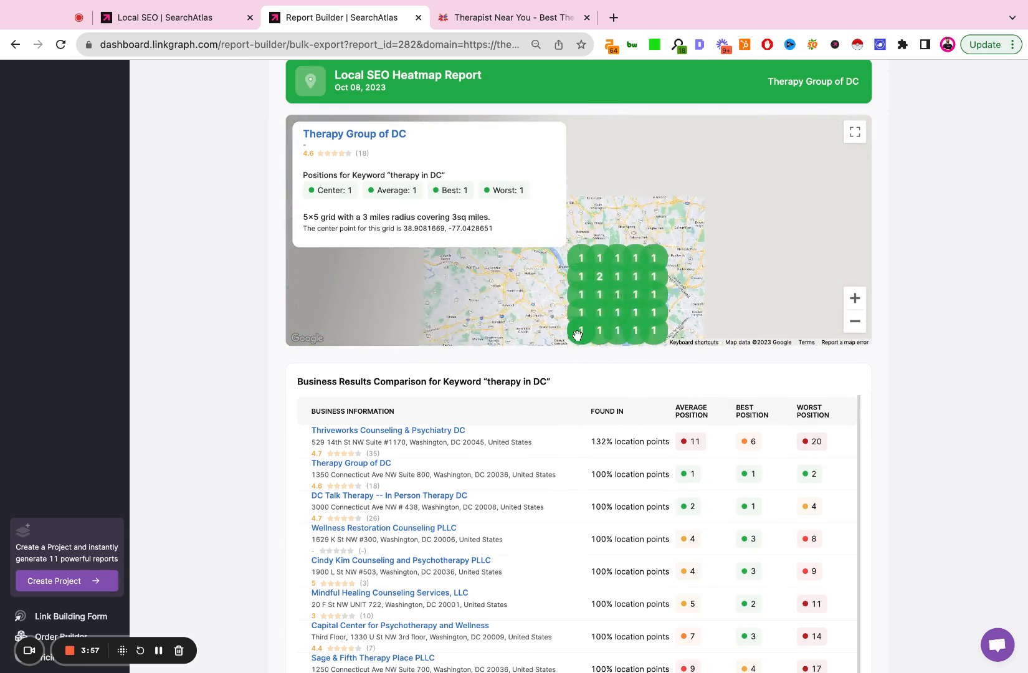
pyautogui.scroll(-3)
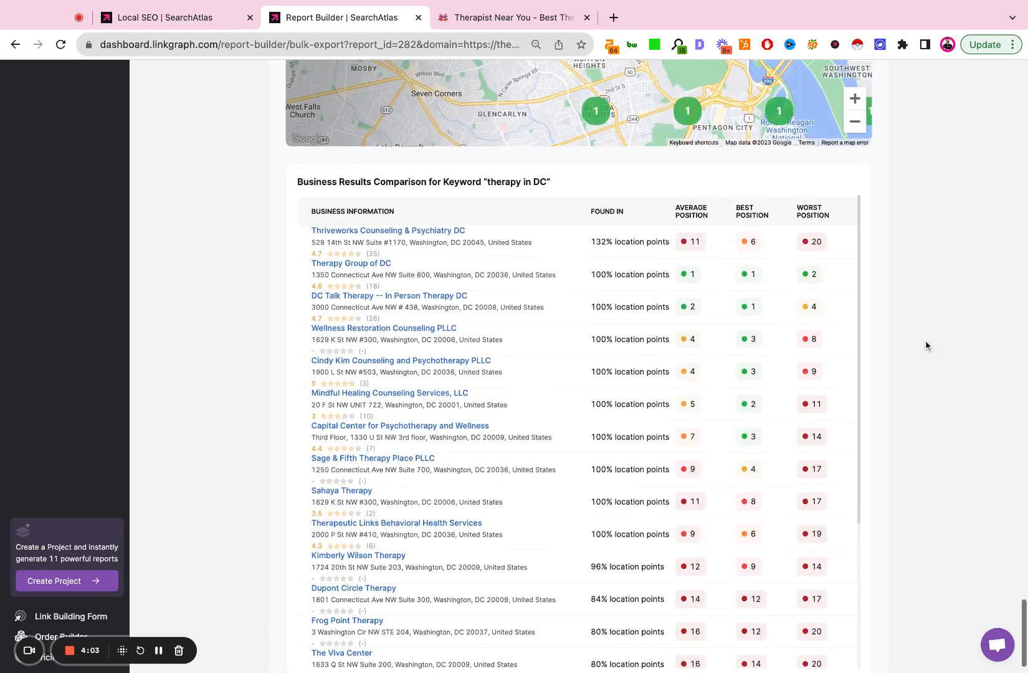
pyautogui.scroll(-3)
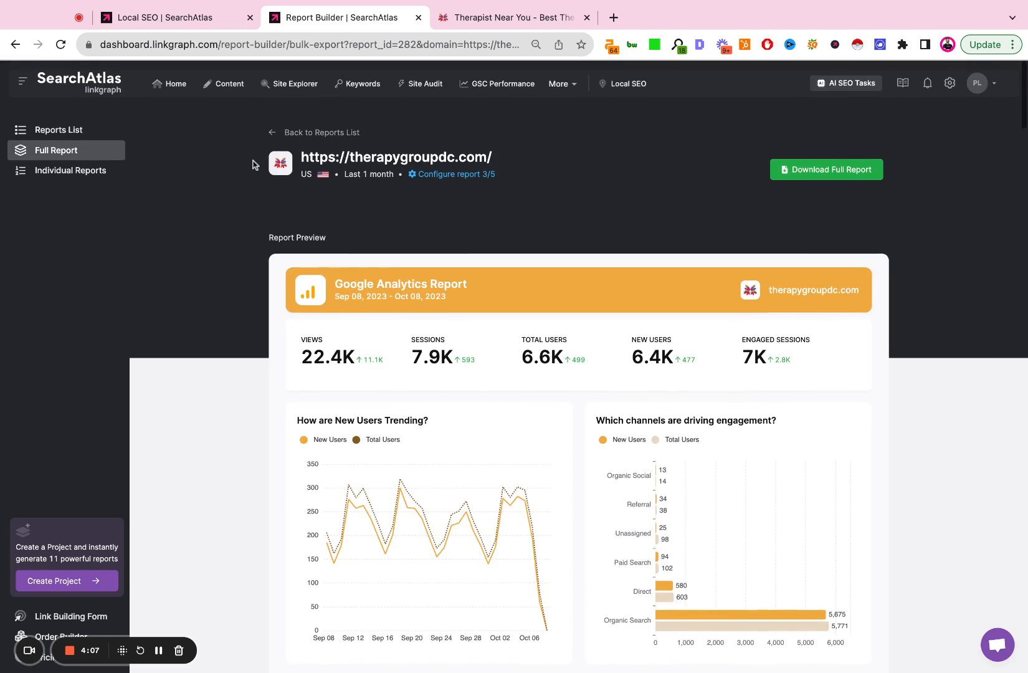
# Step: Show the Google Analytics configuration under Individual Reports for therapygroupdc.com
pyautogui.click(69, 171)
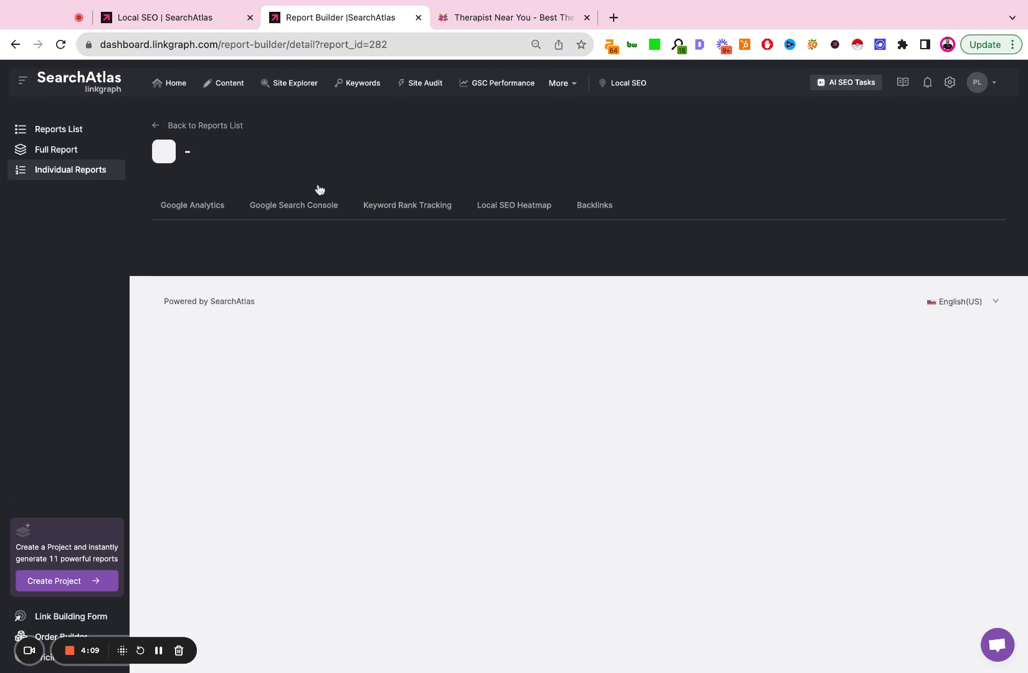
pyautogui.click(192, 205)
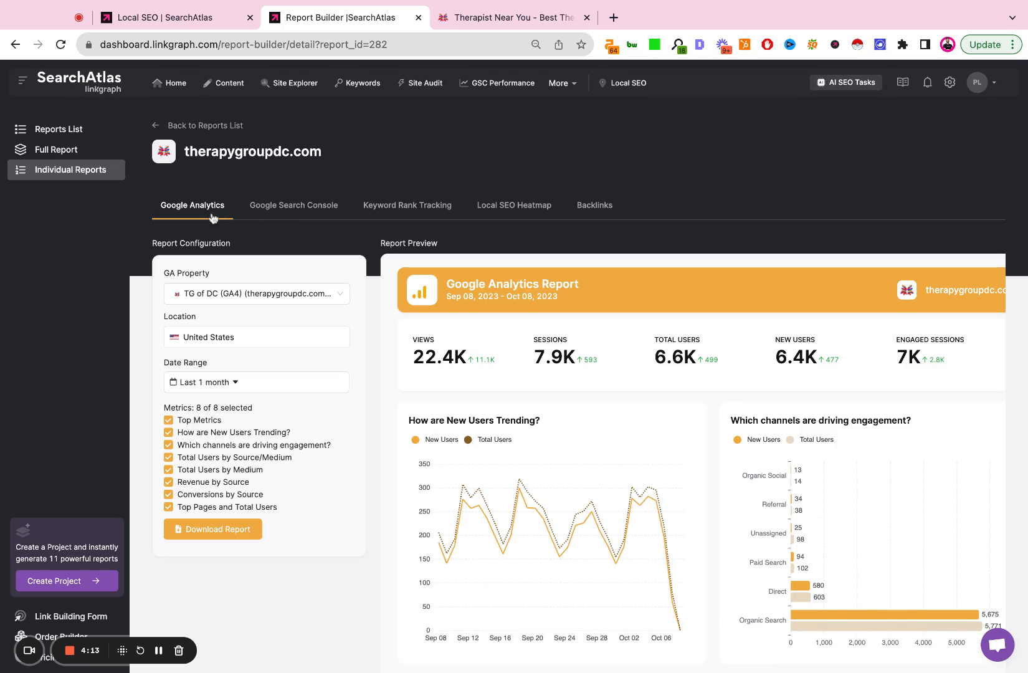
pyautogui.moveTo(436, 212)
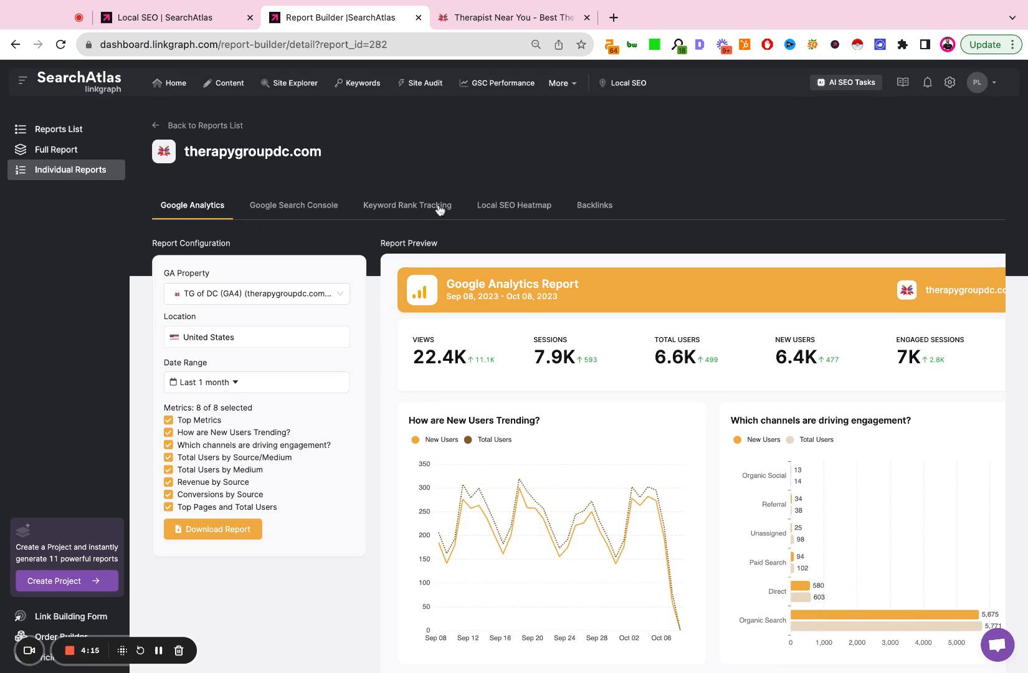
pyautogui.moveTo(444, 267)
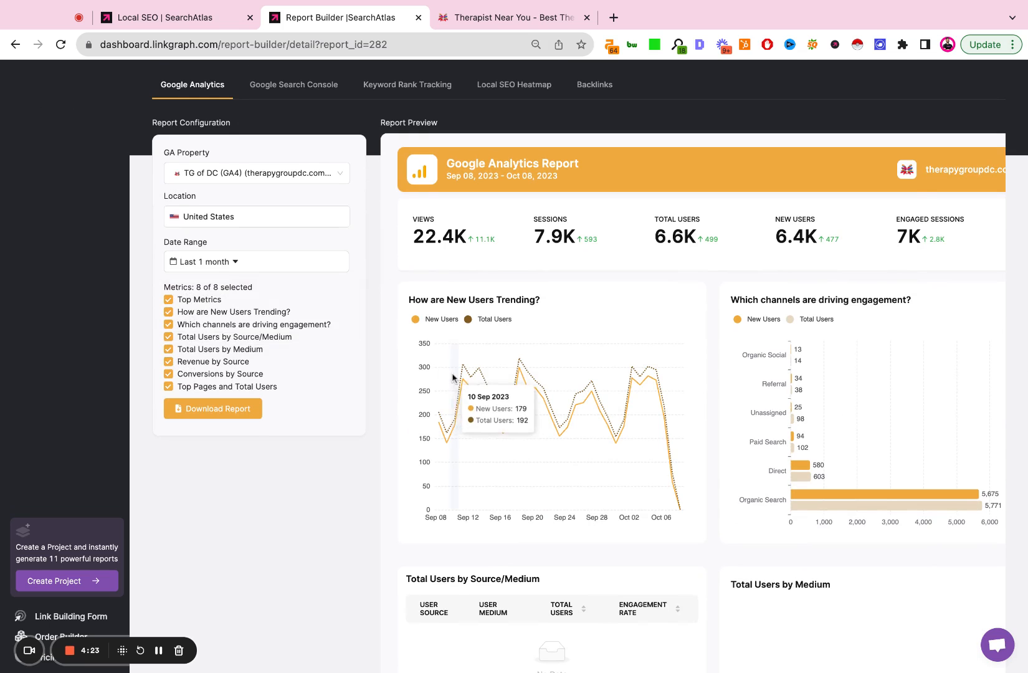
# Step: Drop Users by Source/Medium, Users by Medium, Revenue by Source and Conversions by Source, leaving 4 of 8 metrics
pyautogui.scroll(-3)
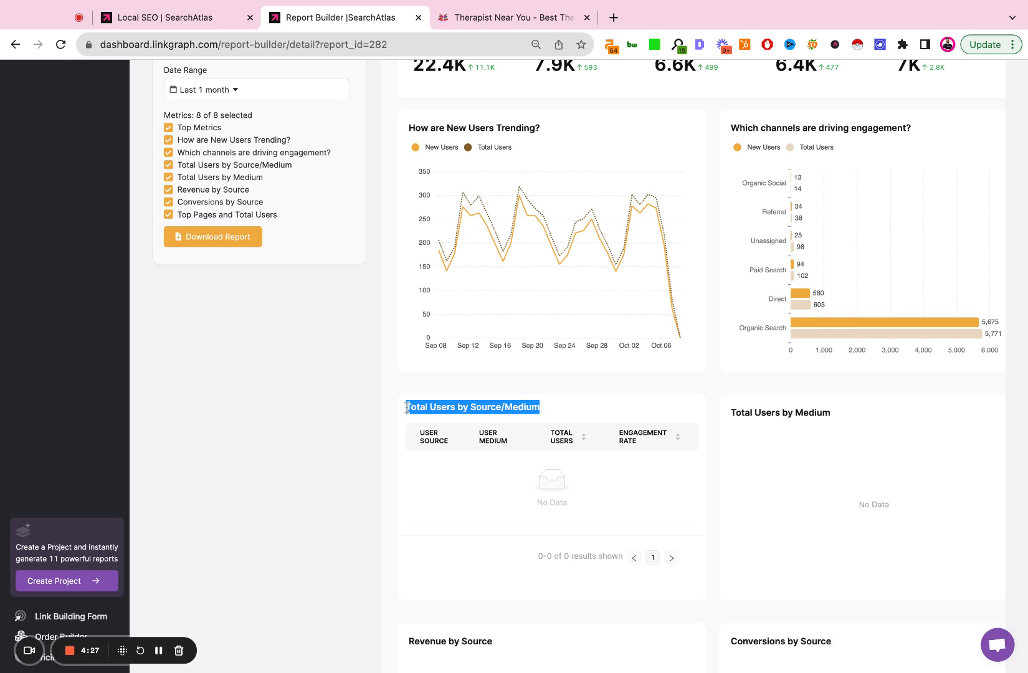
pyautogui.moveTo(548, 407)
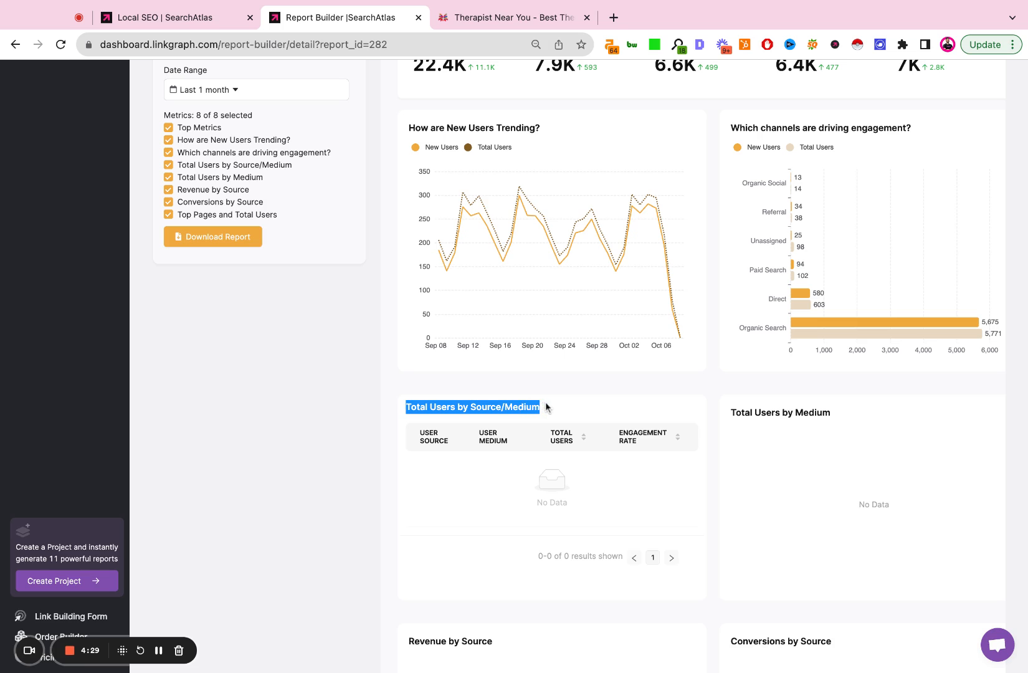
pyautogui.click(168, 165)
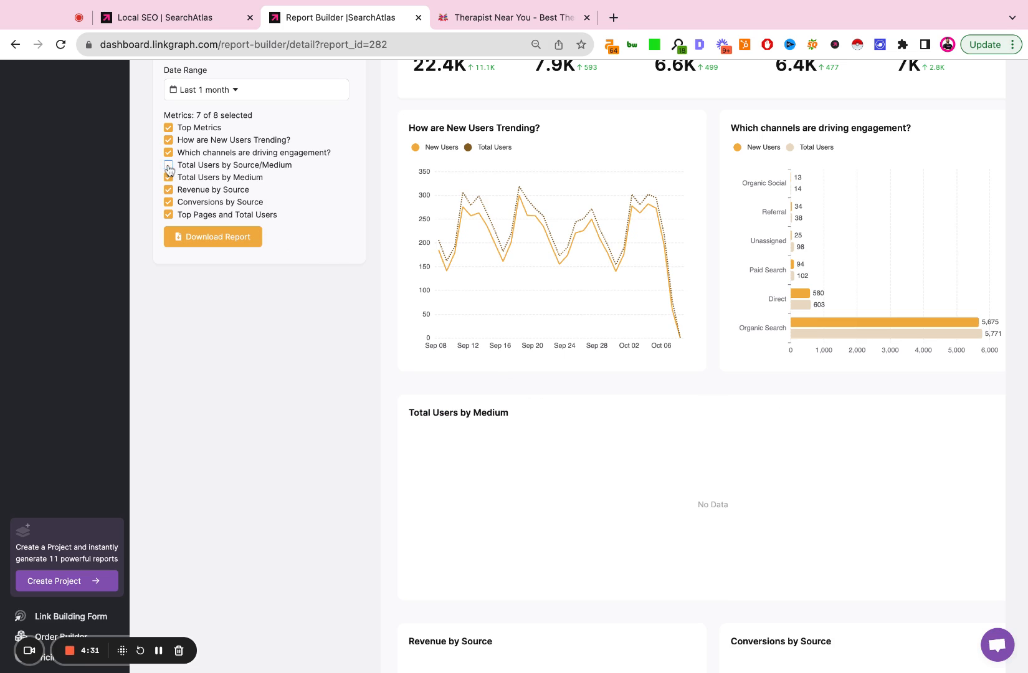
pyautogui.click(168, 165)
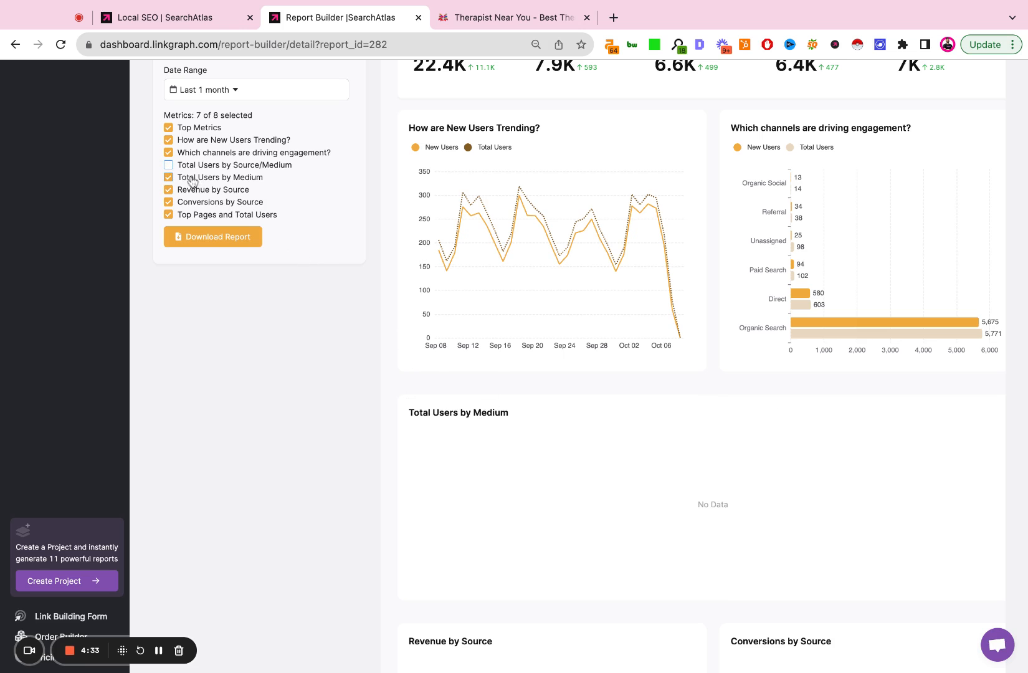
pyautogui.click(169, 177)
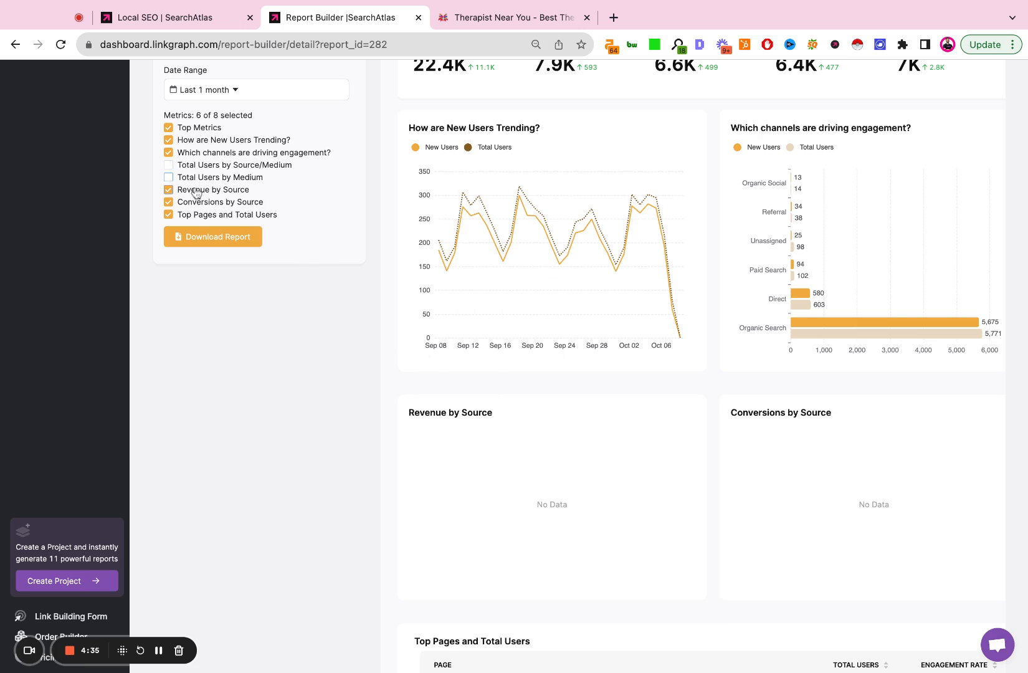
pyautogui.click(168, 190)
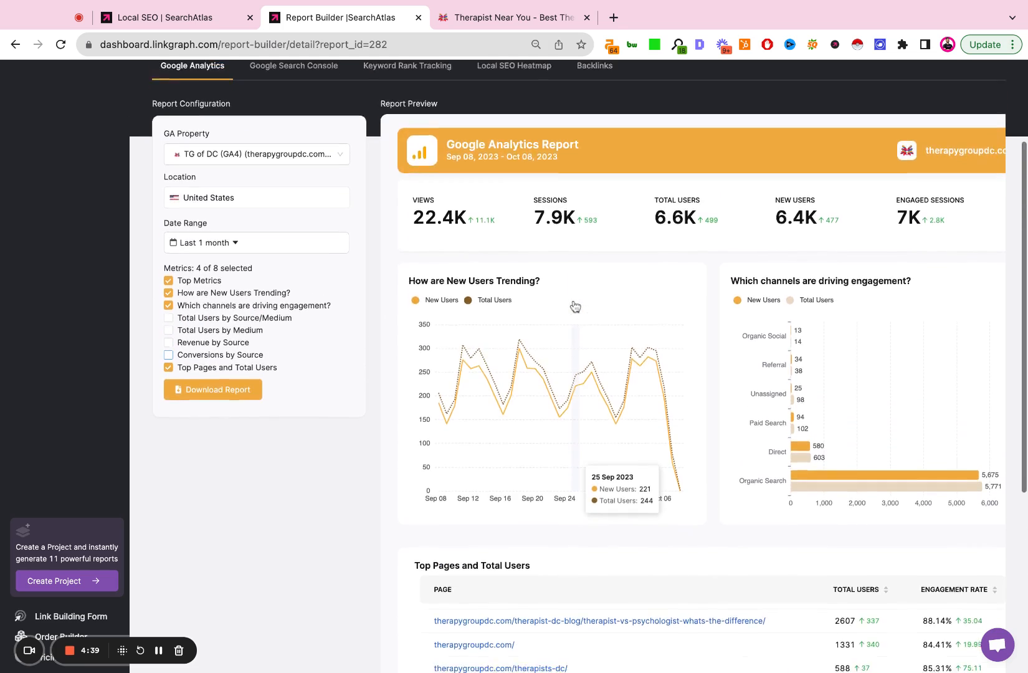
pyautogui.scroll(-3)
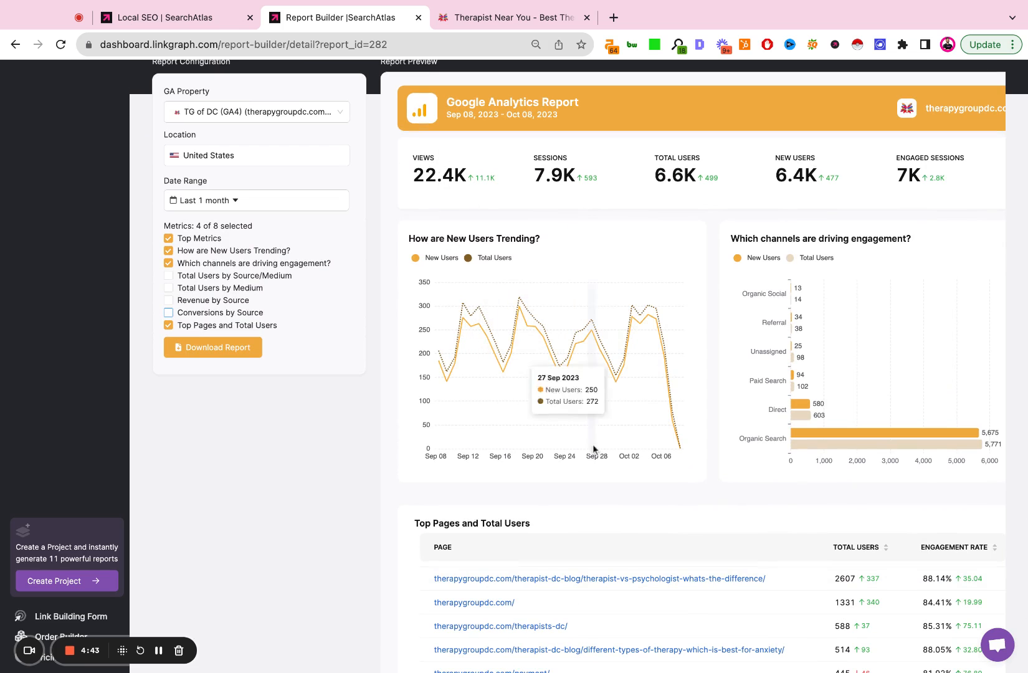
pyautogui.moveTo(479, 290)
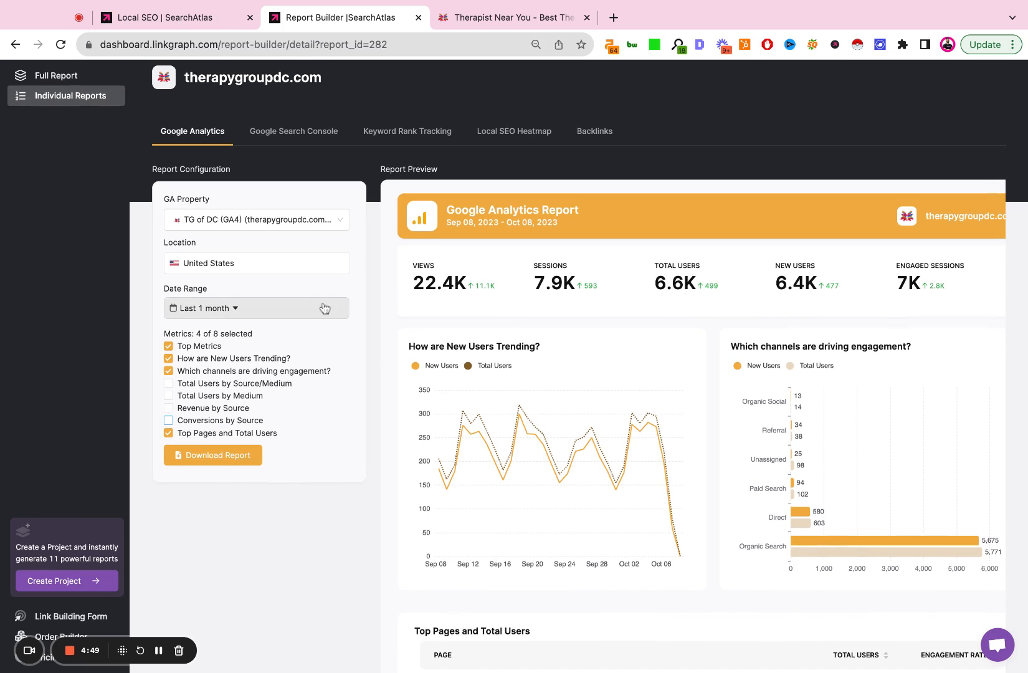
pyautogui.moveTo(577, 450)
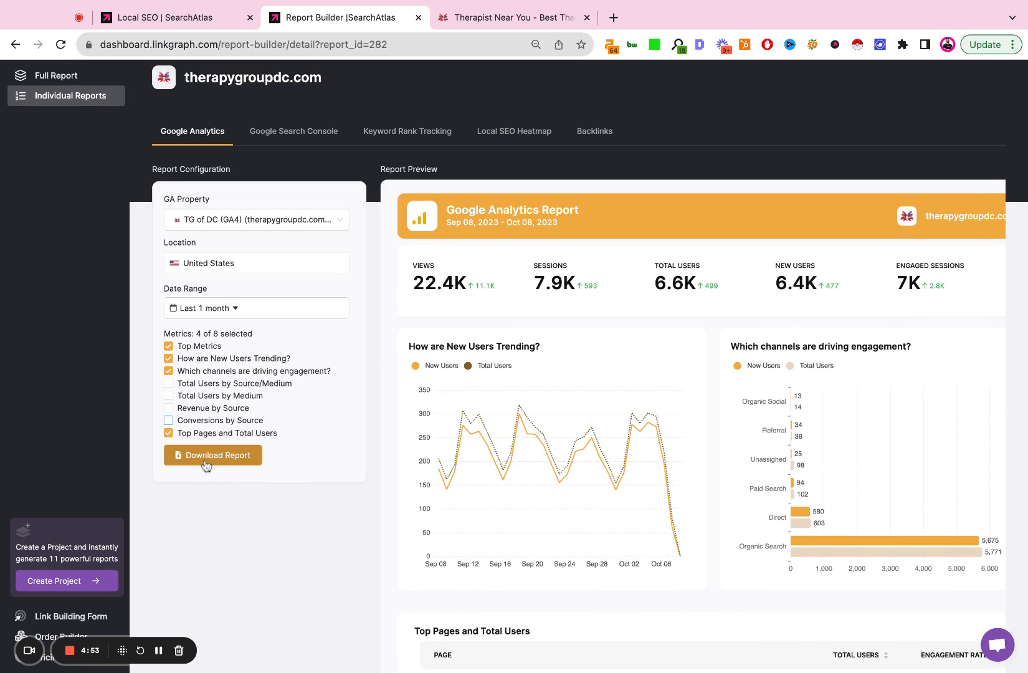
pyautogui.moveTo(610, 563)
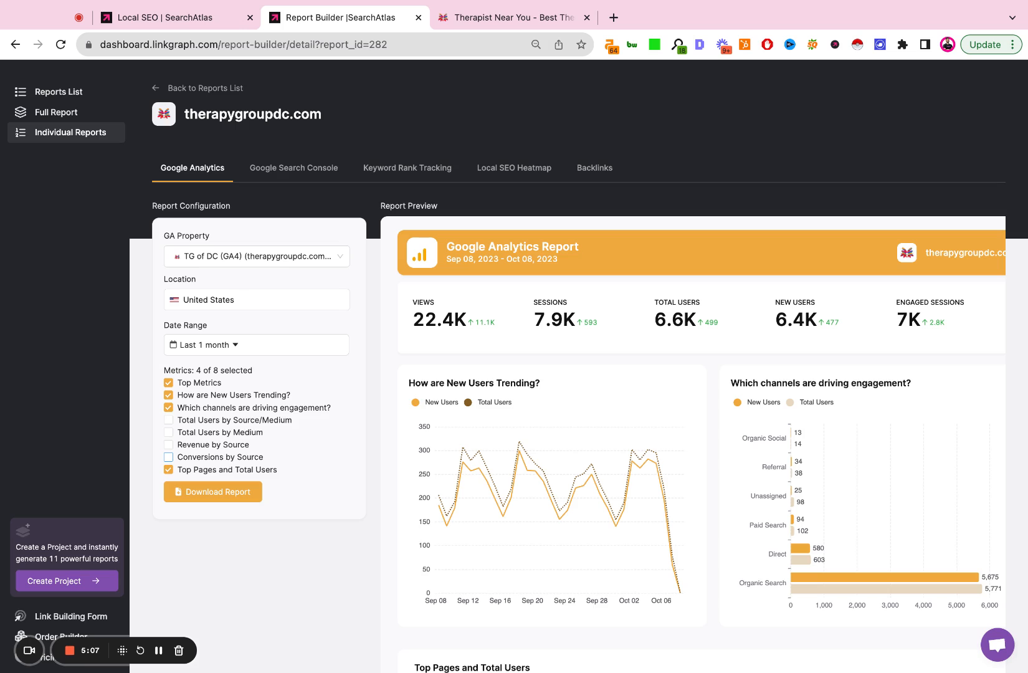
pyautogui.moveTo(70, 115)
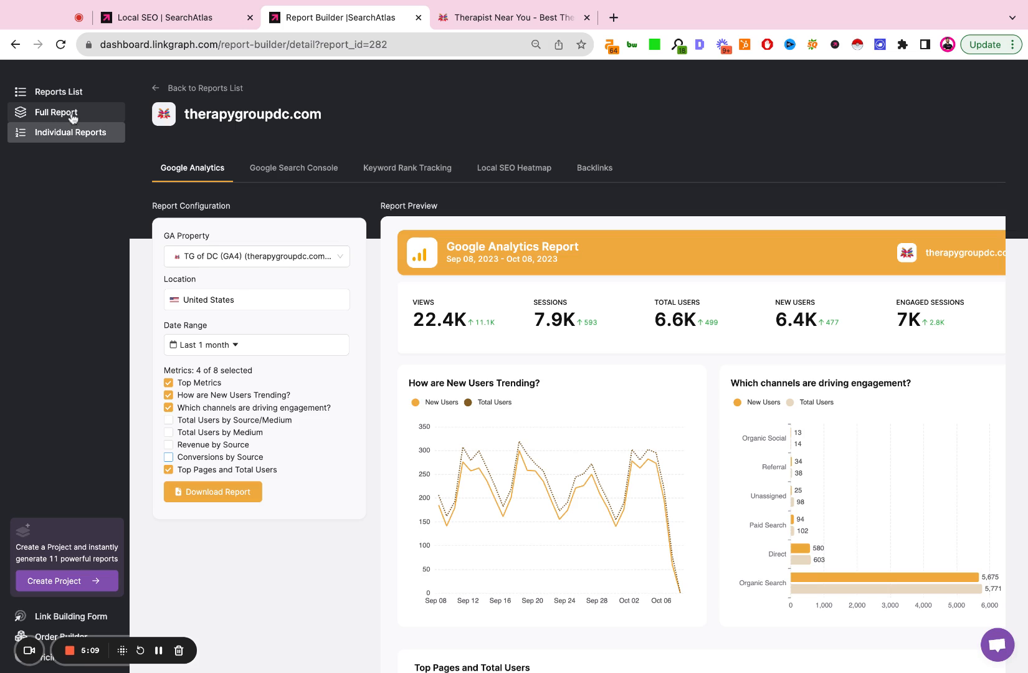
# Step: Review the Google Search Console individual report preview showing 7.2K keywords and 3.9M impressions
pyautogui.click(294, 168)
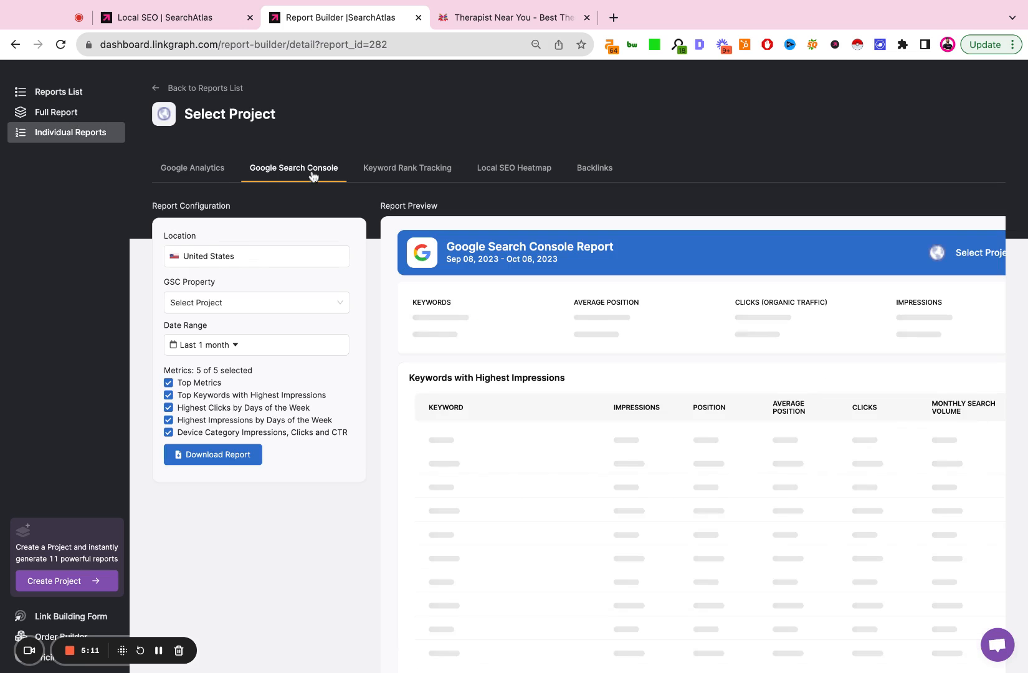
pyautogui.click(257, 303)
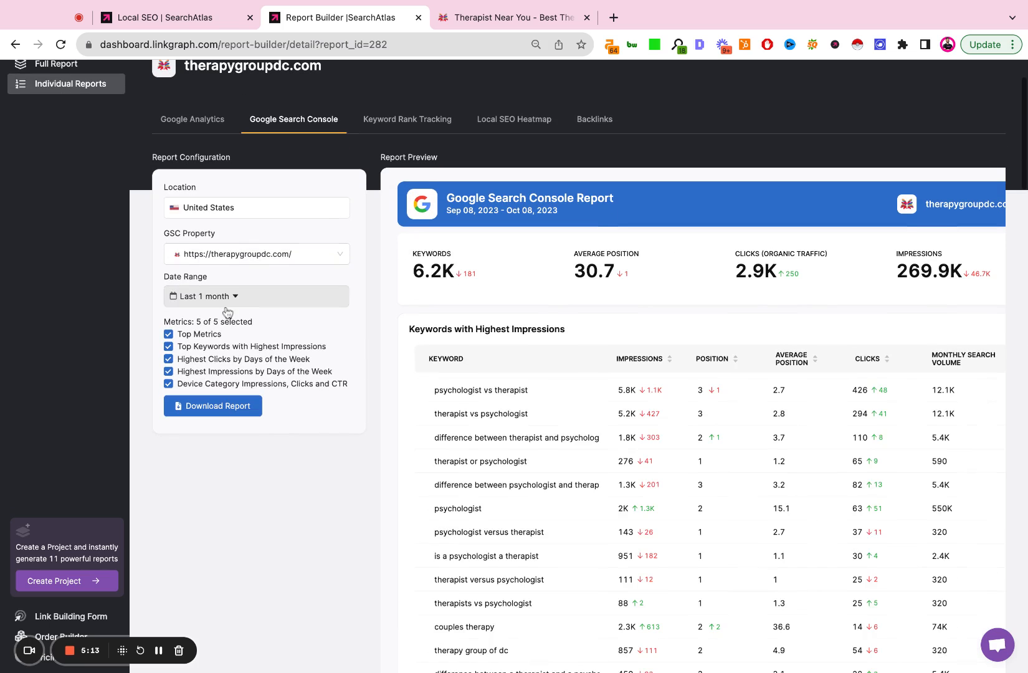
pyautogui.click(256, 297)
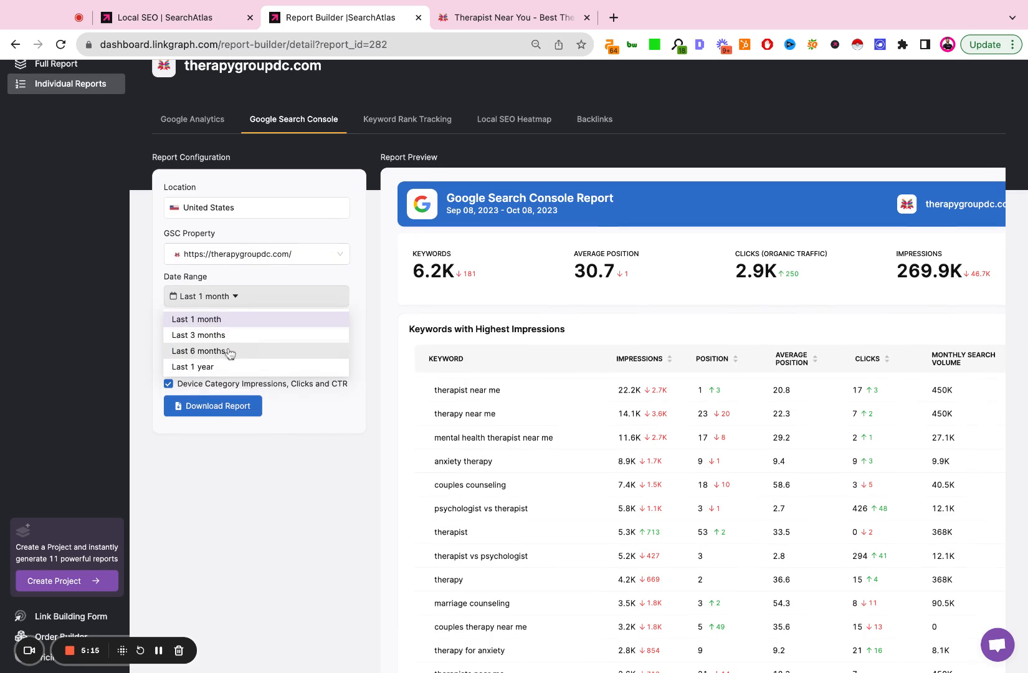
pyautogui.click(192, 368)
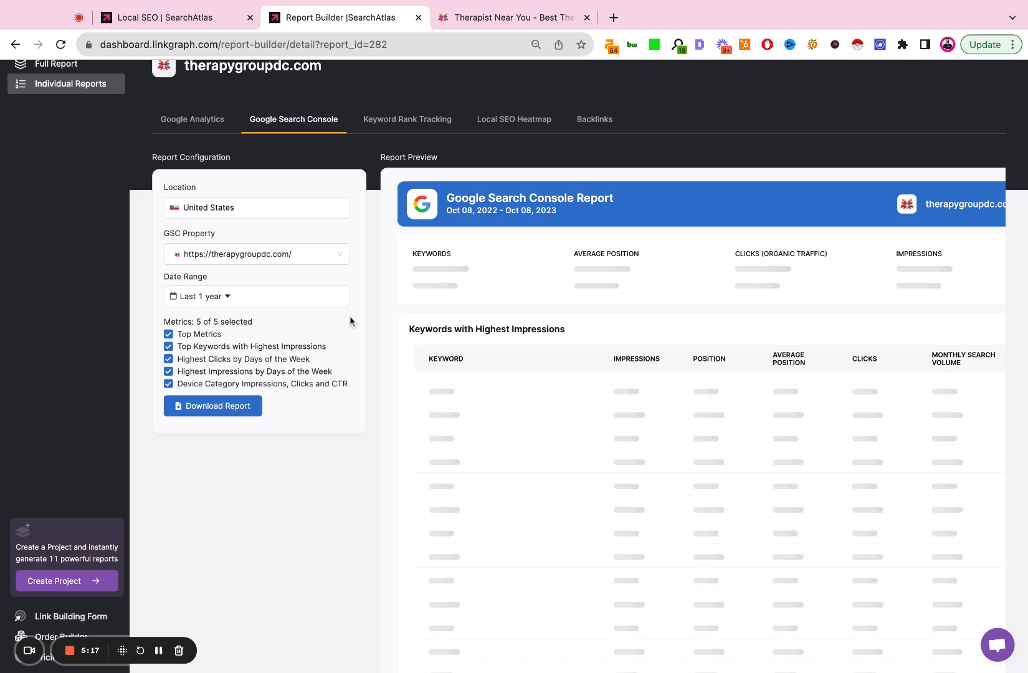
pyautogui.moveTo(194, 340)
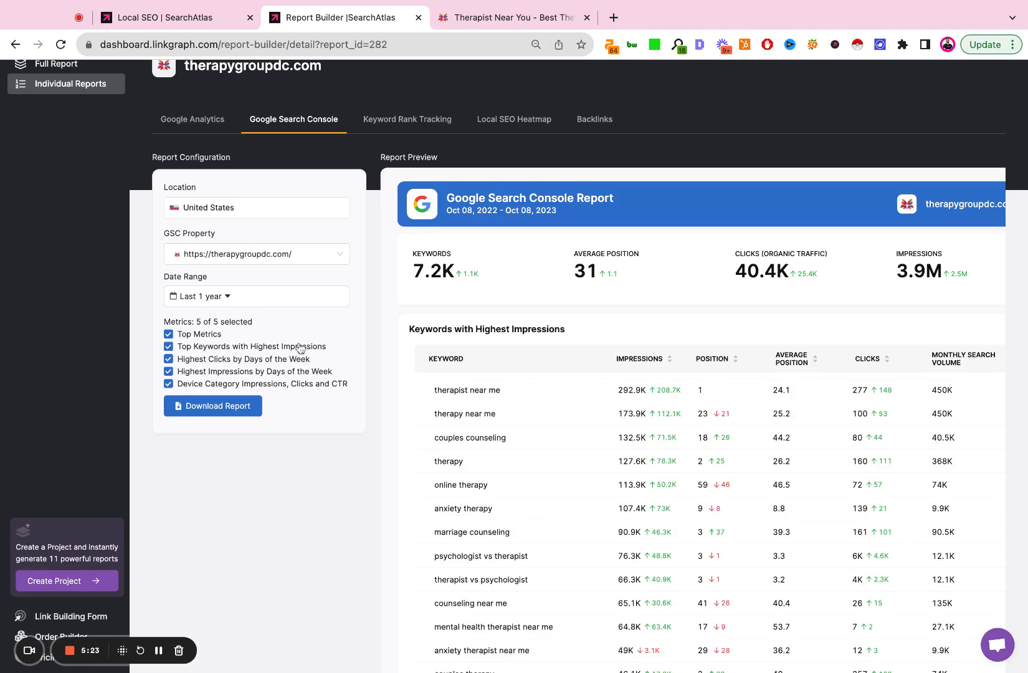
pyautogui.scroll(-3)
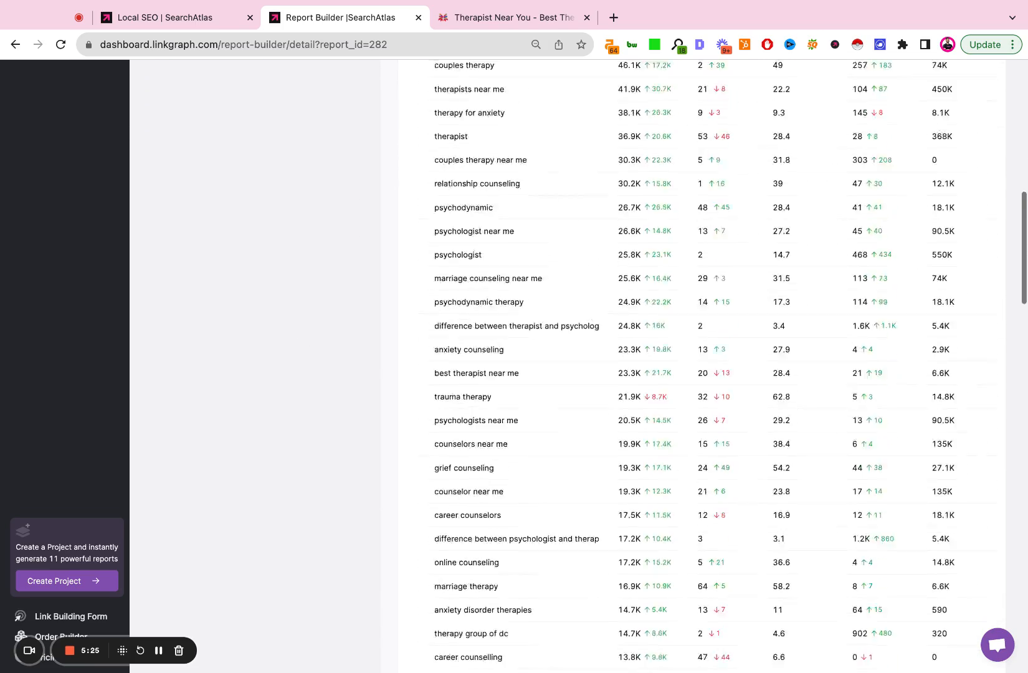
pyautogui.scroll(-3)
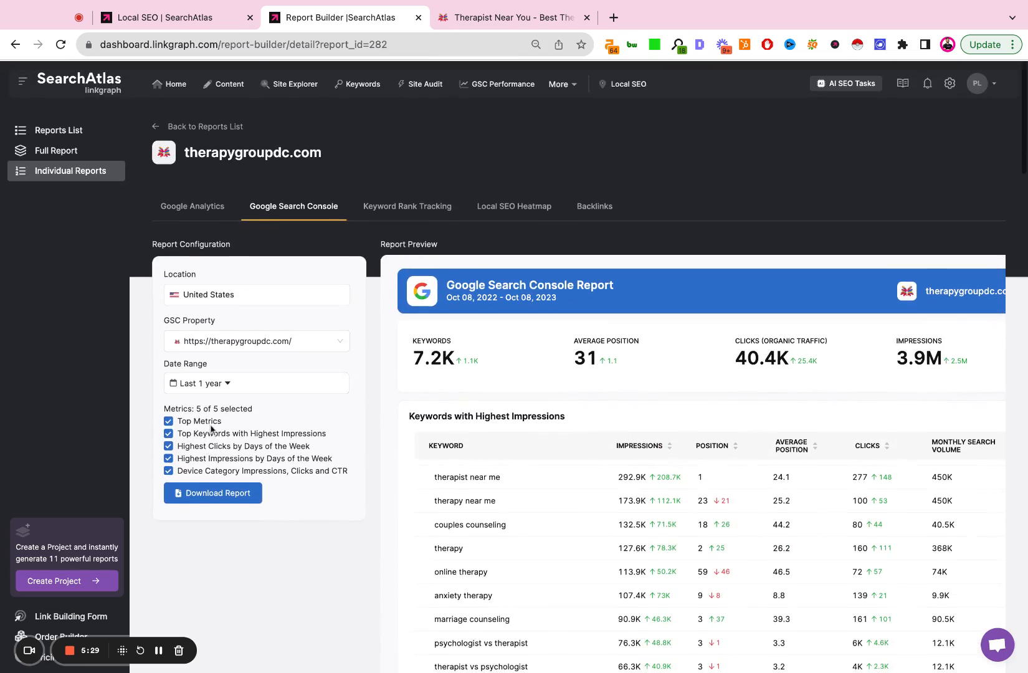
pyautogui.moveTo(230, 497)
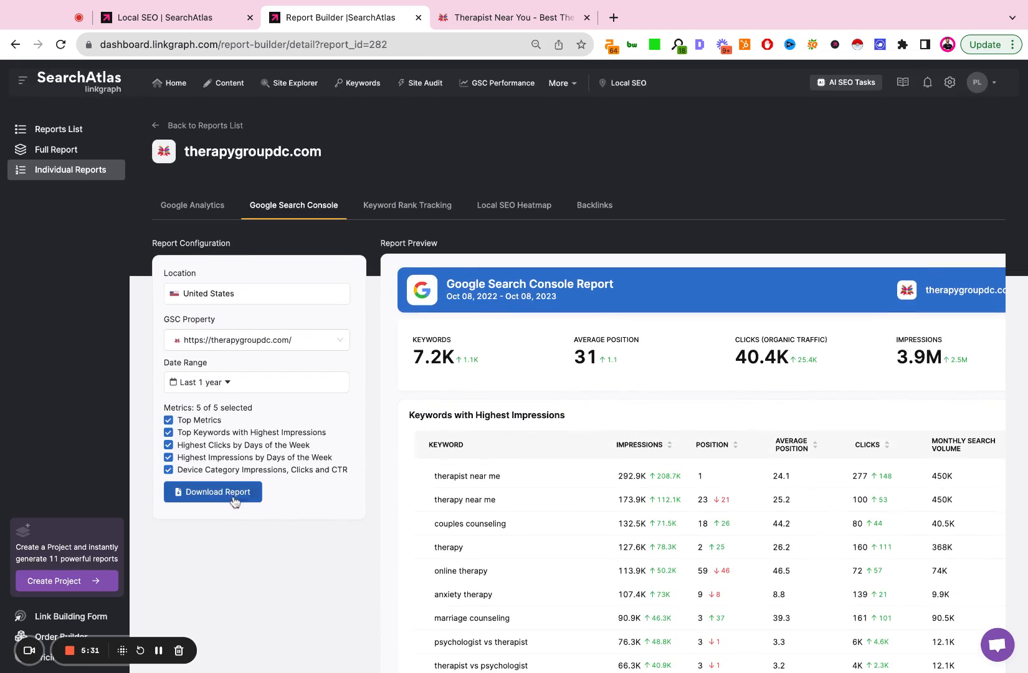
pyautogui.moveTo(414, 216)
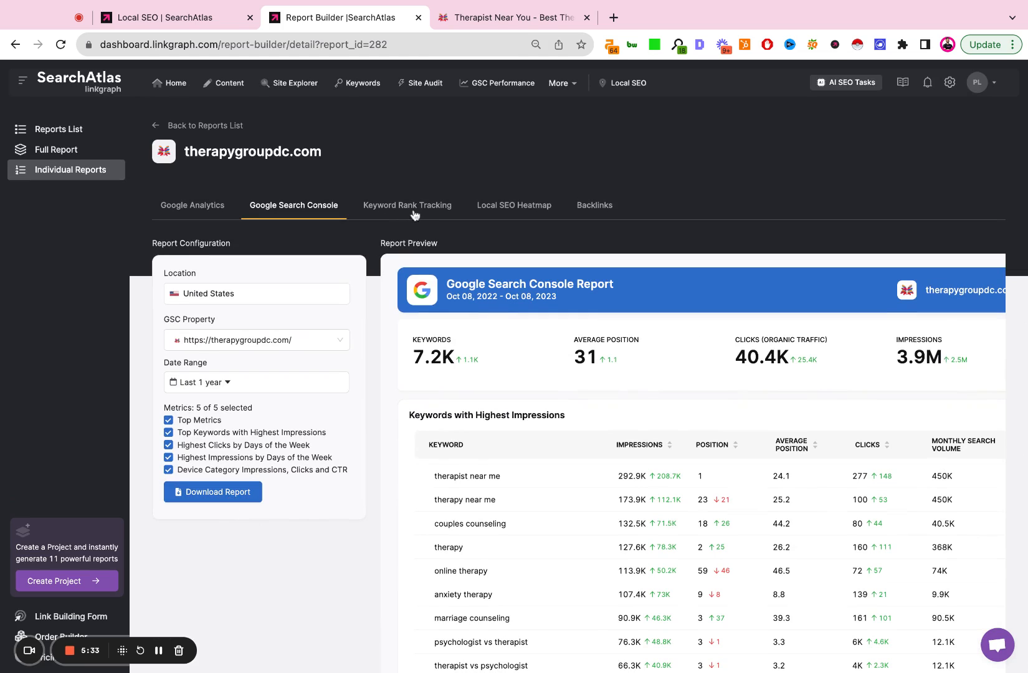
# Step: View the Keyword Rank Tracking preview, then the Local SEO Heatmap for Therapy Group of DC, 'therapy in DC'
pyautogui.click(408, 205)
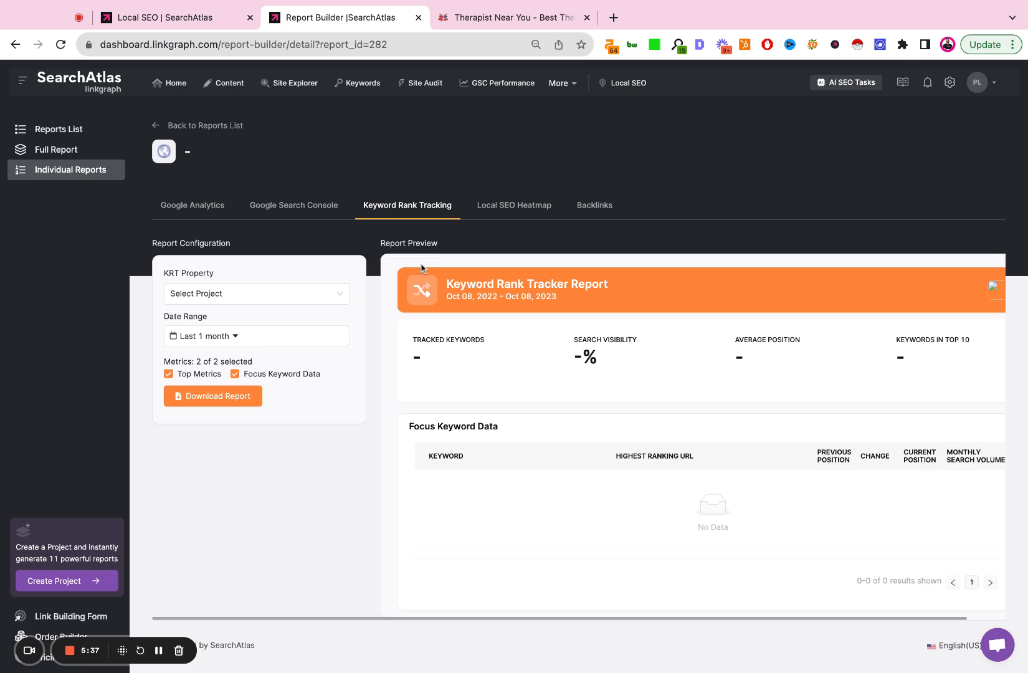
pyautogui.click(513, 205)
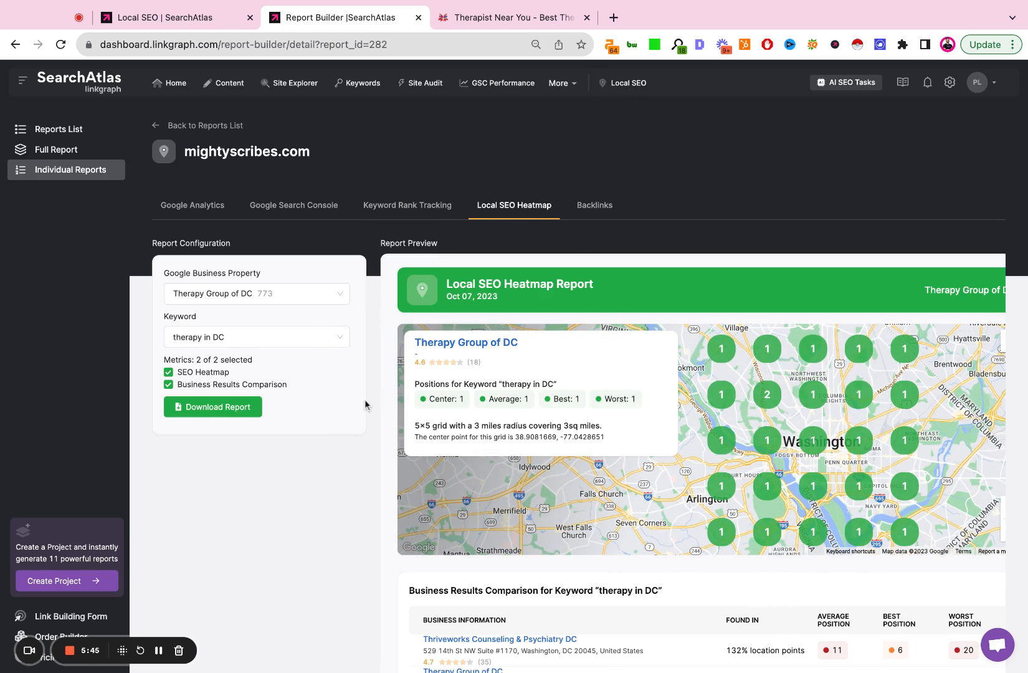
# Step: View the Backlinks report preview, then return to the combined full report
pyautogui.click(594, 206)
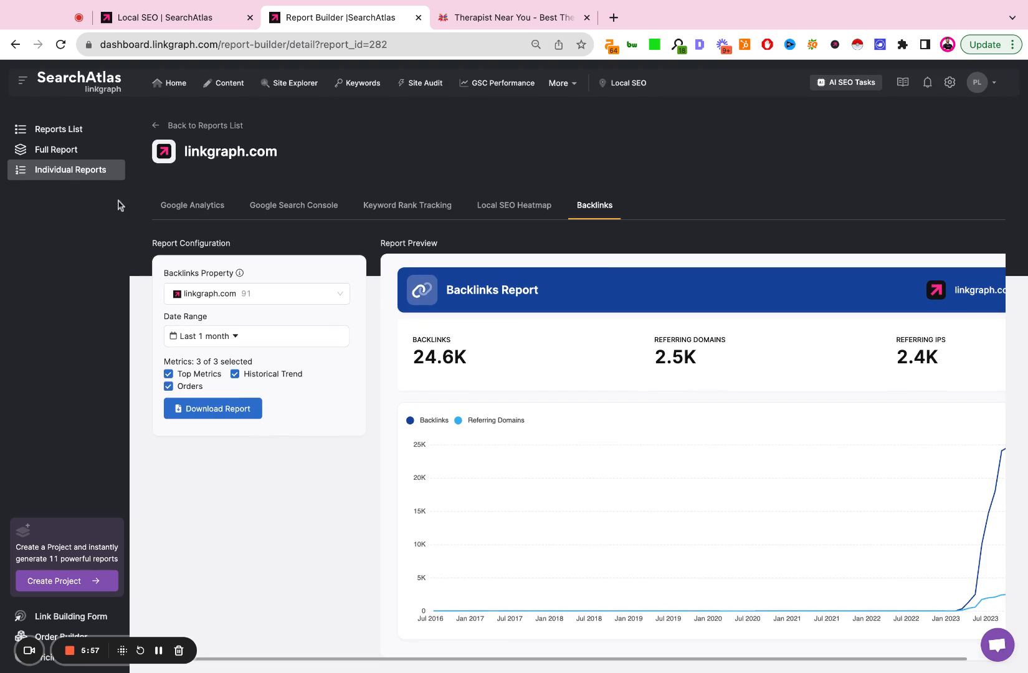
pyautogui.click(56, 150)
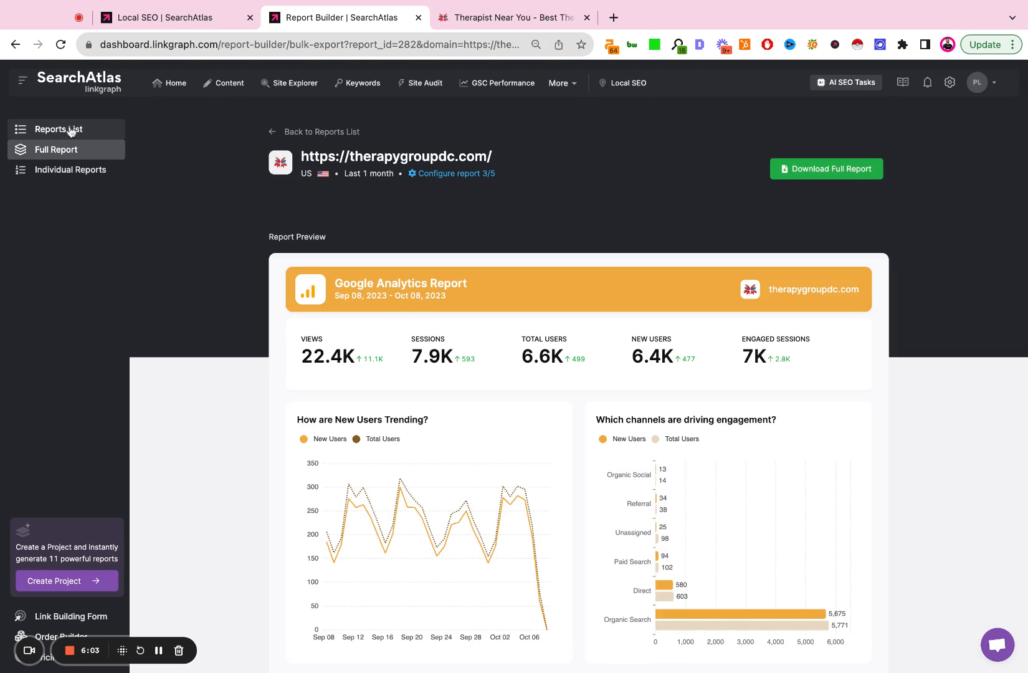
pyautogui.moveTo(70, 133)
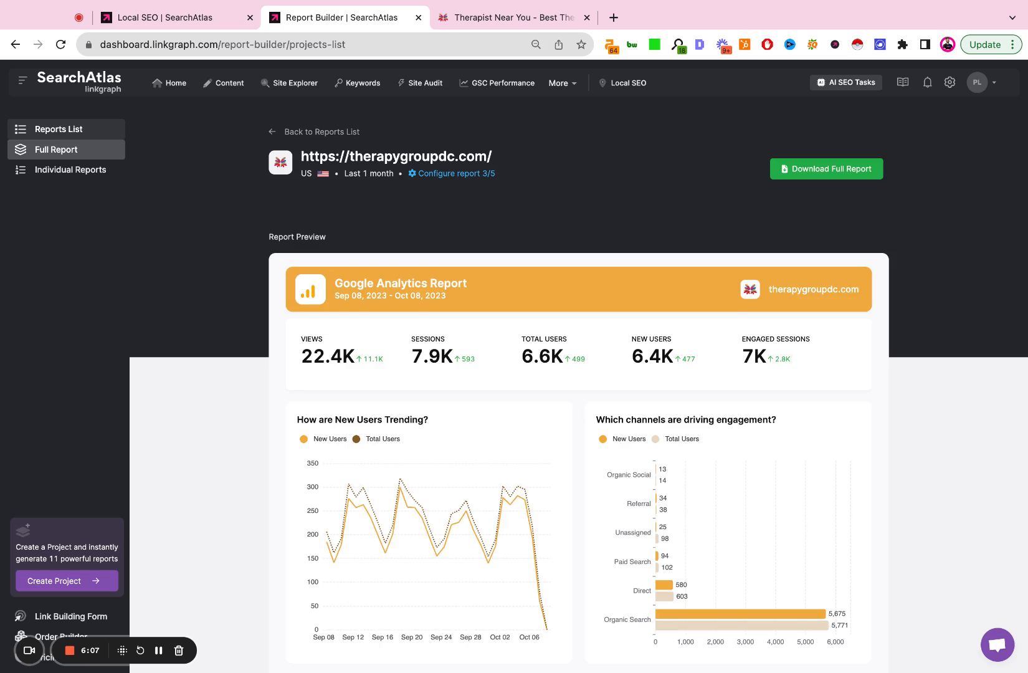
# Step: Return to the Report Builder list showing therapygroupdc.com and bestypeimaging.com
pyautogui.click(58, 129)
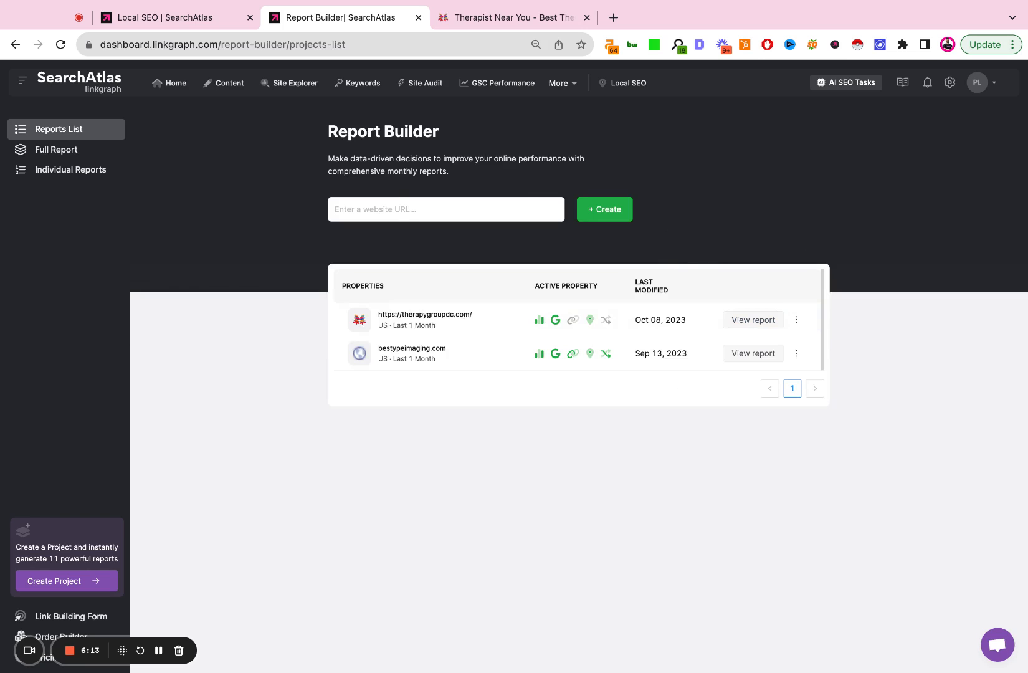
pyautogui.moveTo(514, 173)
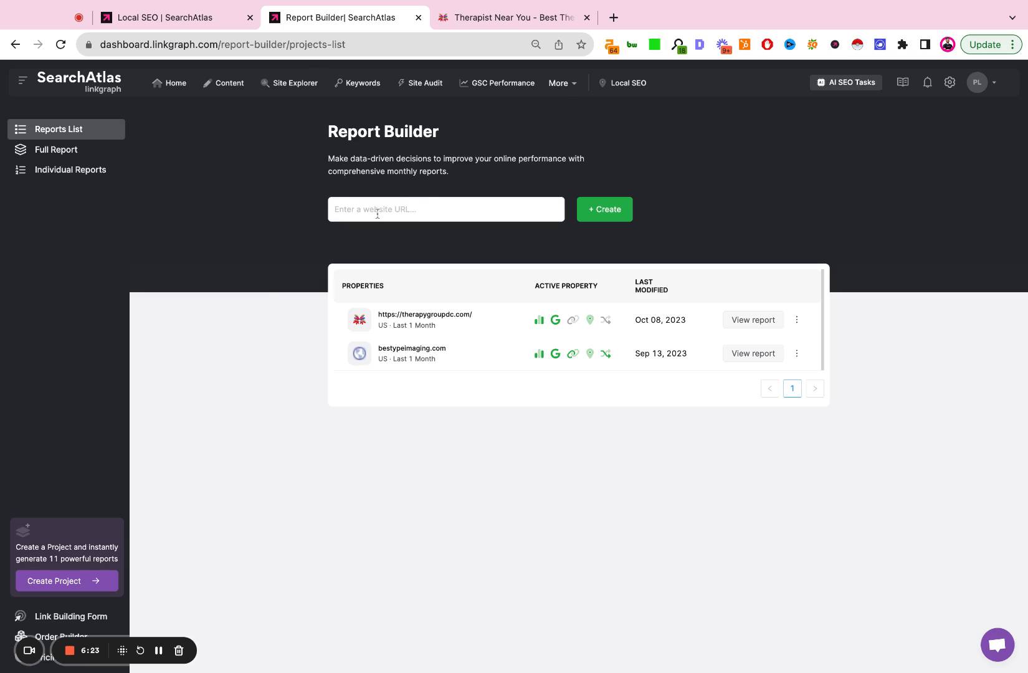
pyautogui.moveTo(735, 138)
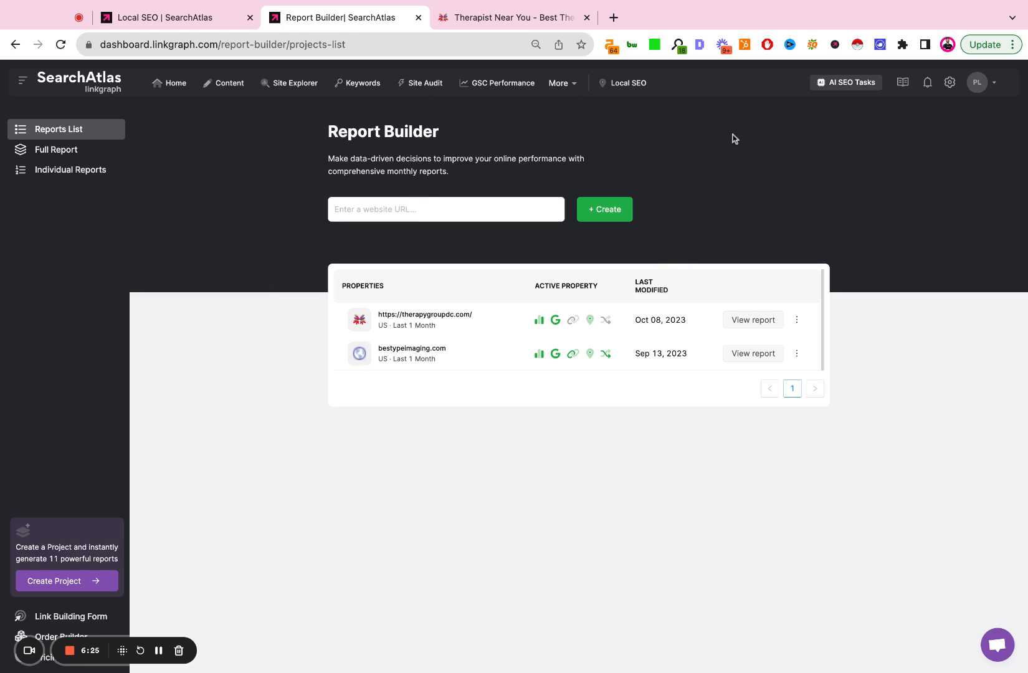
pyautogui.moveTo(721, 144)
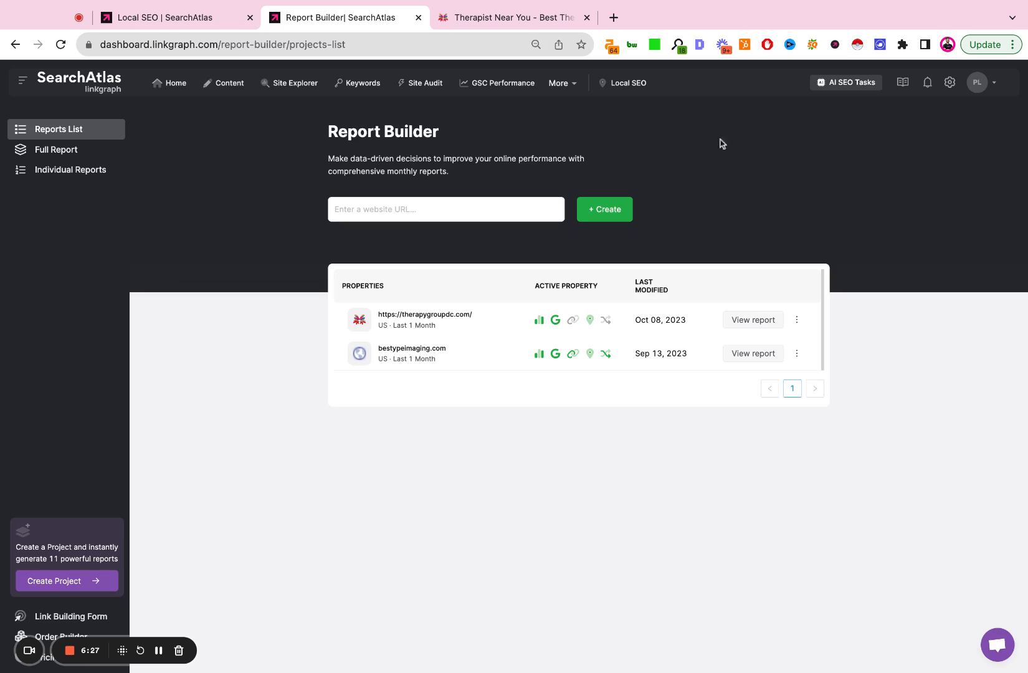
pyautogui.moveTo(586, 194)
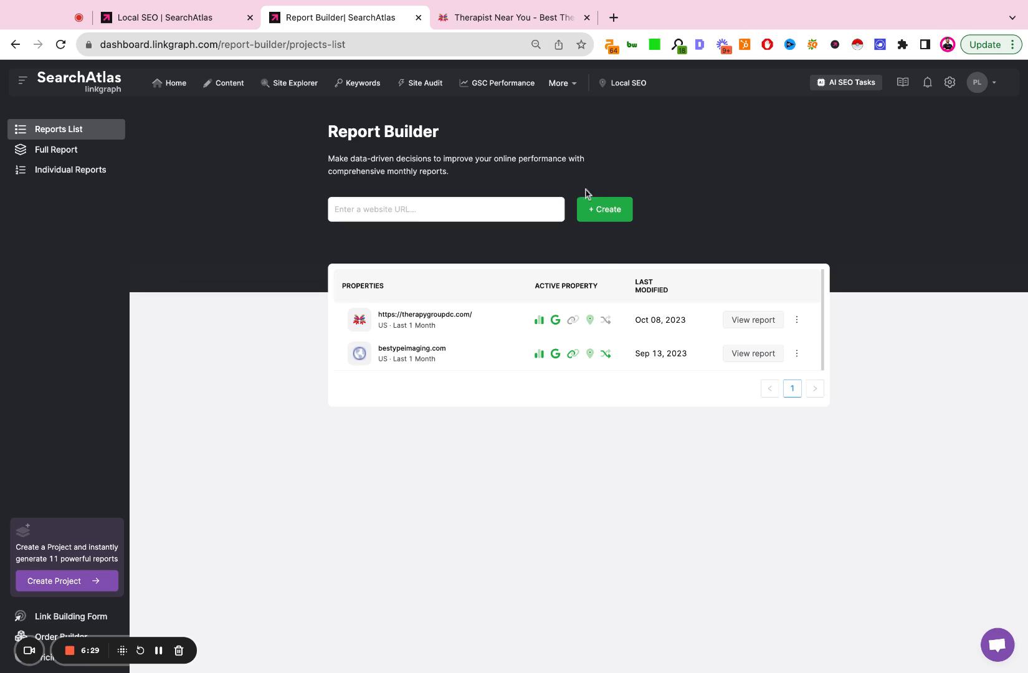
pyautogui.moveTo(632, 83)
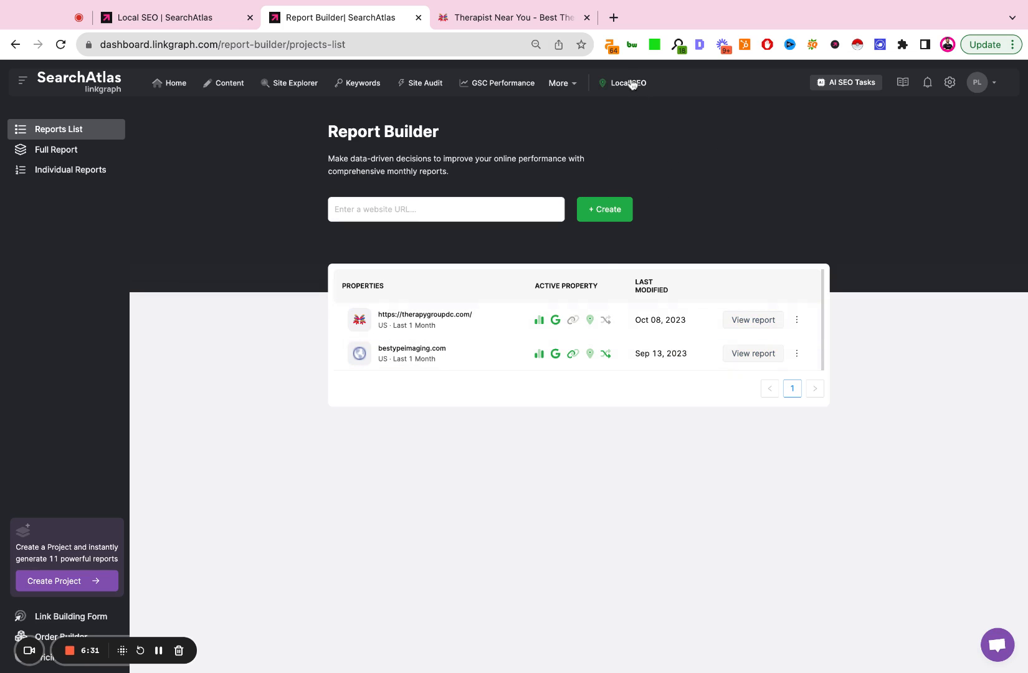
# Step: Go to the Local SEO Projects page listing Therapy Group of NYC and Bestype Printing NYC
pyautogui.click(626, 83)
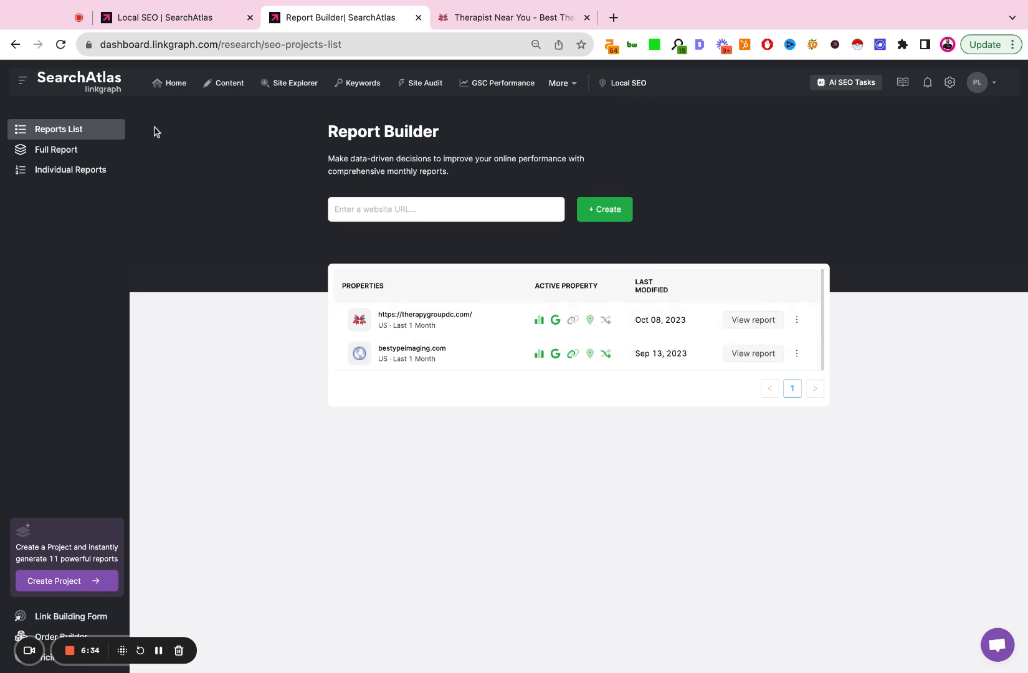
pyautogui.click(627, 83)
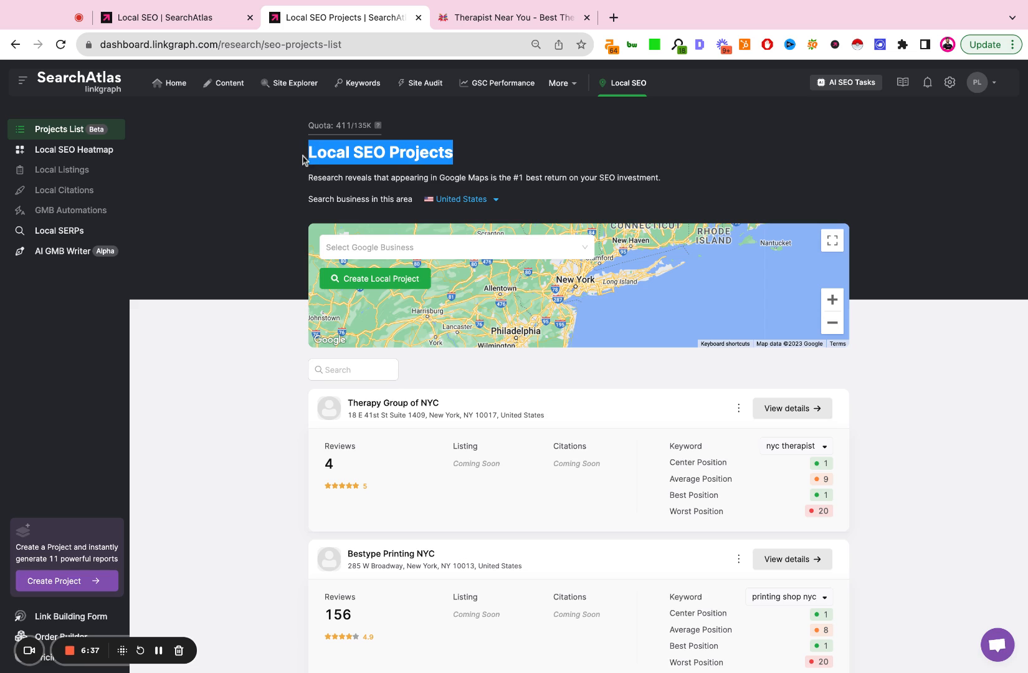
pyautogui.click(441, 140)
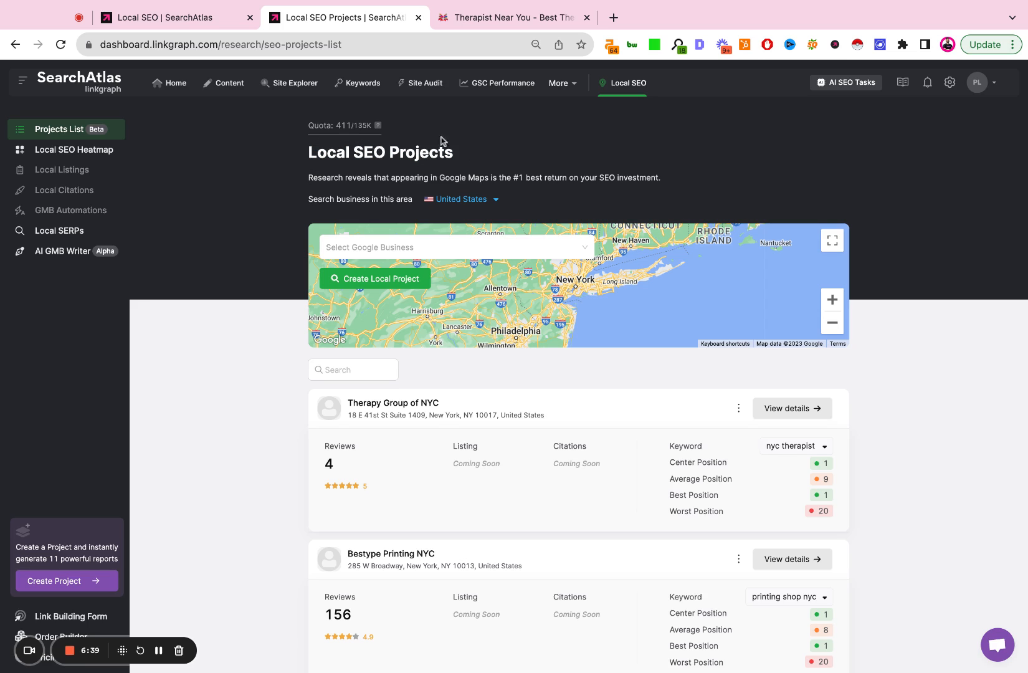
pyautogui.moveTo(368, 90)
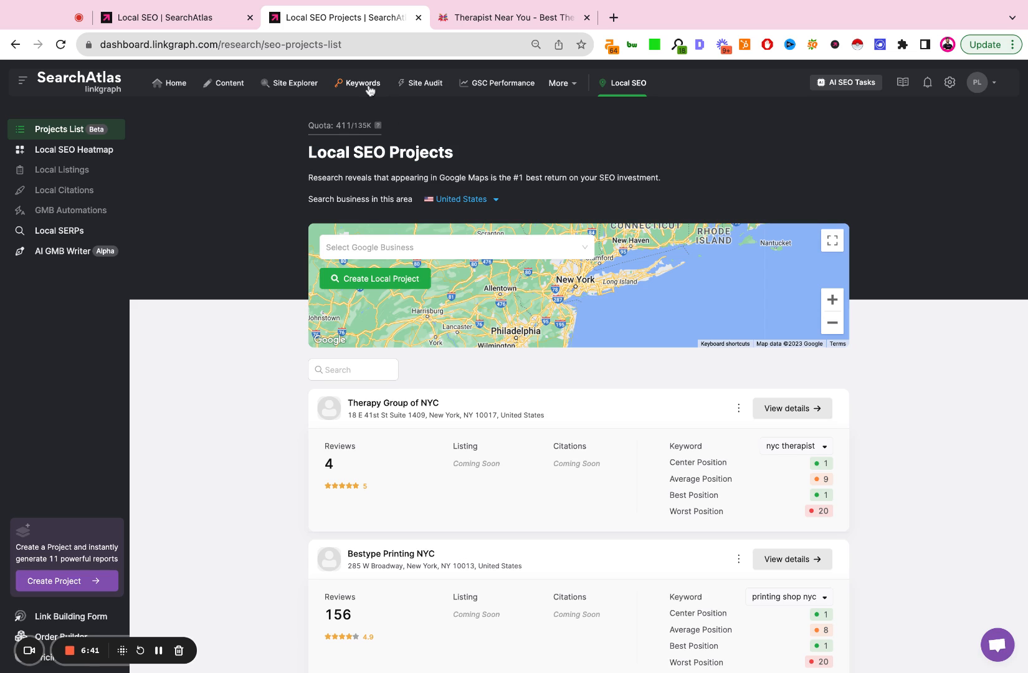
# Step: Go to Keyword Rank Tracker and start entering a website for a new project
pyautogui.click(362, 83)
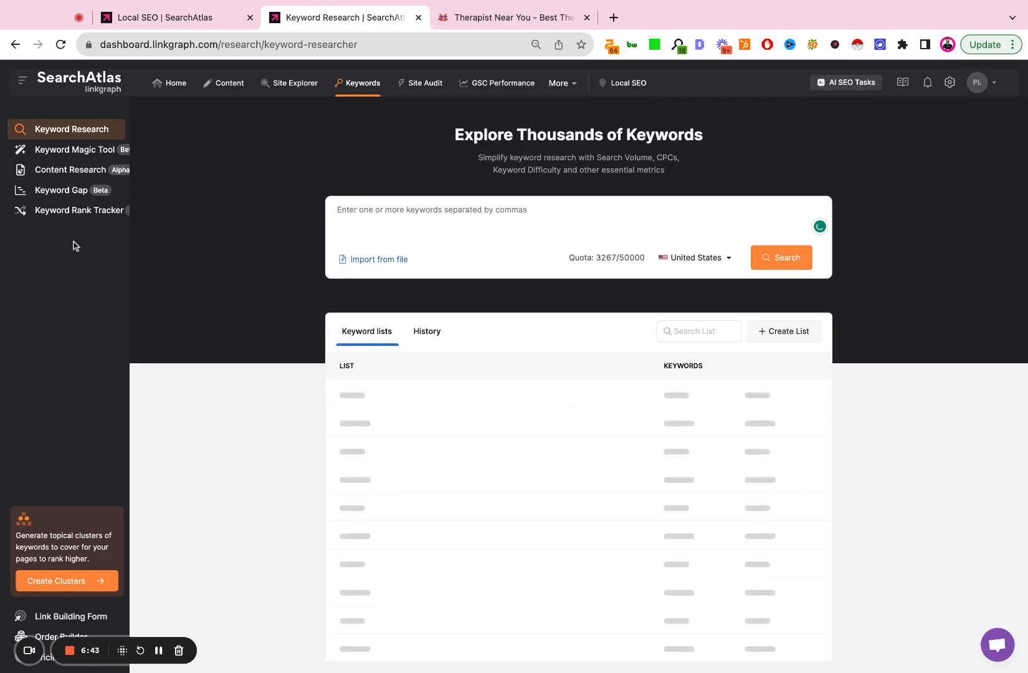
pyautogui.click(80, 210)
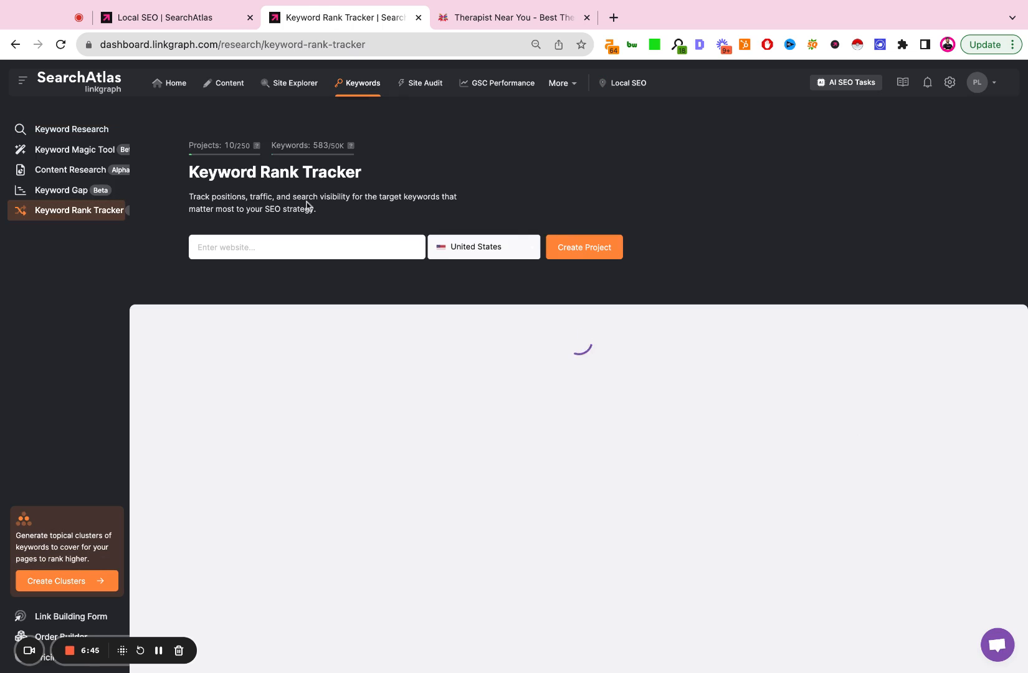
pyautogui.click(305, 247)
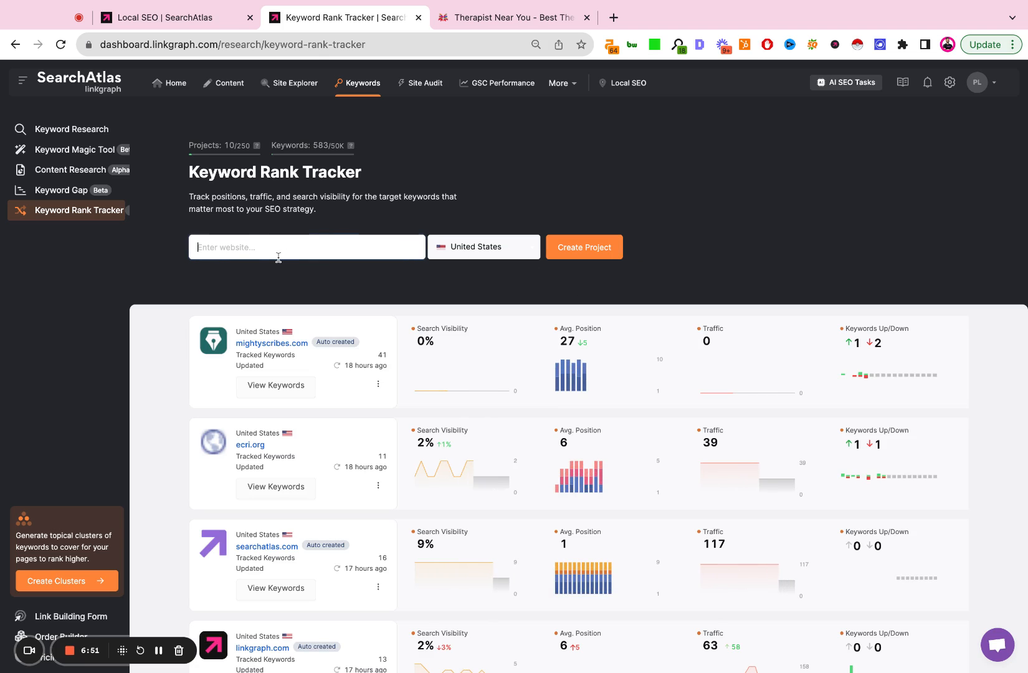
# Step: Start a therapygroupdc.com tracker project with daily refresh, located in Washington, District of Columbia, and continue
pyautogui.click(583, 247)
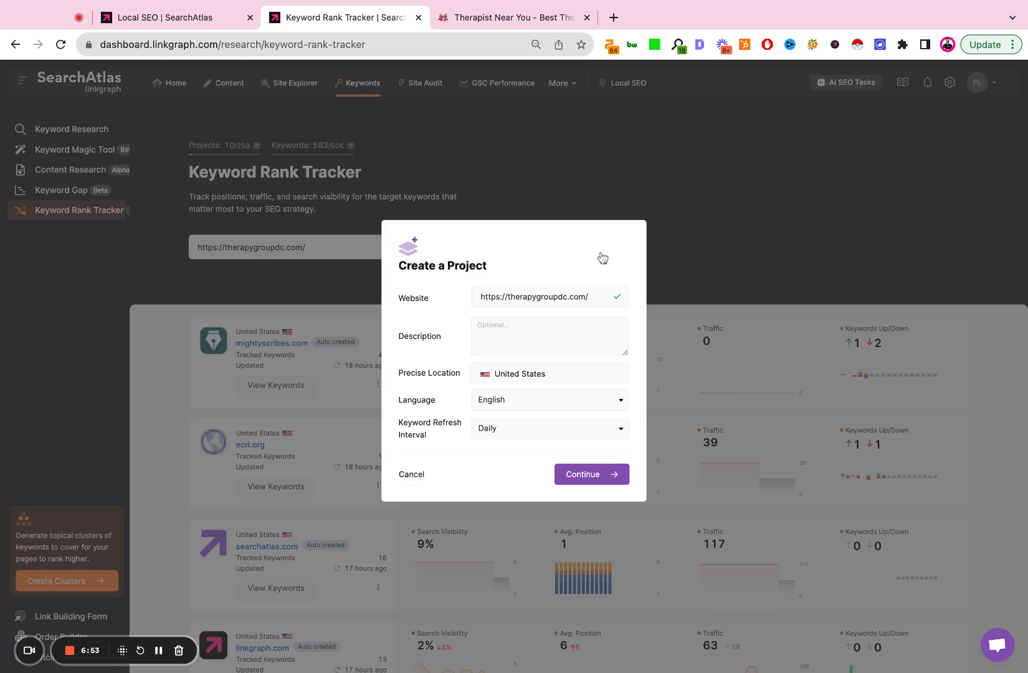
pyautogui.click(549, 429)
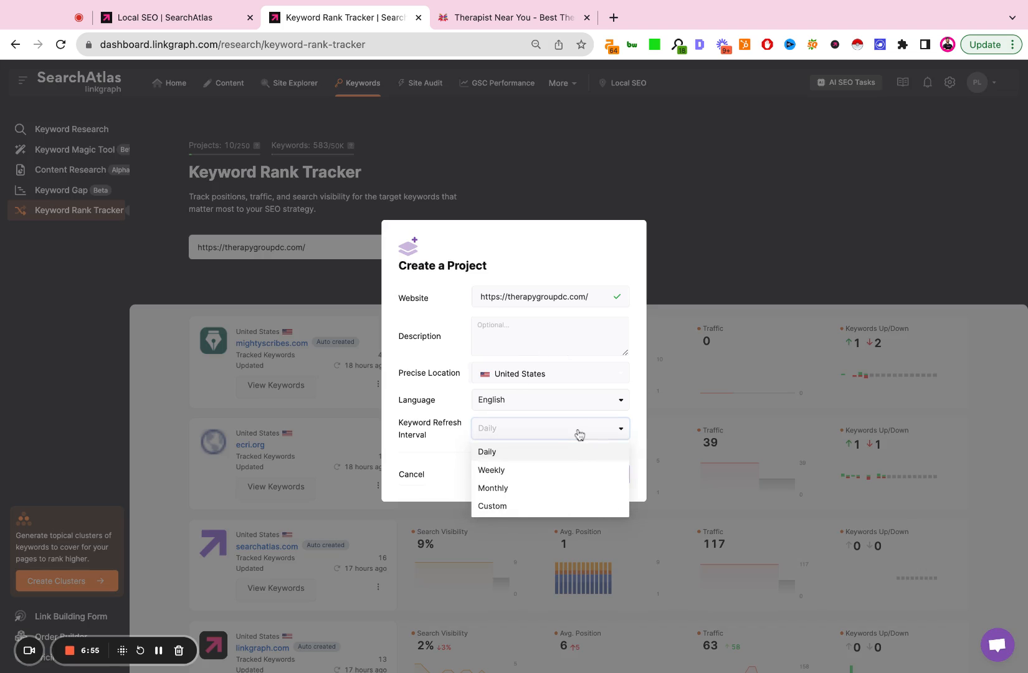
pyautogui.click(486, 453)
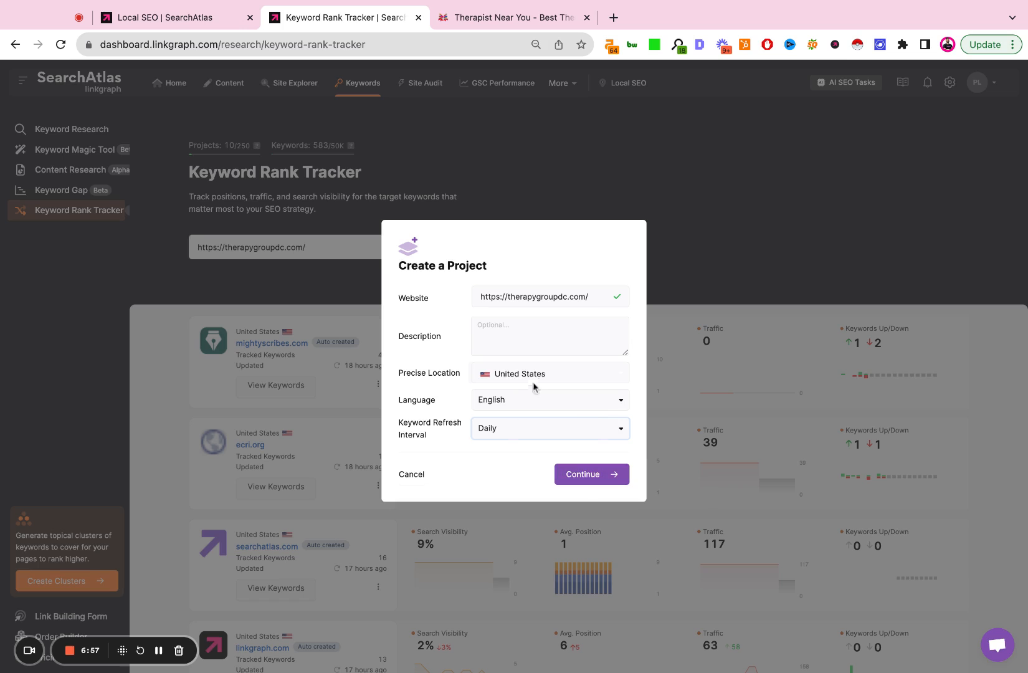
pyautogui.click(550, 374)
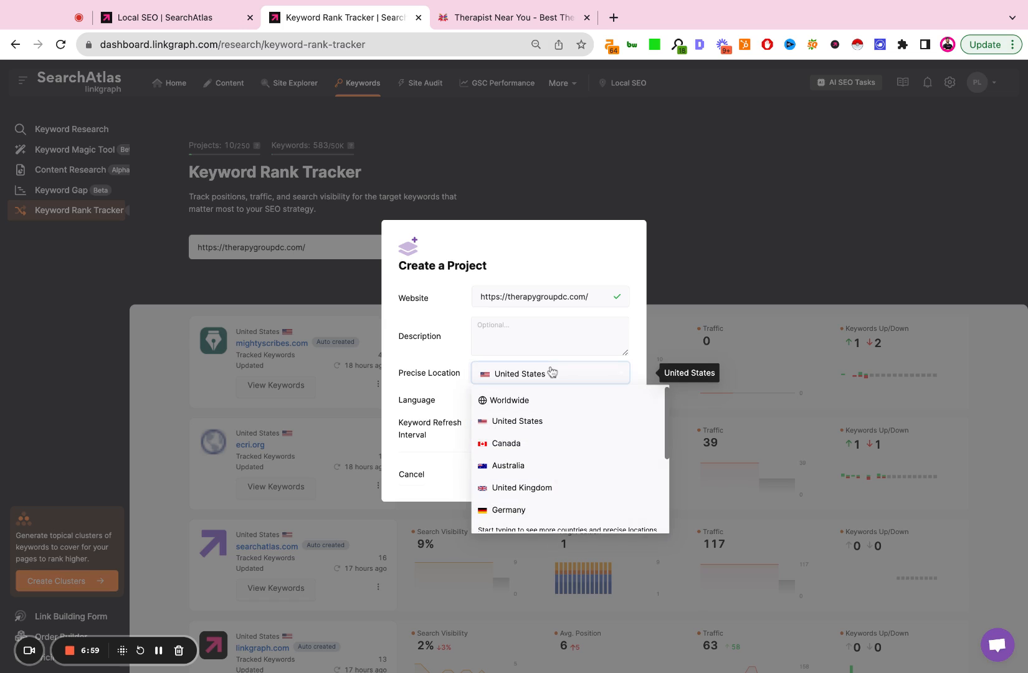
pyautogui.write('washington d')
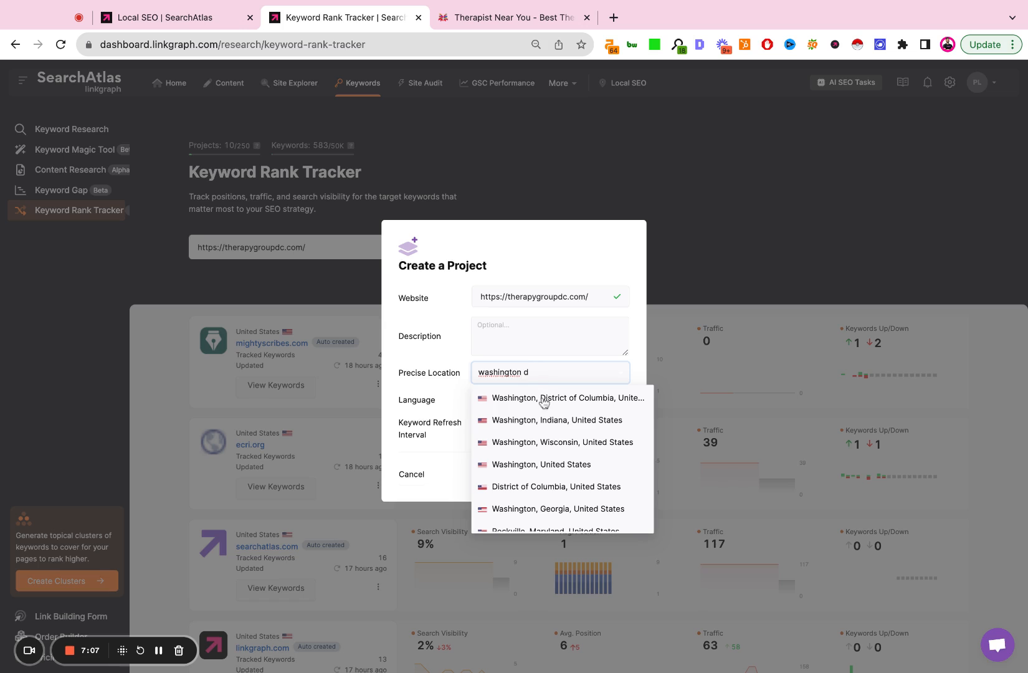
pyautogui.click(563, 397)
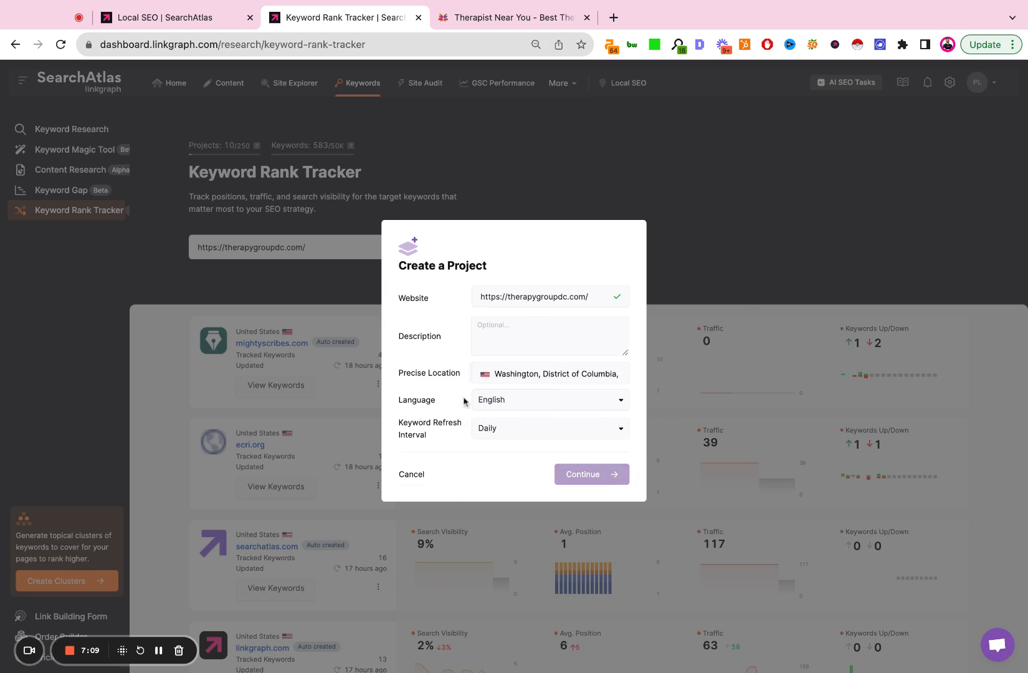
pyautogui.click(590, 475)
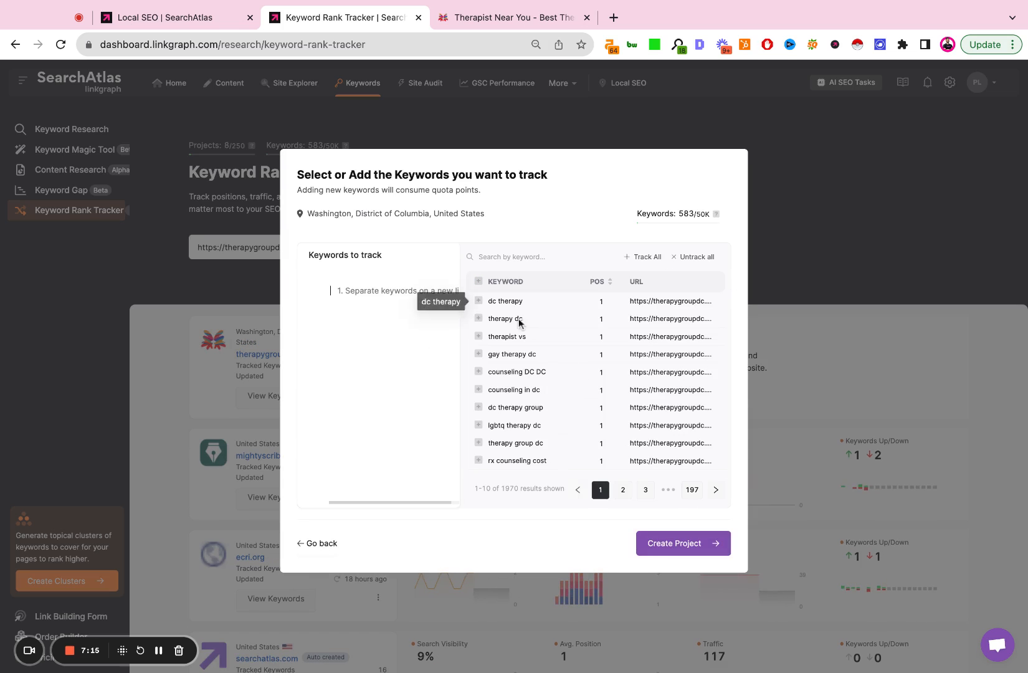
# Step: Create the project tracking therapy dc and counseling in dc, then view the new project
pyautogui.click(478, 319)
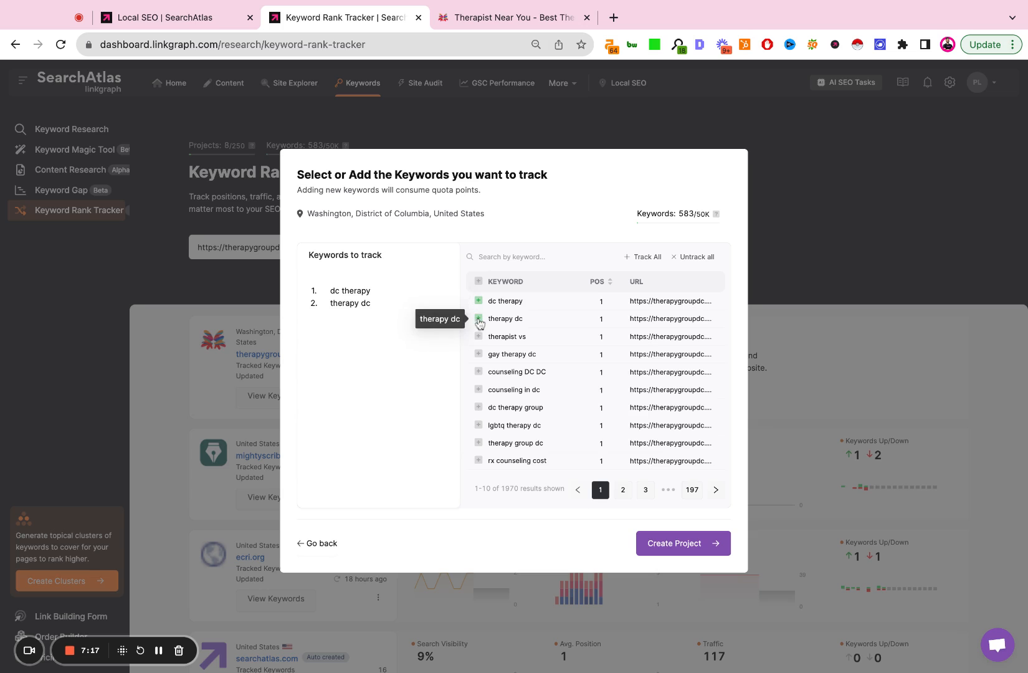
pyautogui.moveTo(480, 342)
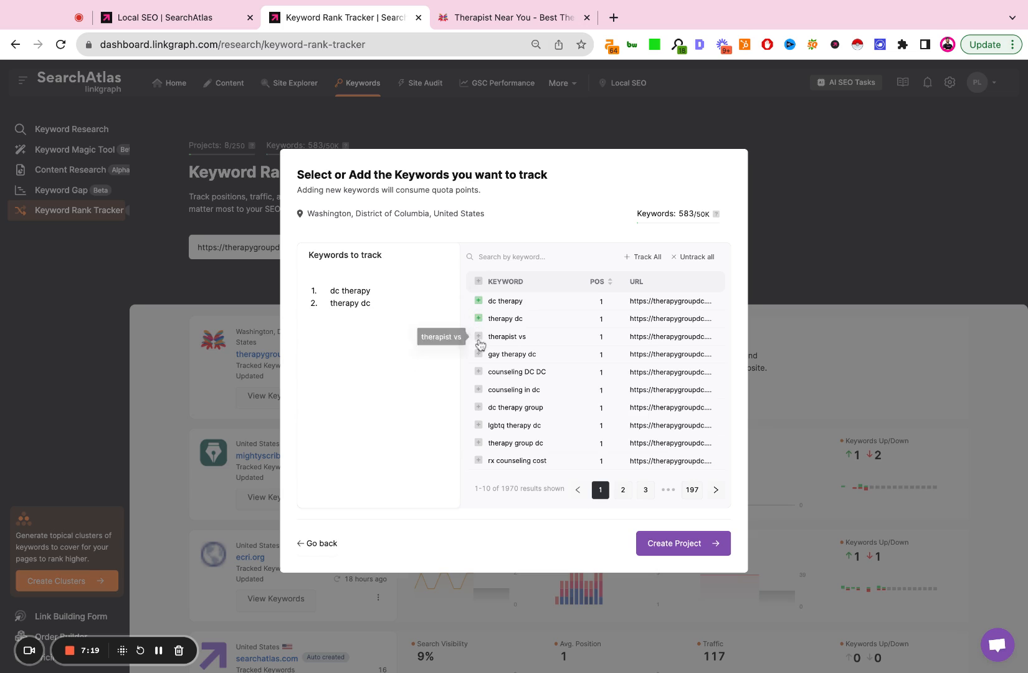
pyautogui.moveTo(478, 391)
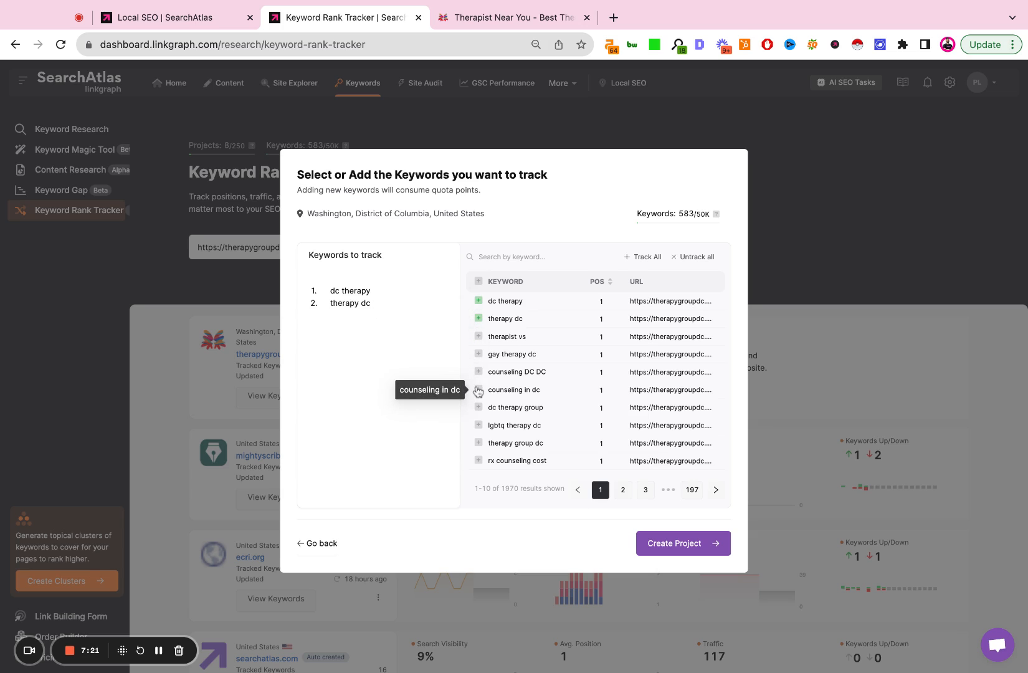
pyautogui.click(478, 390)
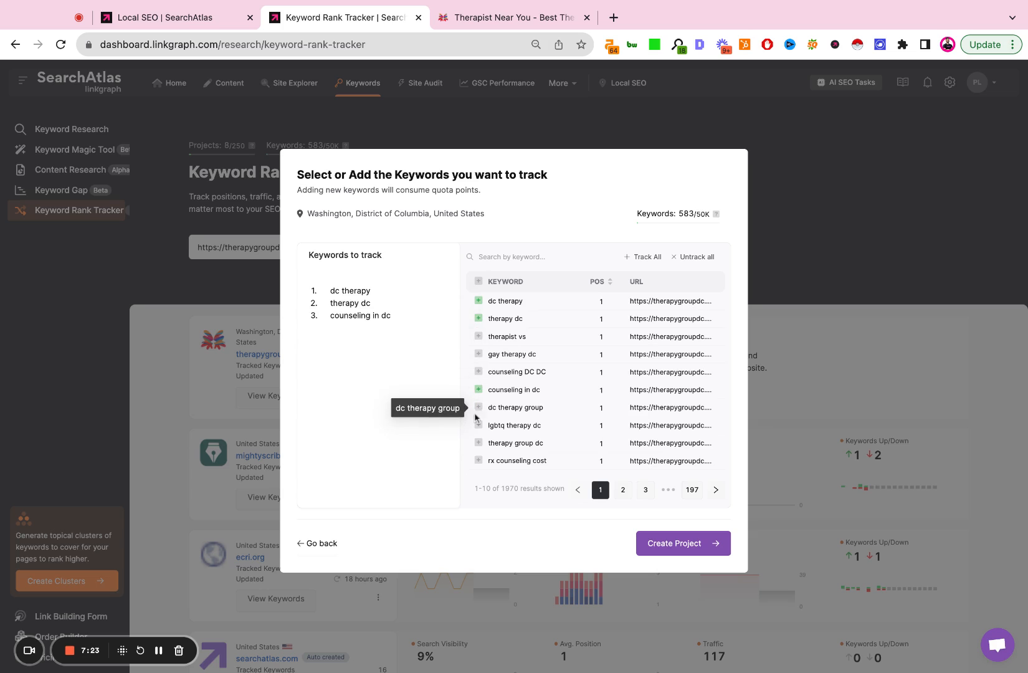
pyautogui.click(683, 543)
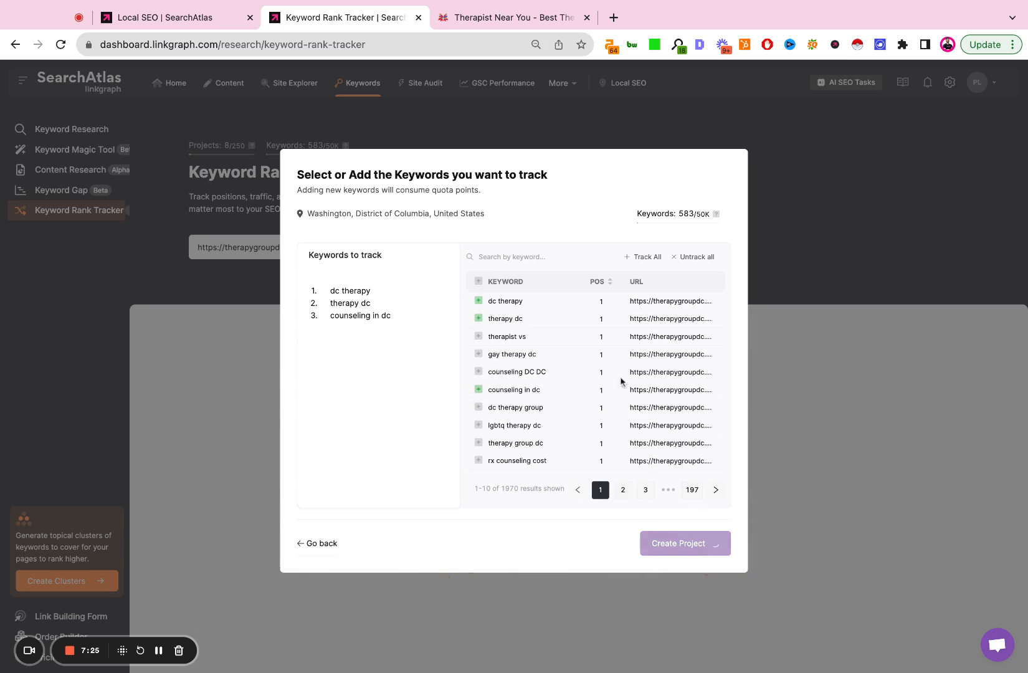
pyautogui.click(686, 543)
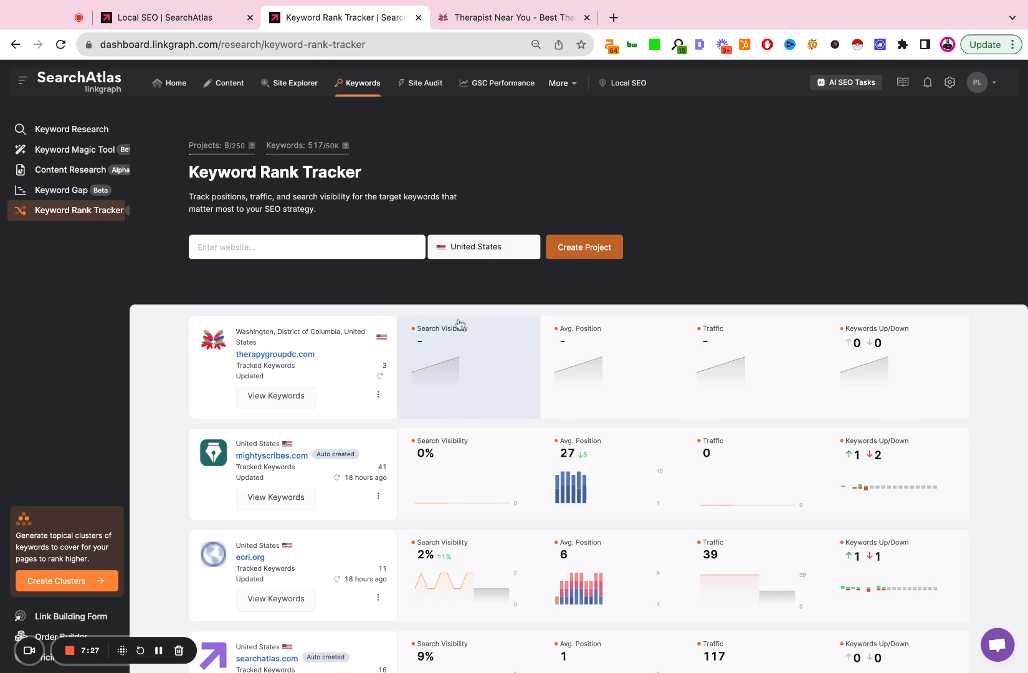
pyautogui.moveTo(583, 96)
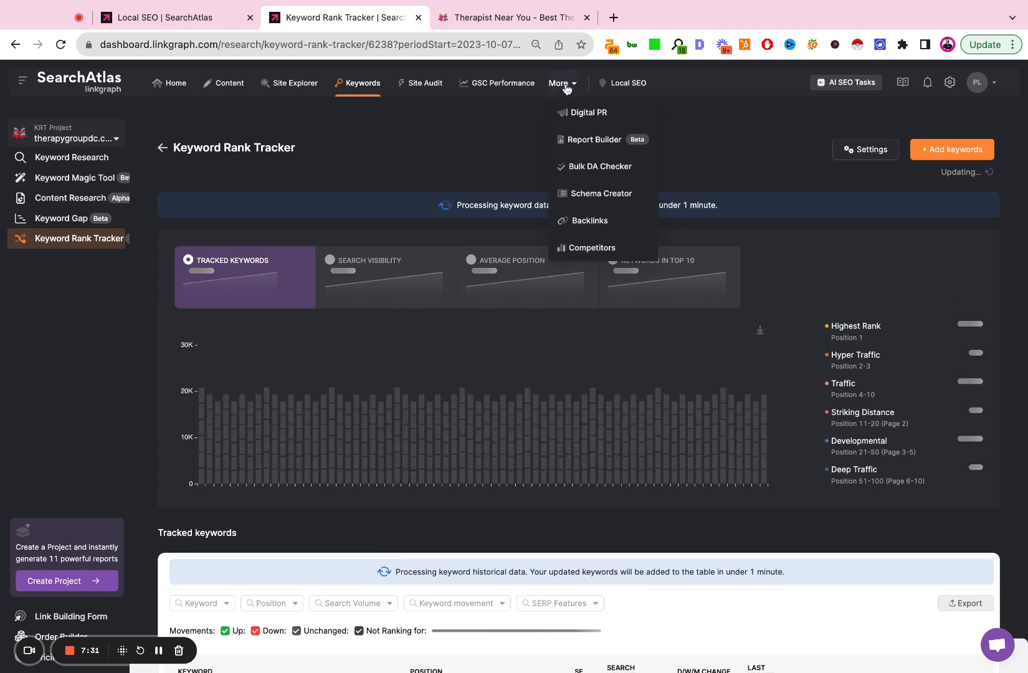
# Step: Edit the therapygroupdc.com report to include the new KRT project and exclude Backlinks, and save
pyautogui.click(595, 139)
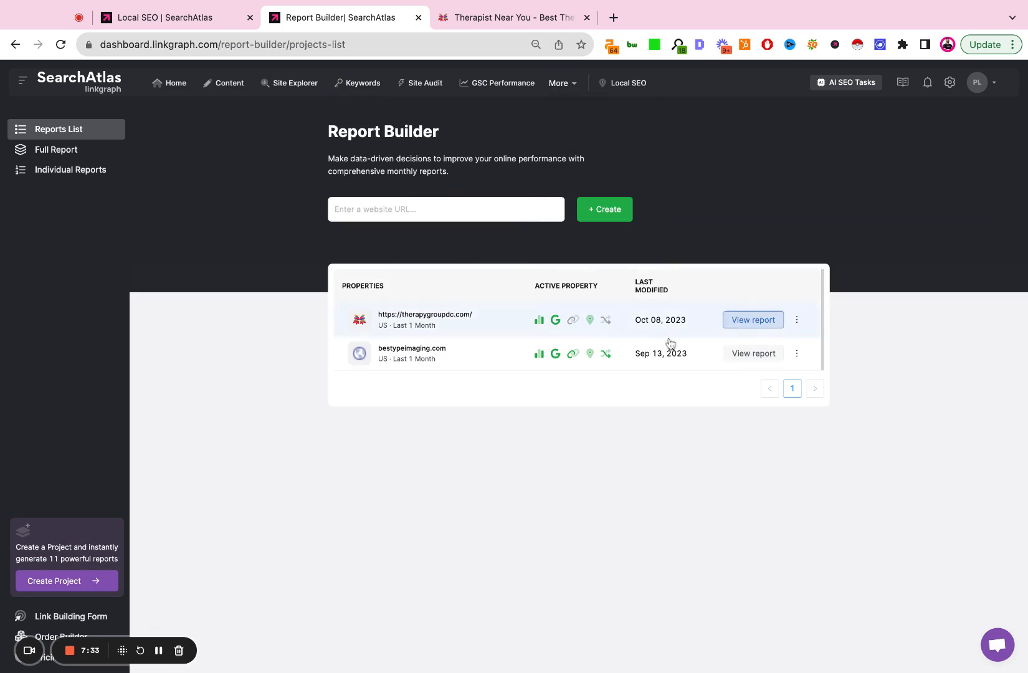
pyautogui.click(796, 320)
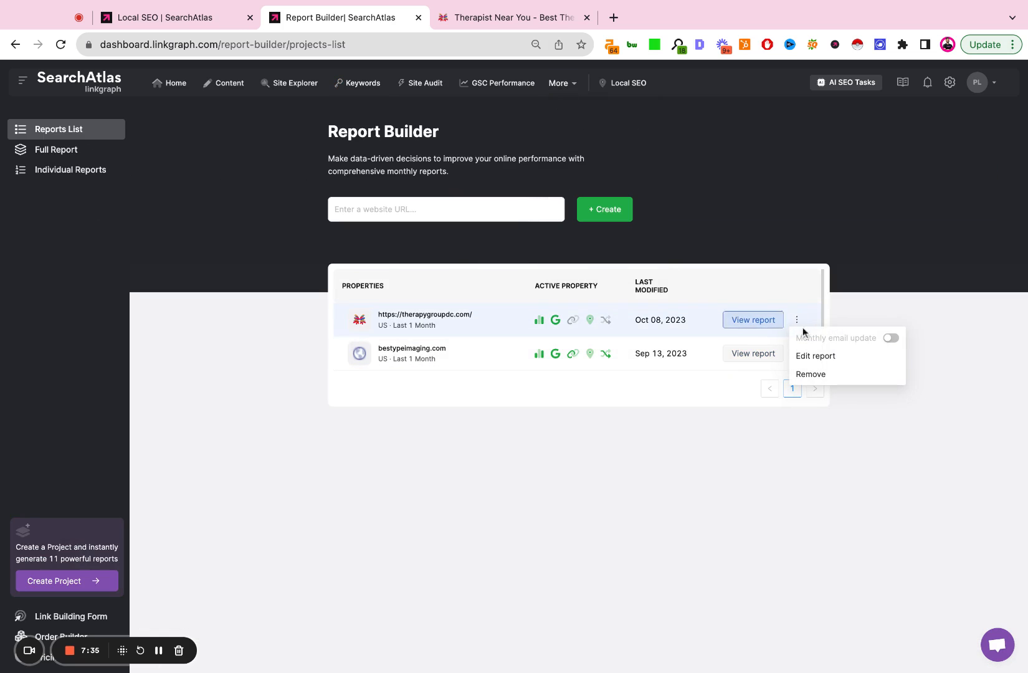
pyautogui.click(814, 357)
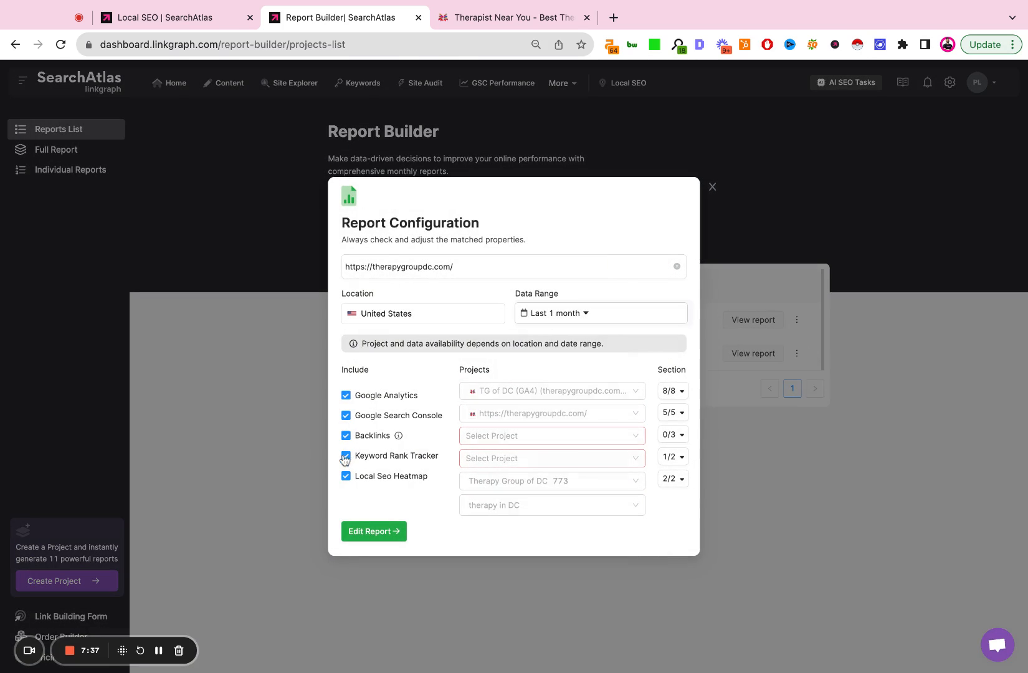
pyautogui.click(552, 458)
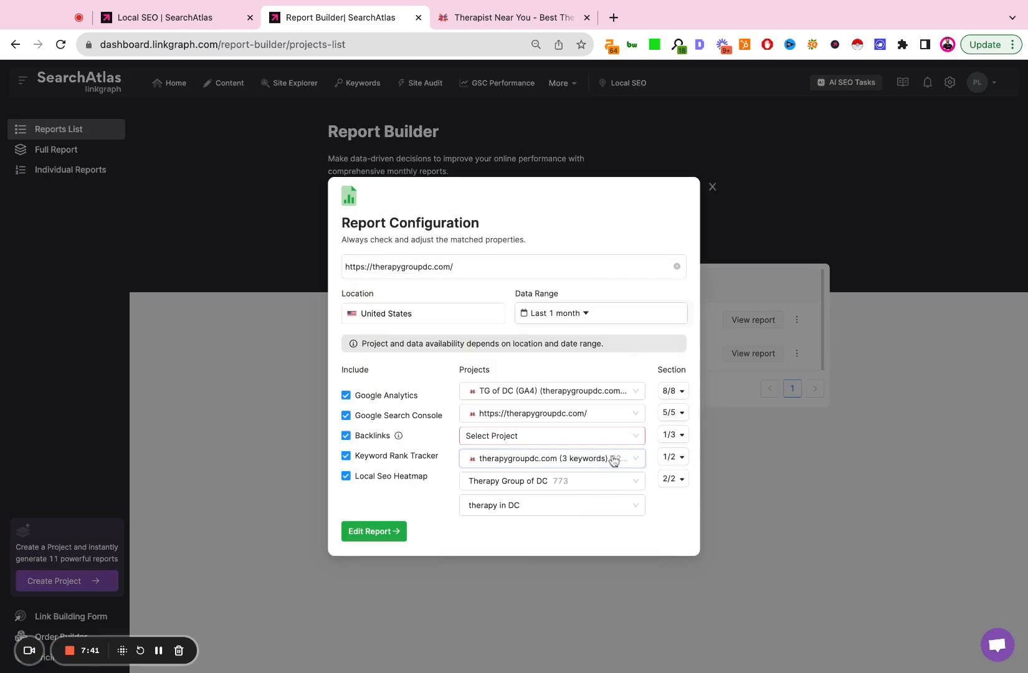
pyautogui.click(346, 436)
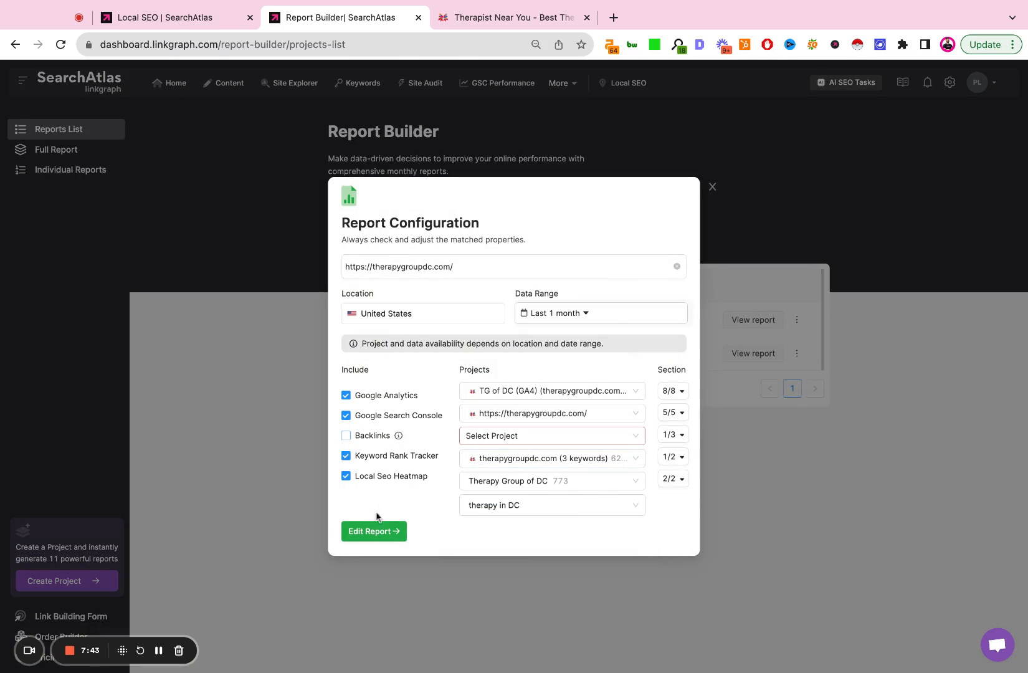
pyautogui.click(372, 531)
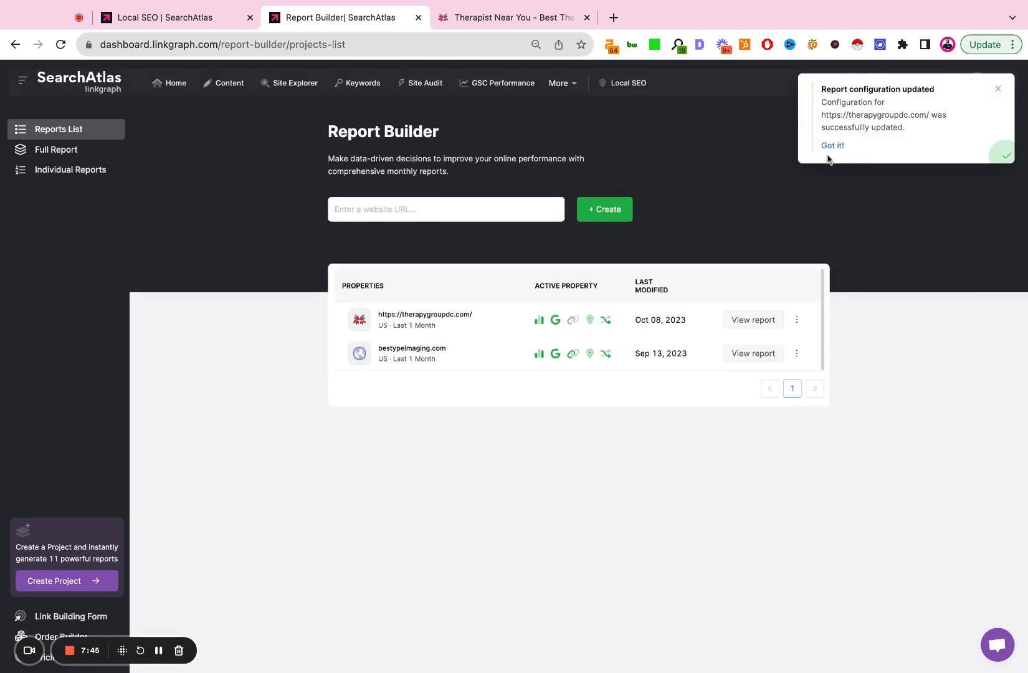
pyautogui.click(558, 84)
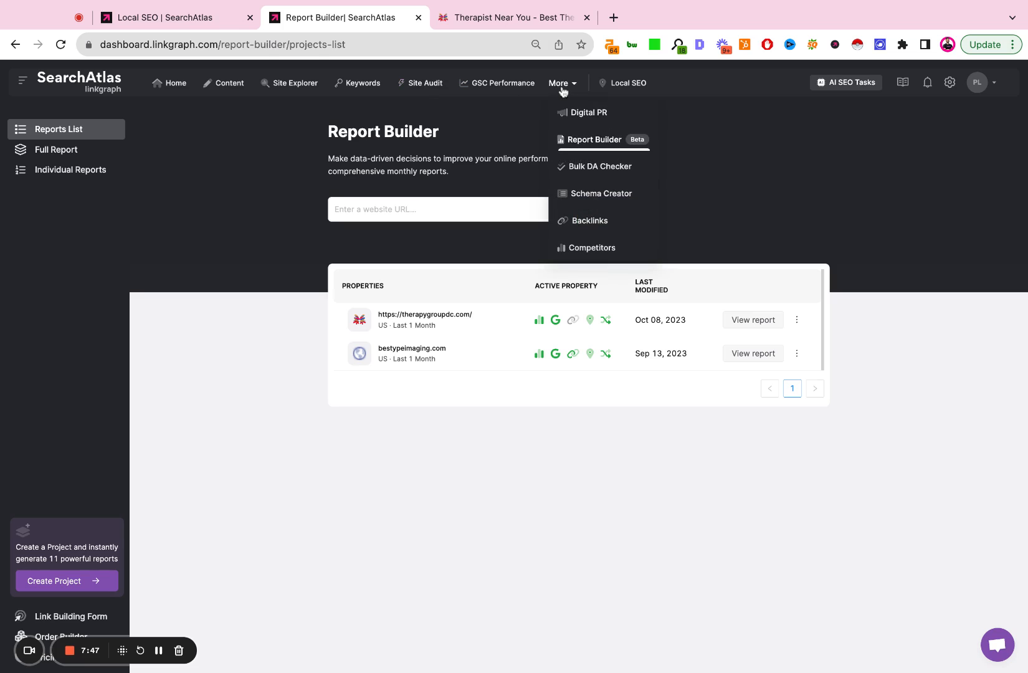
# Step: Go to the Backlink Research page listing previously analysed domains
pyautogui.click(588, 221)
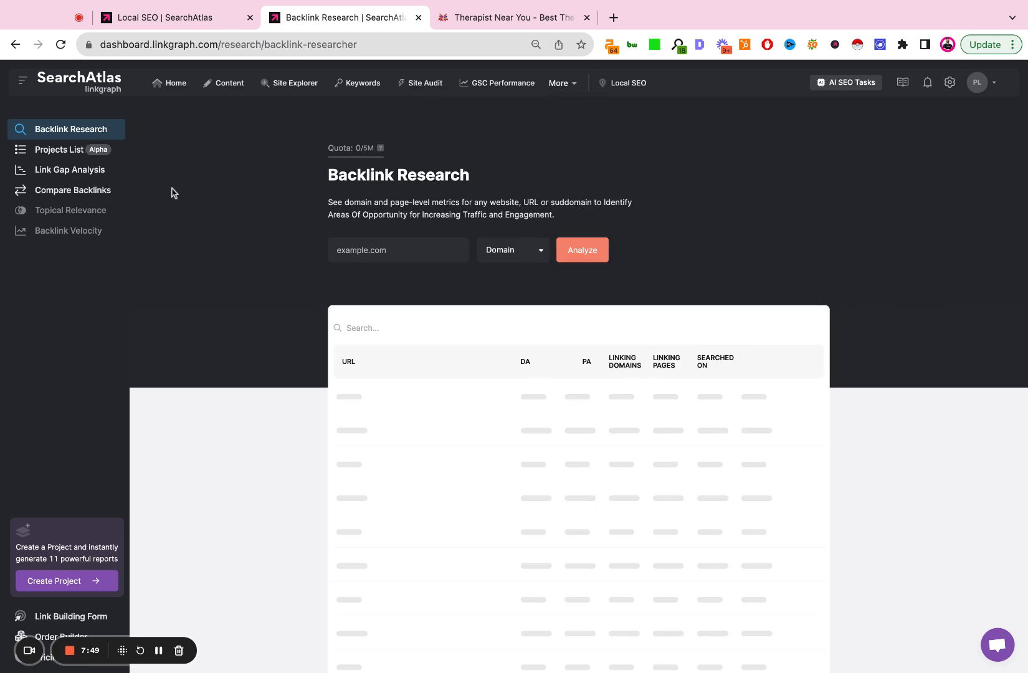
pyautogui.moveTo(70, 152)
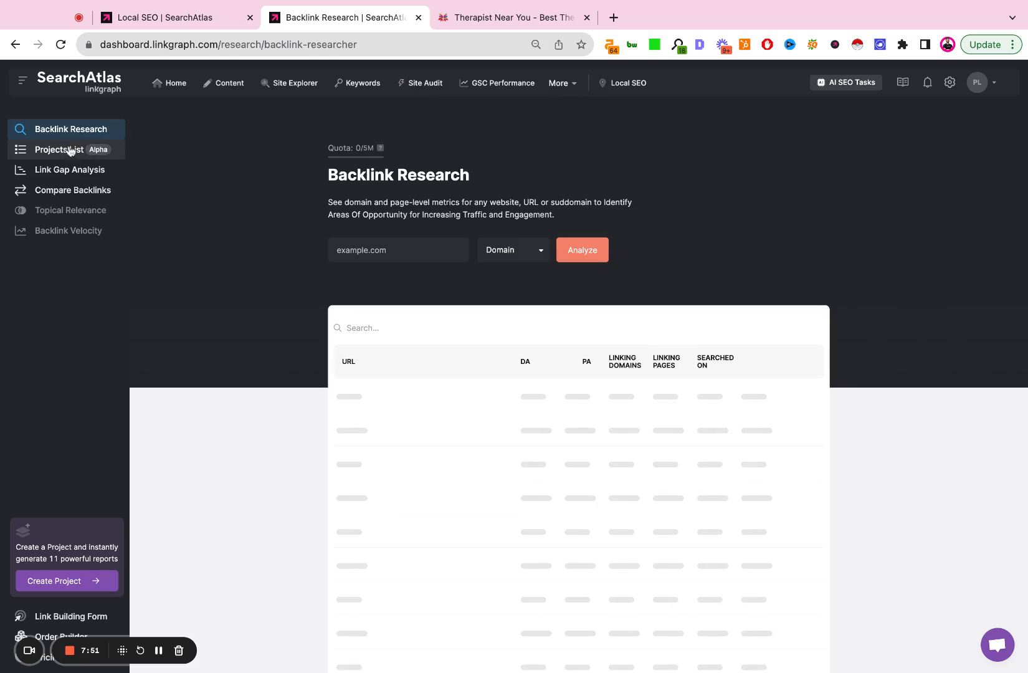
pyautogui.moveTo(586, 91)
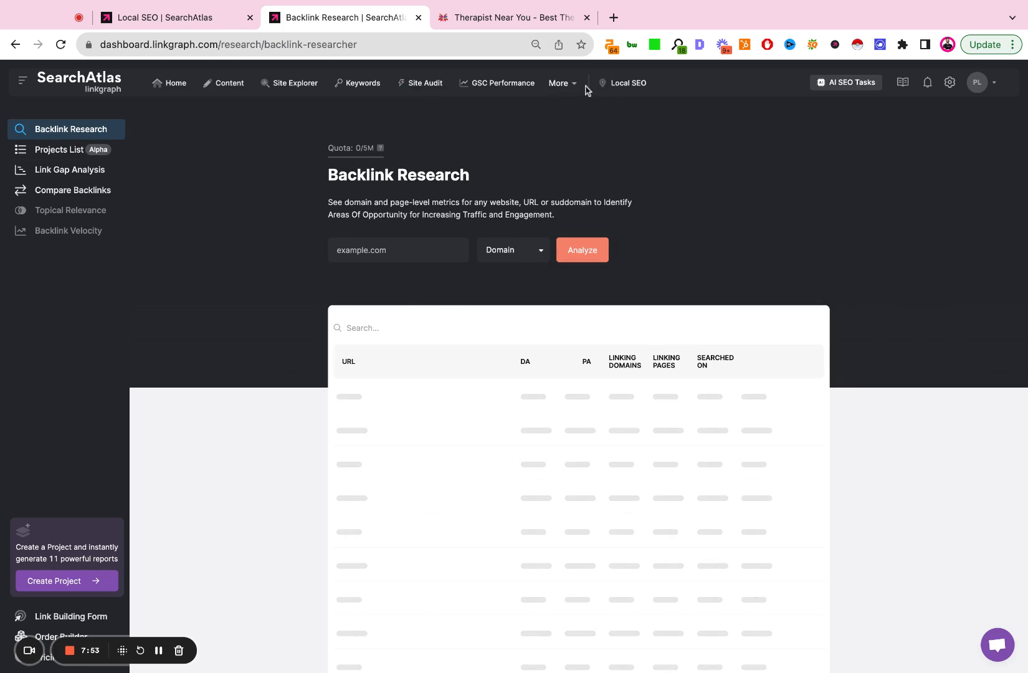
pyautogui.click(558, 84)
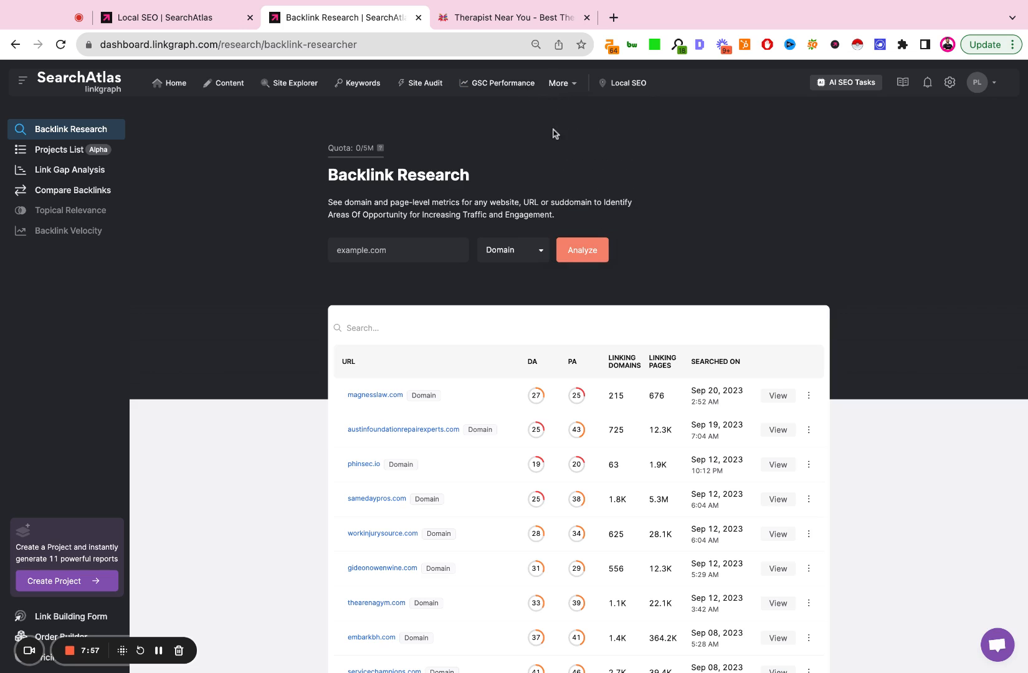
pyautogui.click(558, 84)
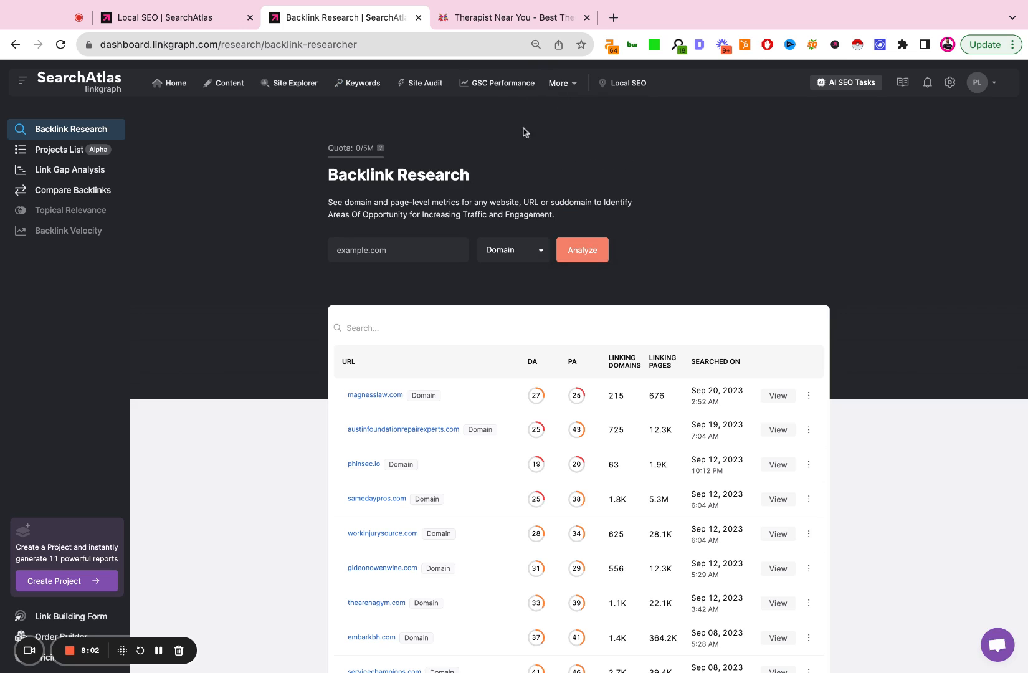
pyautogui.moveTo(495, 92)
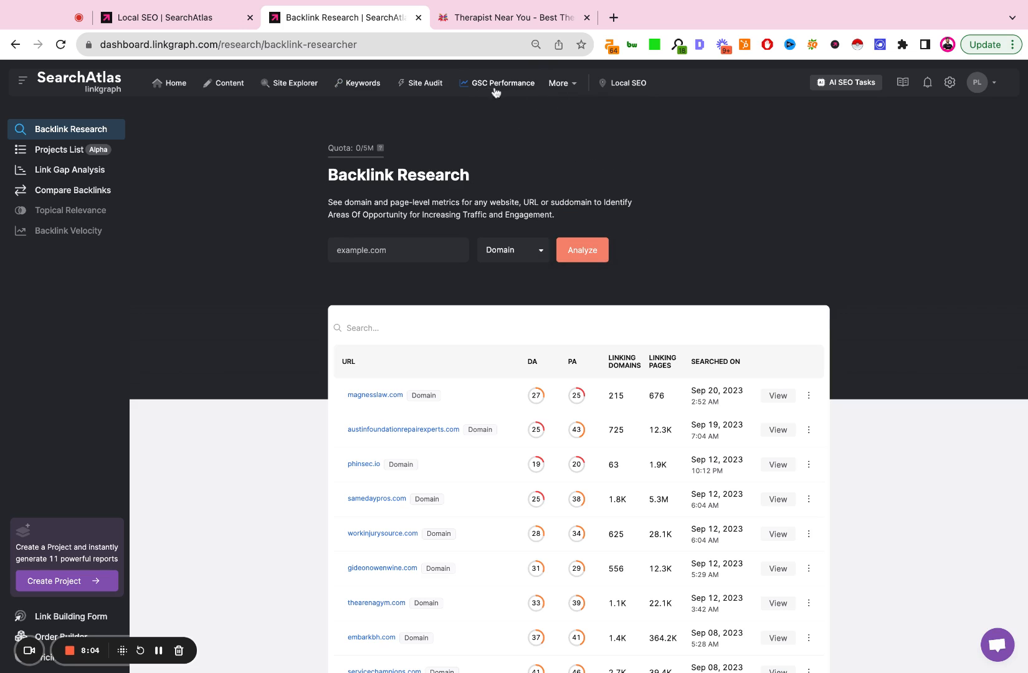
# Step: Visit the GSC Performance sites list, then return to the Report Builder list
pyautogui.click(501, 83)
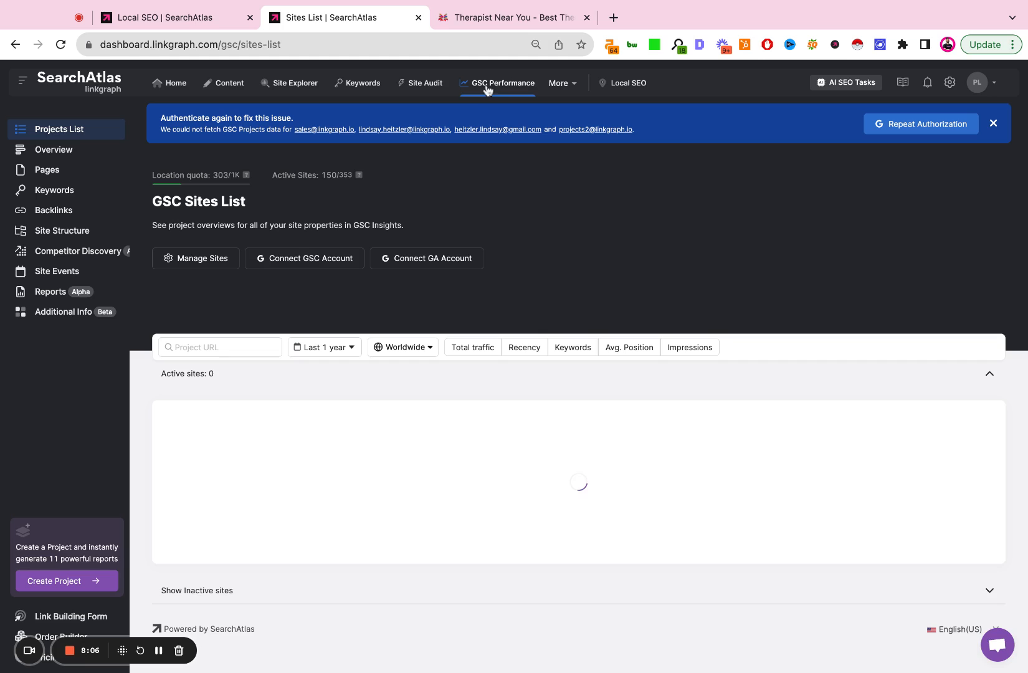
pyautogui.moveTo(294, 271)
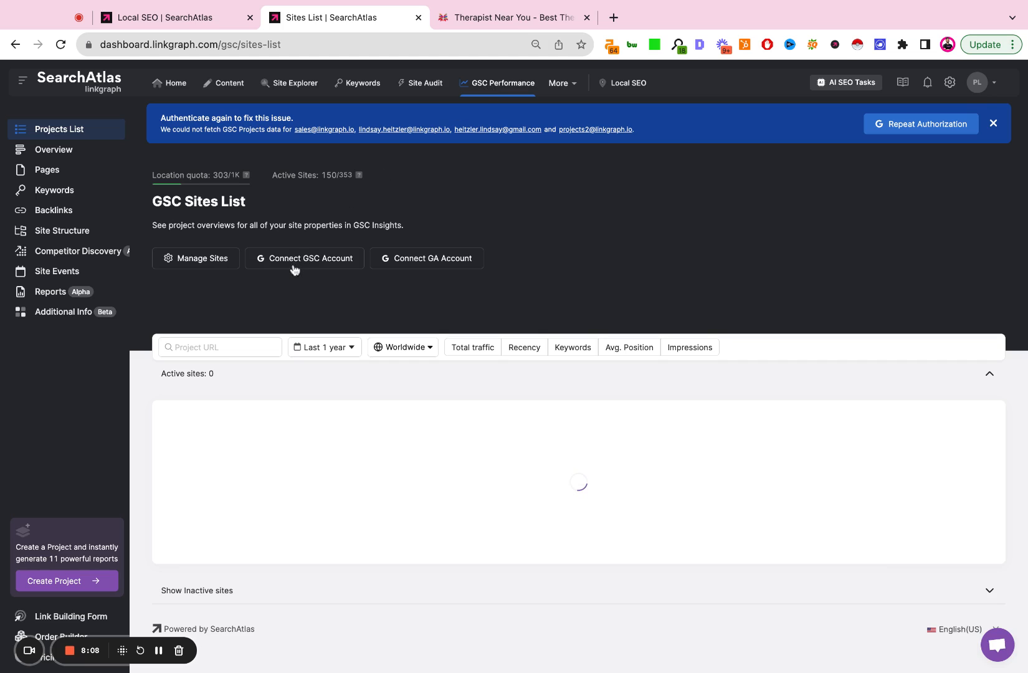
pyautogui.moveTo(565, 149)
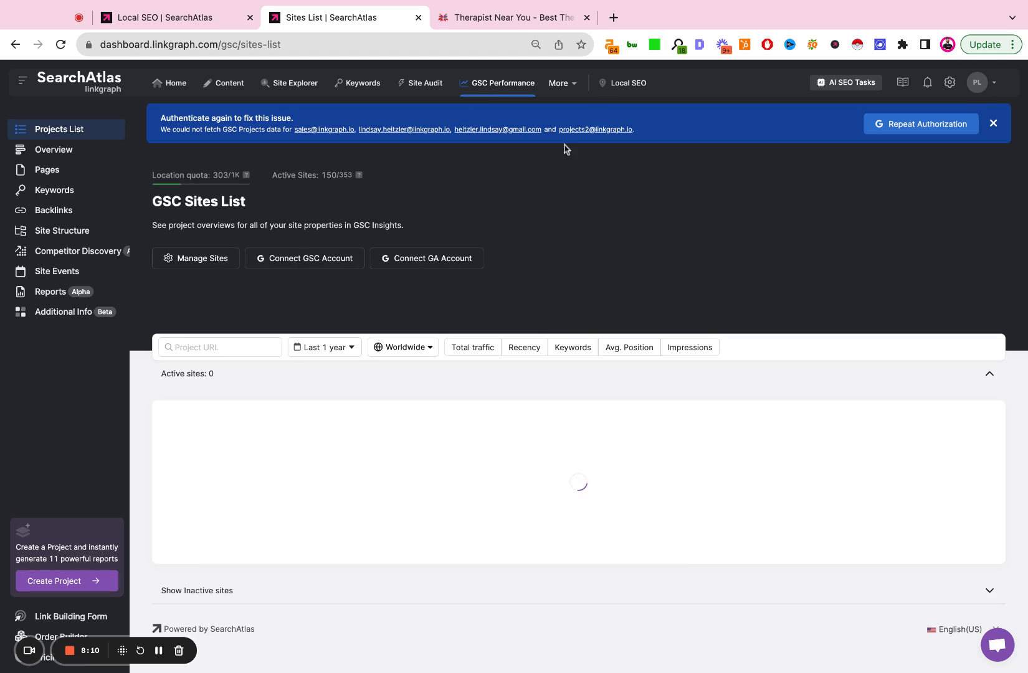
pyautogui.click(562, 83)
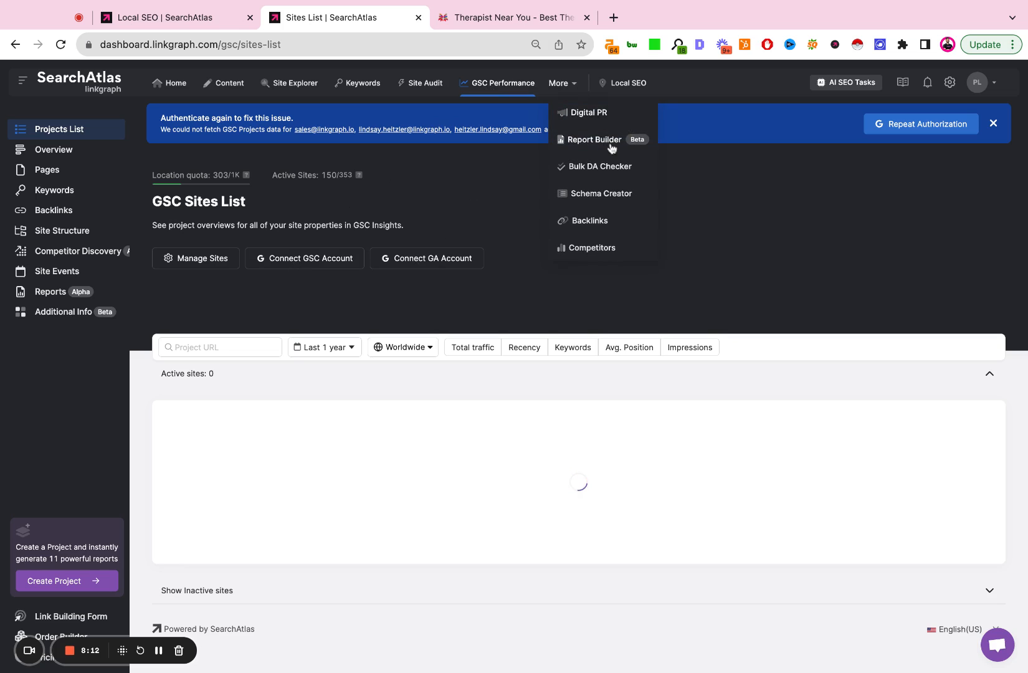
pyautogui.click(594, 140)
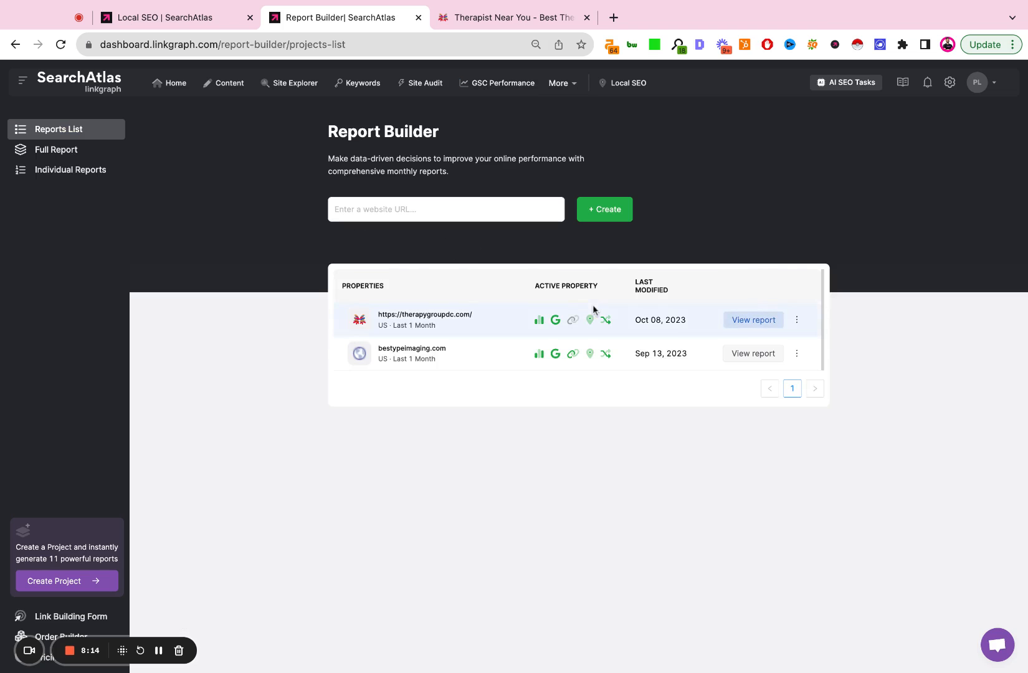